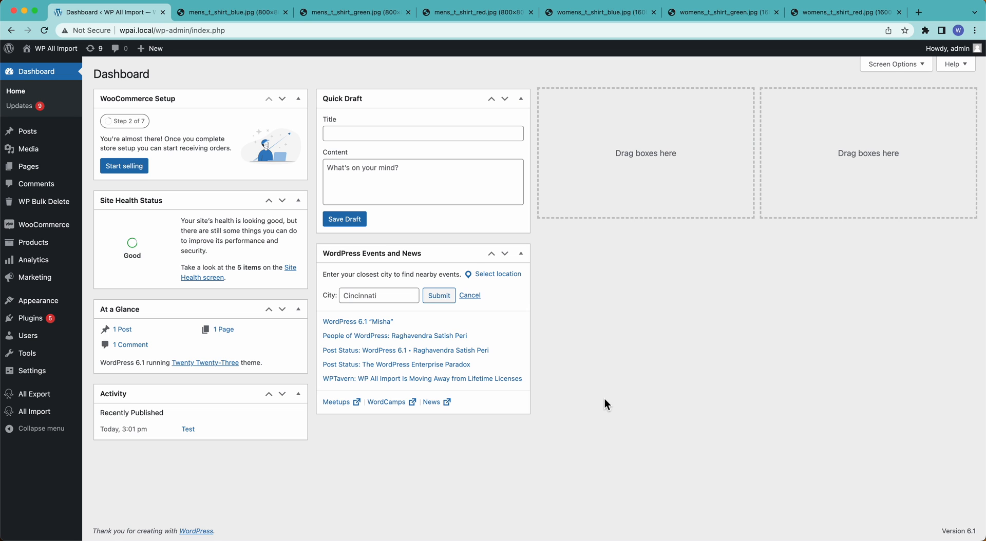
# - Create a new blank Google Sheets spreadsheet in a new browser tab
pyautogui.click(918, 12)
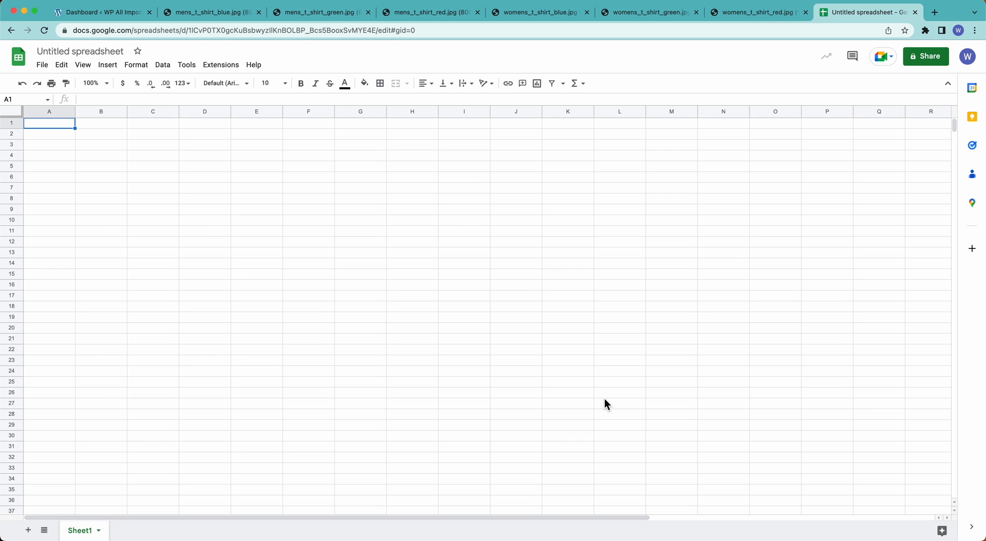
# - Enter the headers Product Name, Description, Regular Price and Sale Price in A1–D1
pyautogui.write('Product Name')
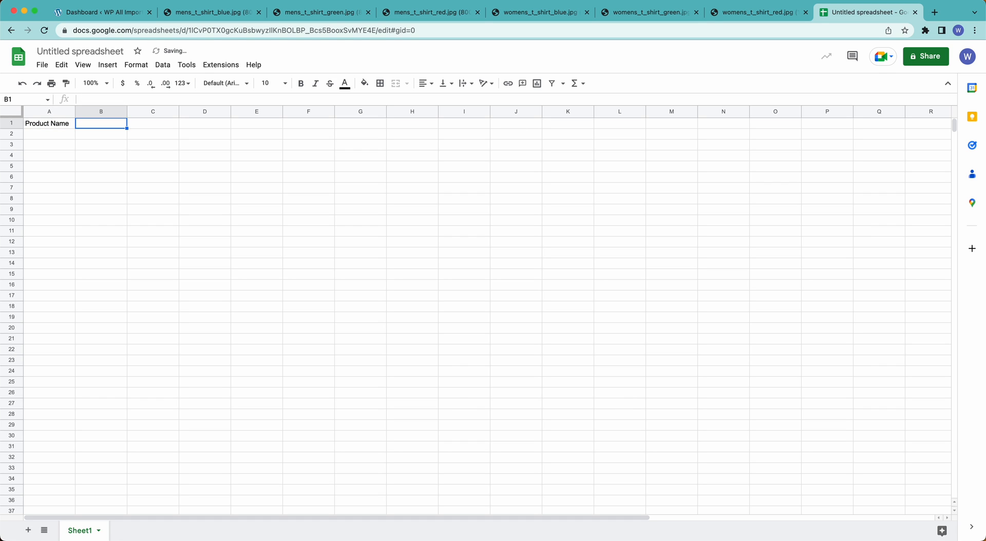
pyautogui.write('Descripti')
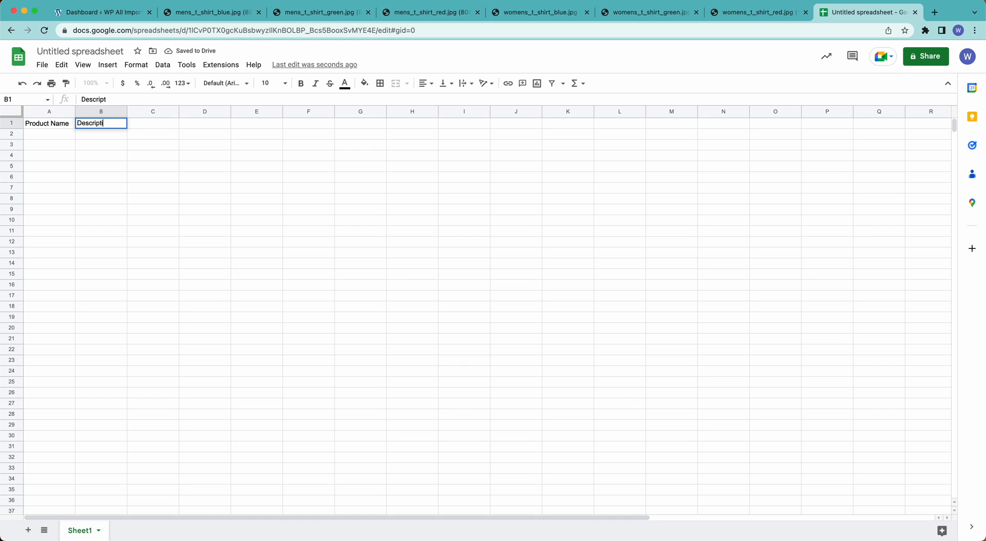
pyautogui.press('Tab')
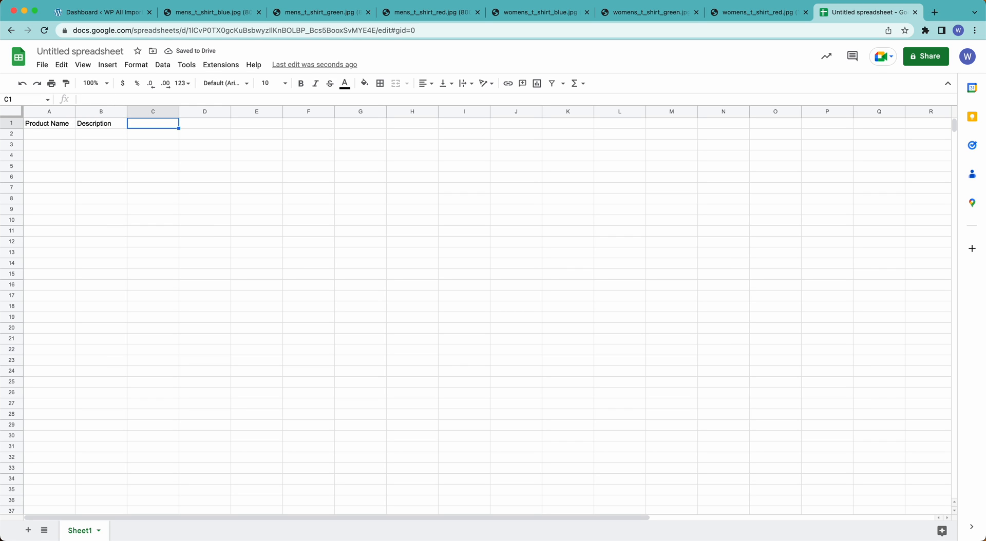
pyautogui.write('Price')
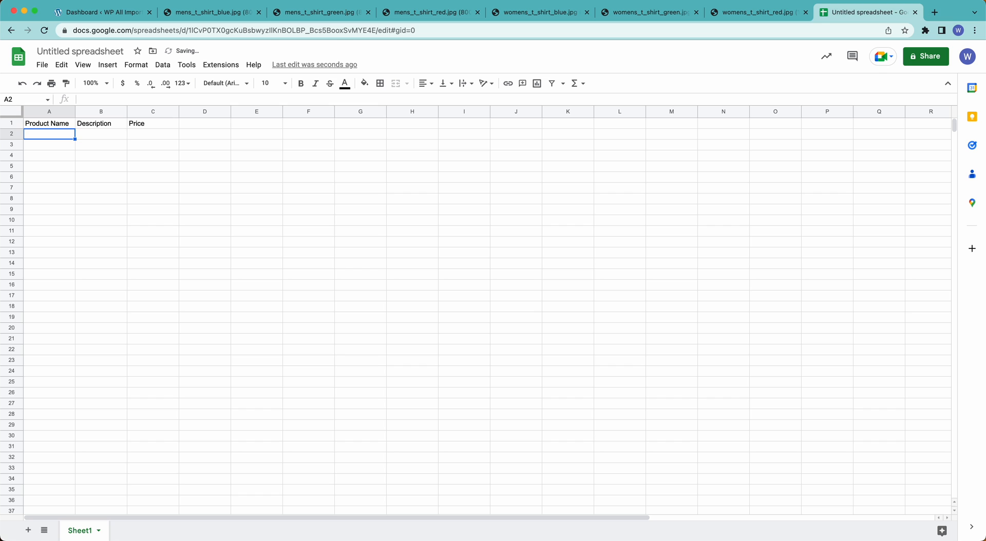
pyautogui.click(152, 123)
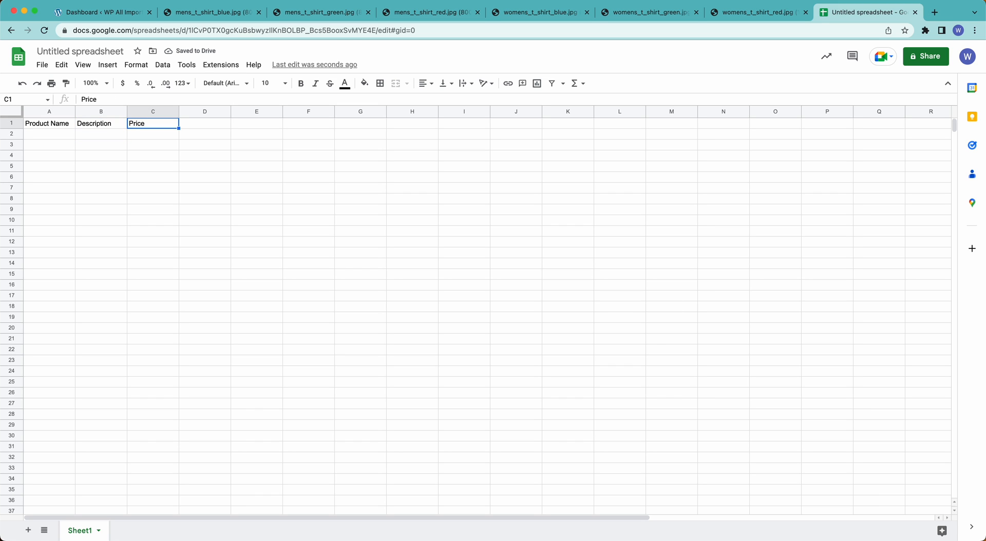
pyautogui.write('Regular')
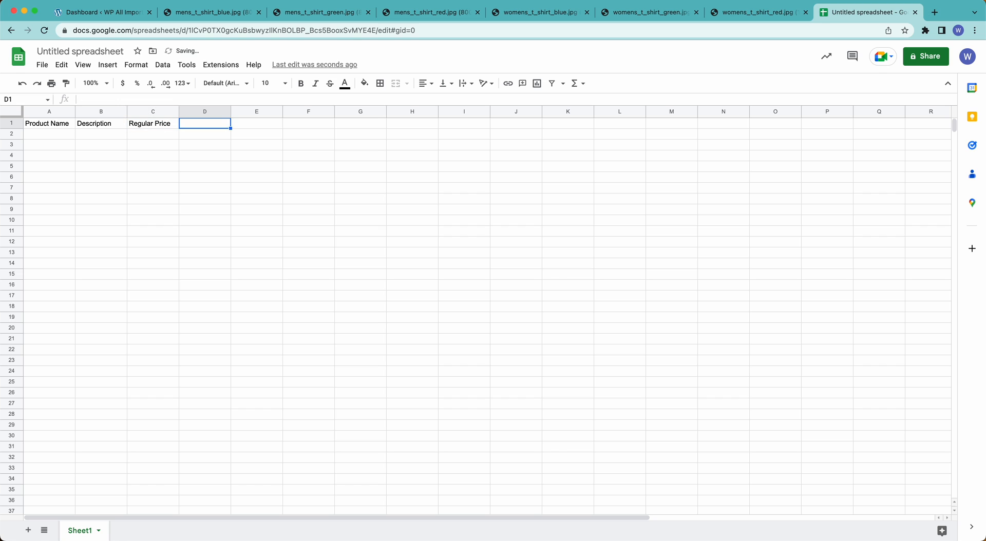
pyautogui.write('Sale Price')
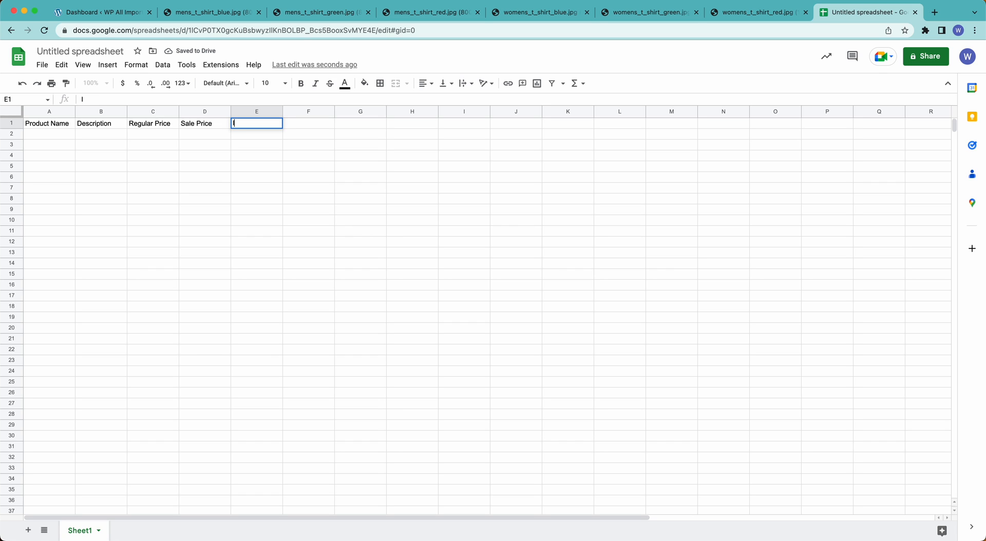
# - Add the Image, Color, Size and Categories headers in E1–H1
pyautogui.write('Image')
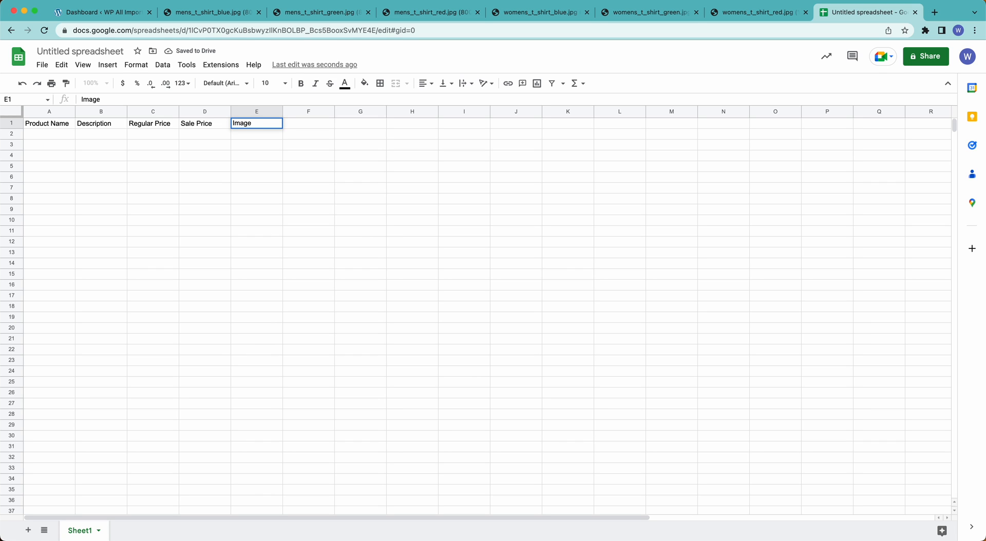
pyautogui.press('Tab')
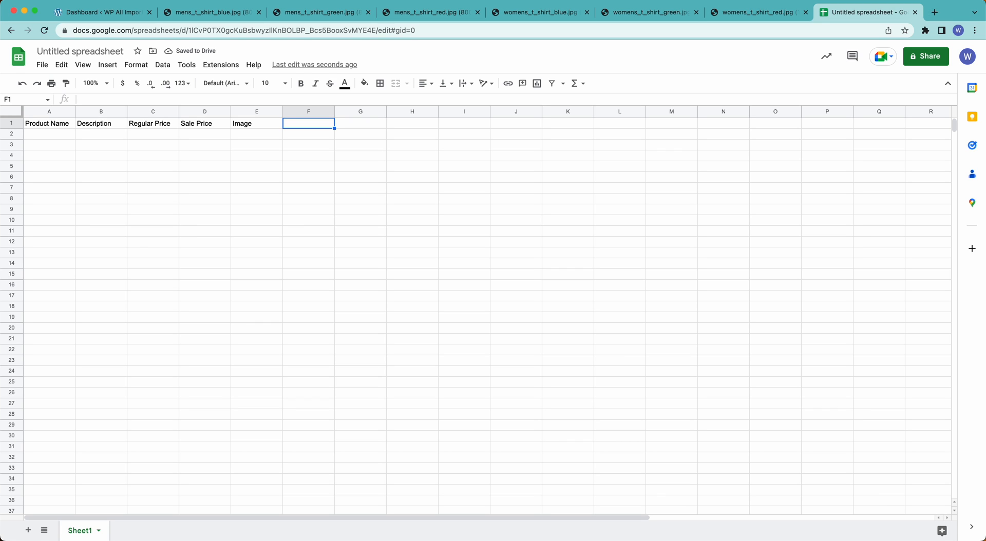
pyautogui.write('Color')
pyautogui.click(360, 123)
pyautogui.write('Size')
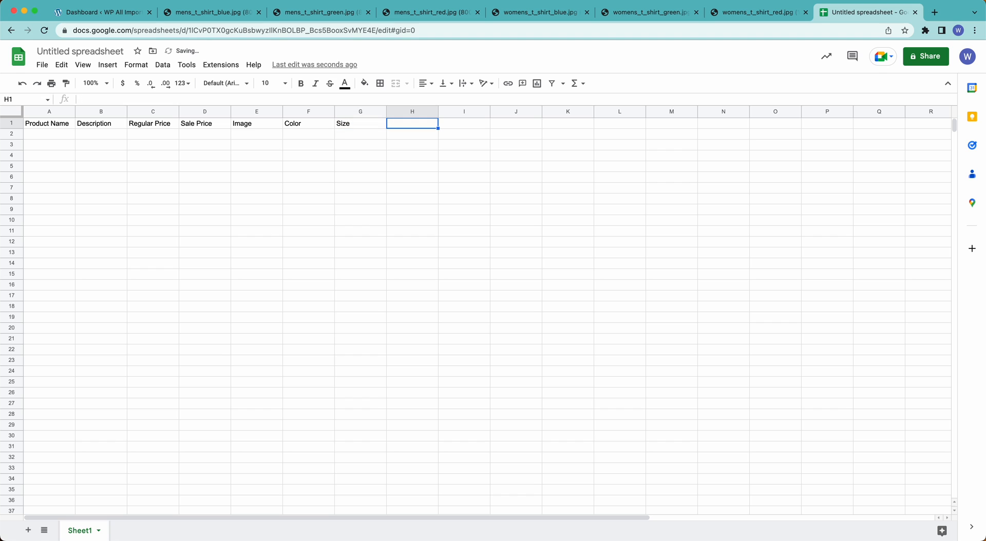
pyautogui.write('Cate')
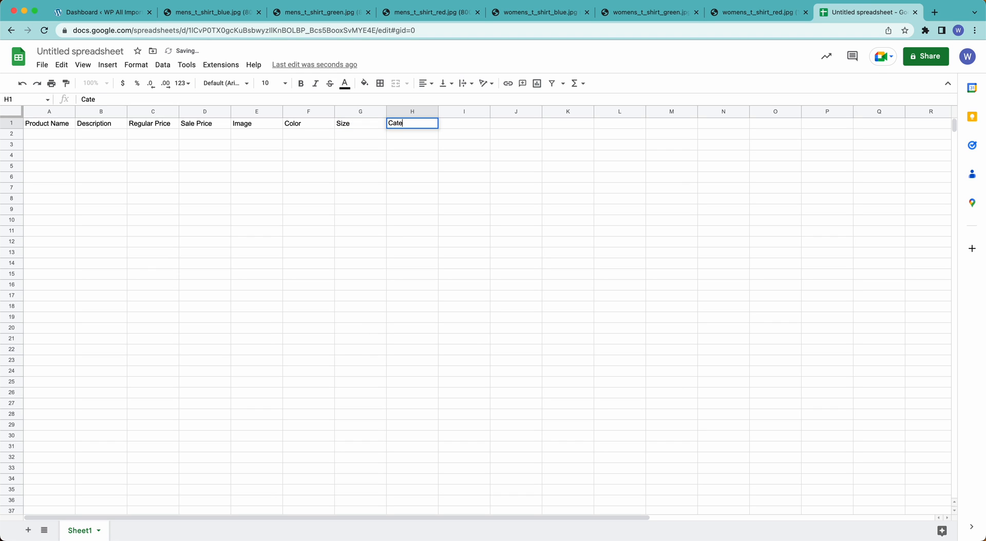
pyautogui.write('gories')
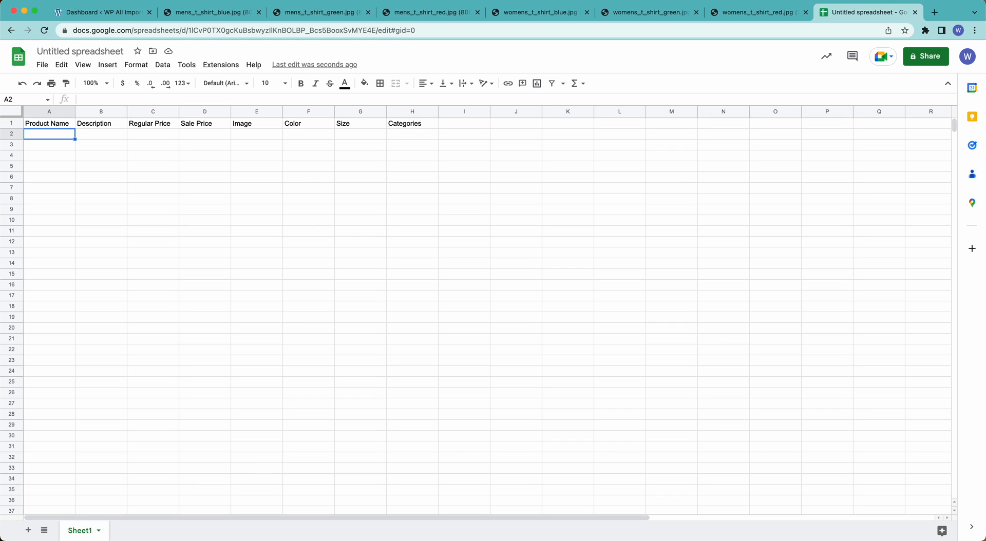
# - Fill row 2 with Men's T-Shirt, its slim-fit cotton description, 14.99 and 9.99
pyautogui.write('Men')
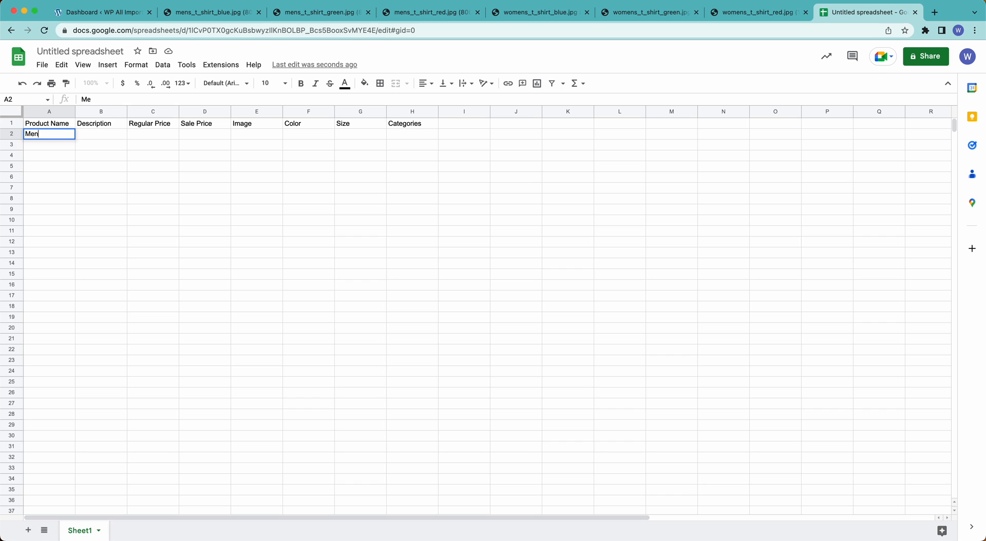
pyautogui.write("'s T")
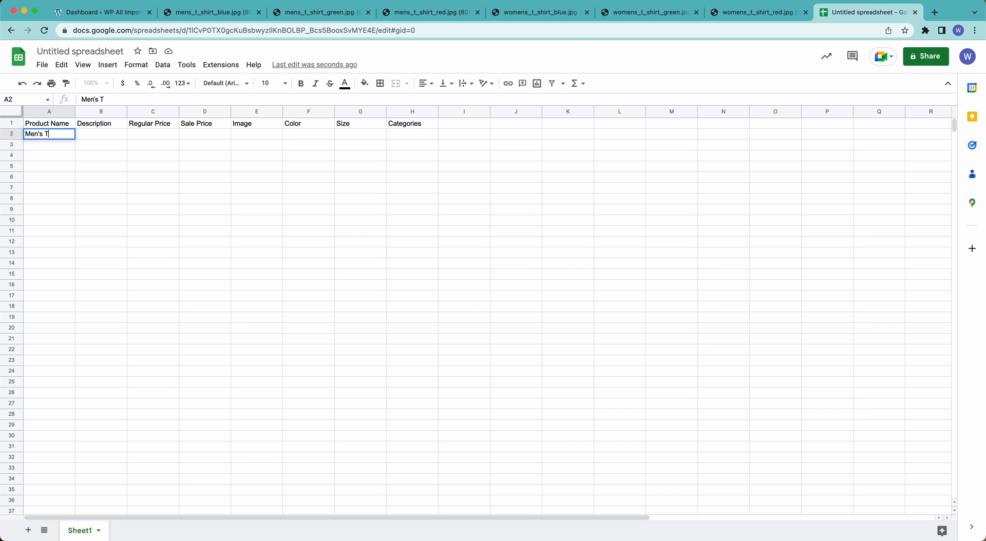
pyautogui.write('-Shirt')
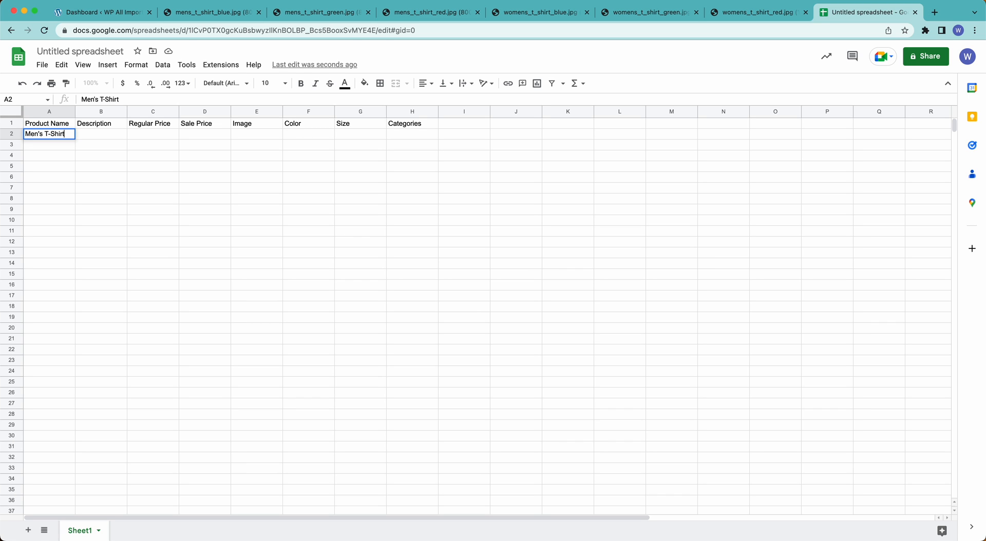
pyautogui.write('Slim fit')
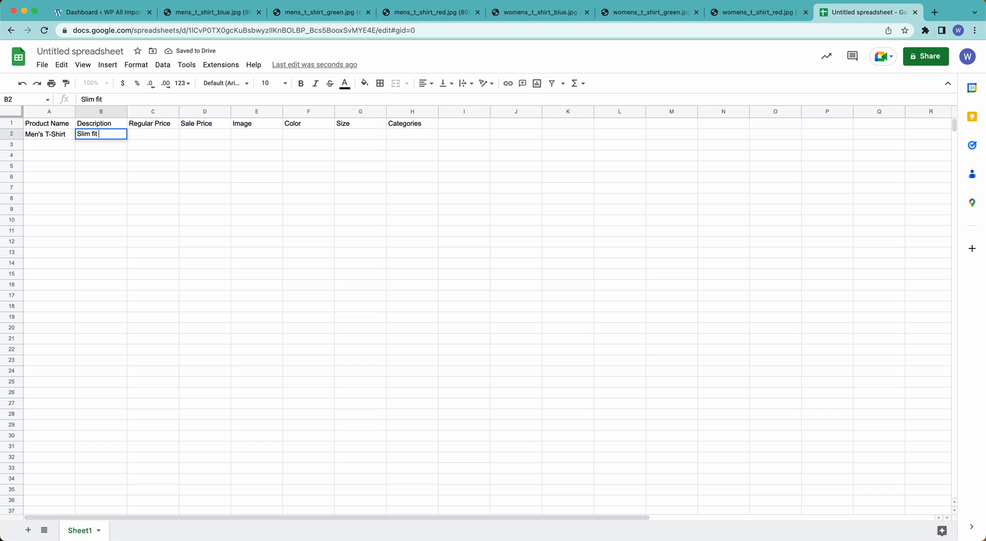
pyautogui.write('shirt, made f')
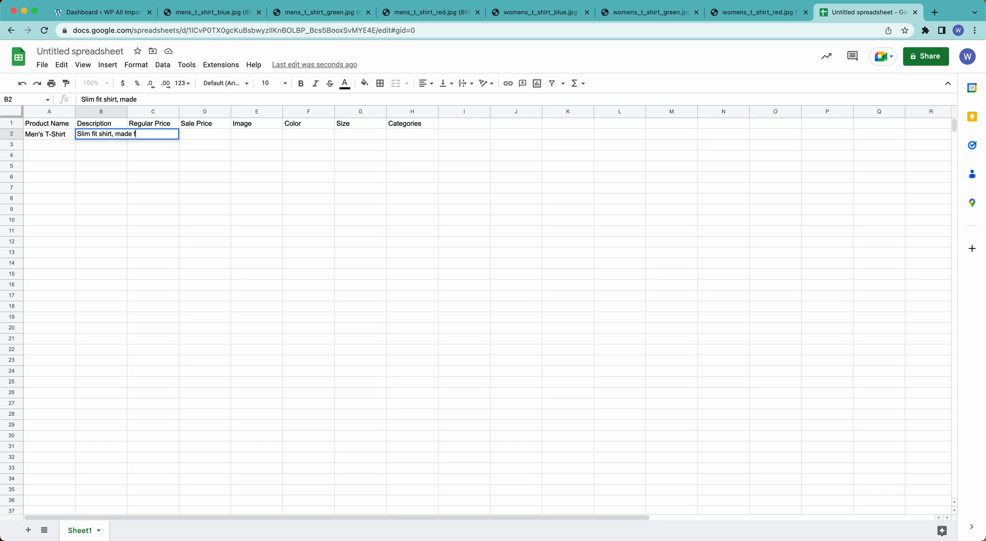
pyautogui.write('from high qualit')
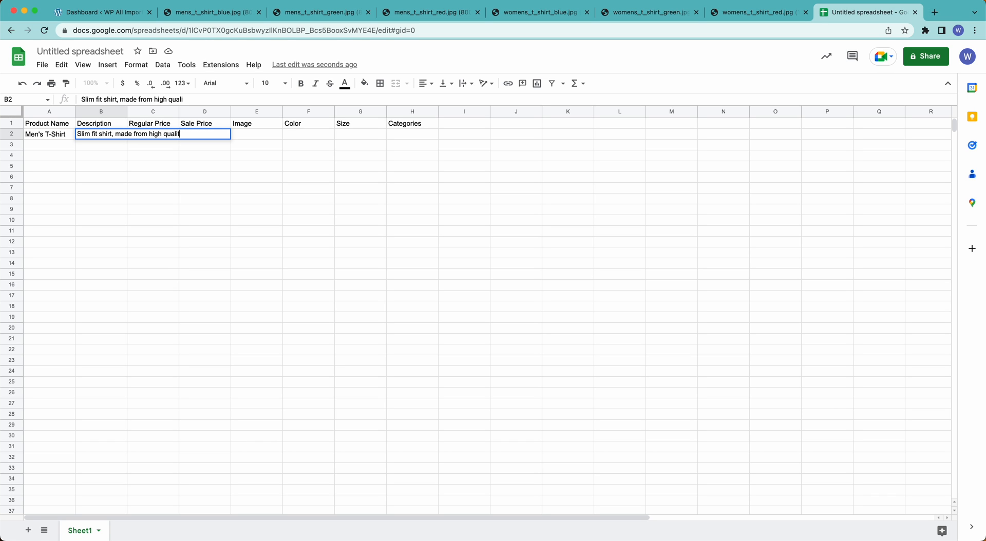
pyautogui.press('enter')
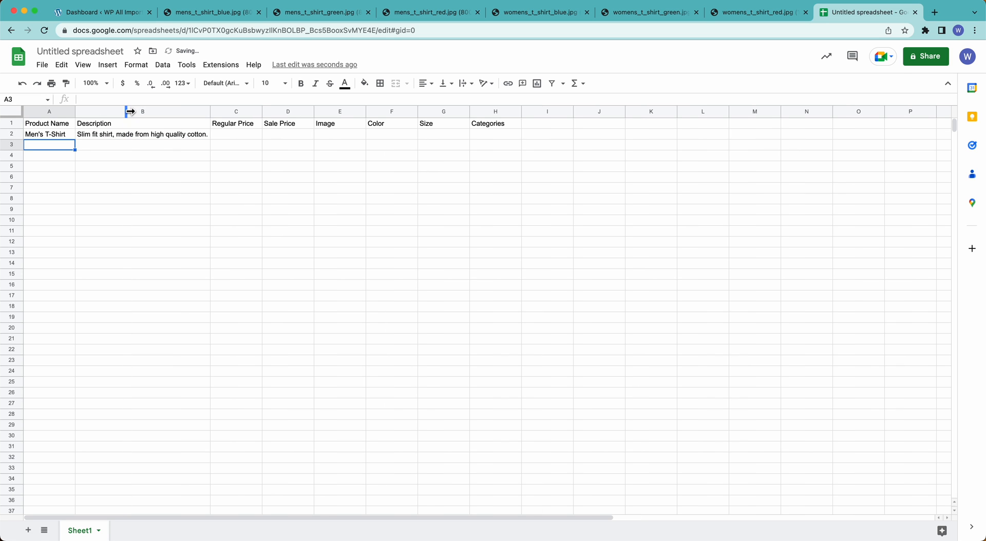
pyautogui.write('14.9')
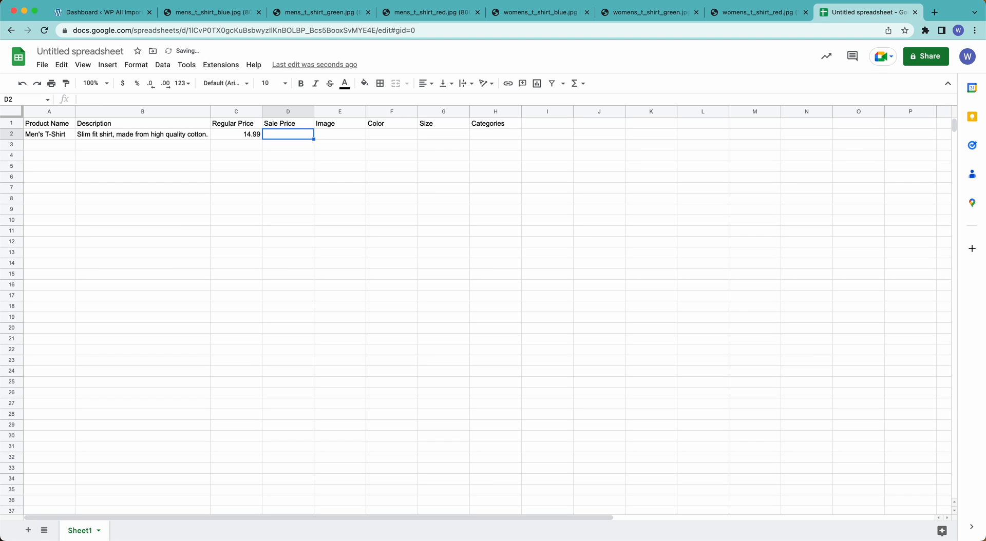
pyautogui.write('9.99')
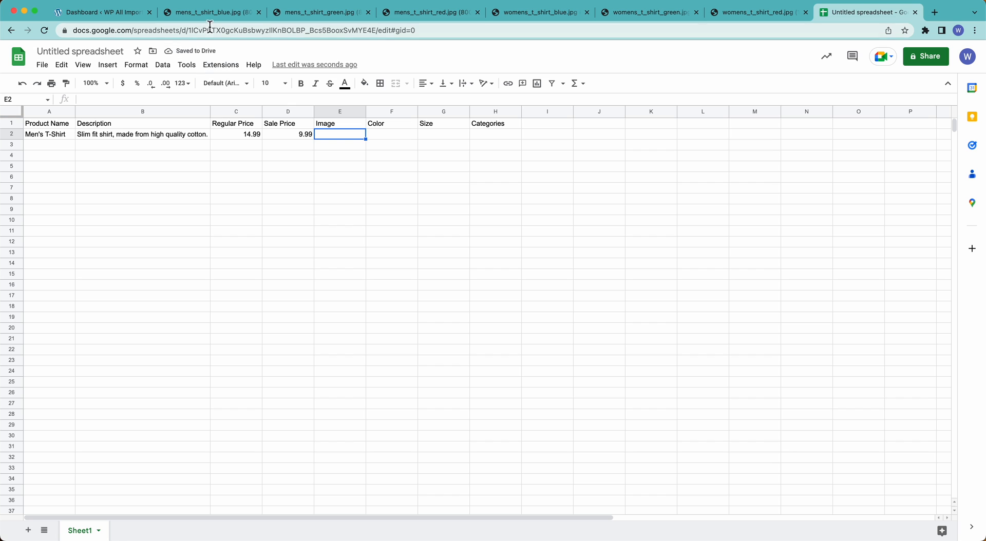
pyautogui.click(320, 11)
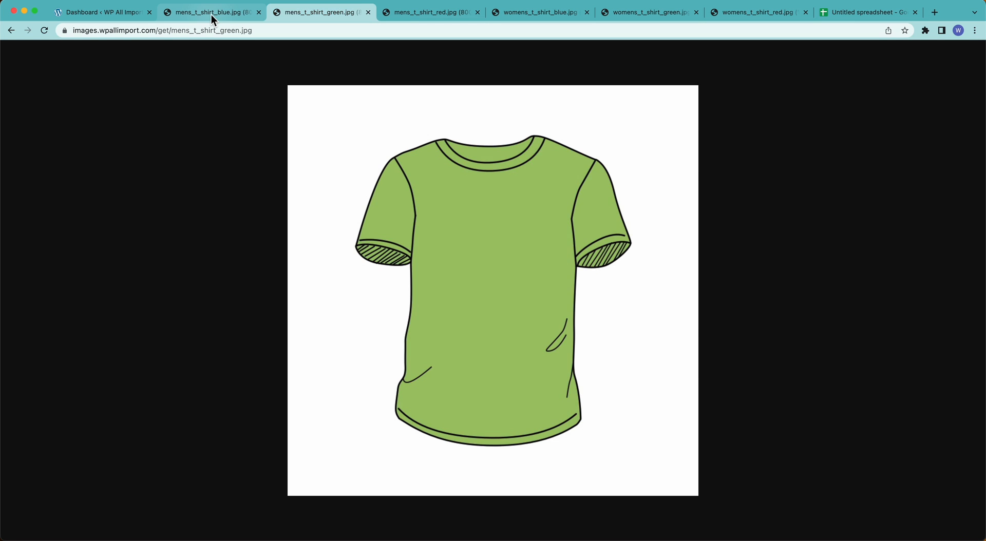
pyautogui.click(211, 12)
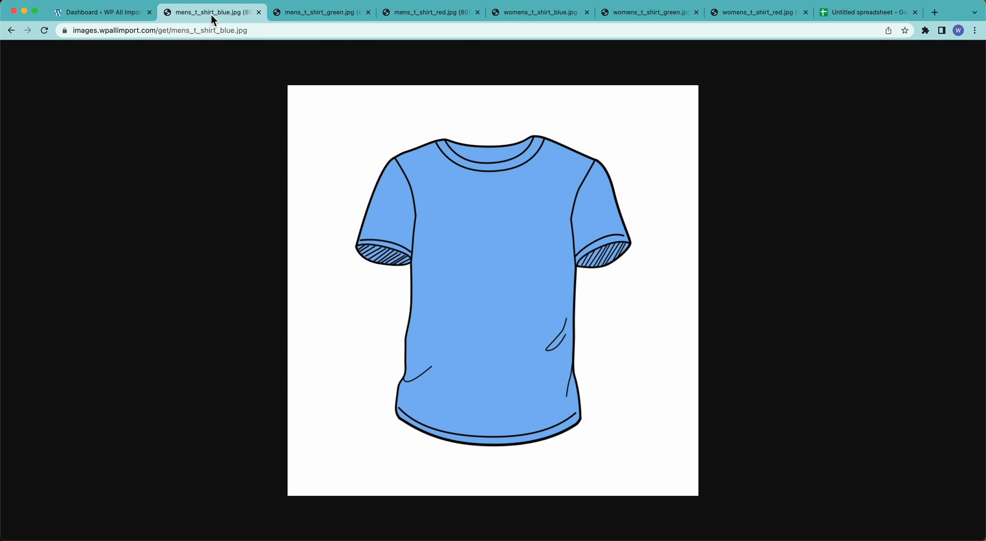
pyautogui.click(429, 11)
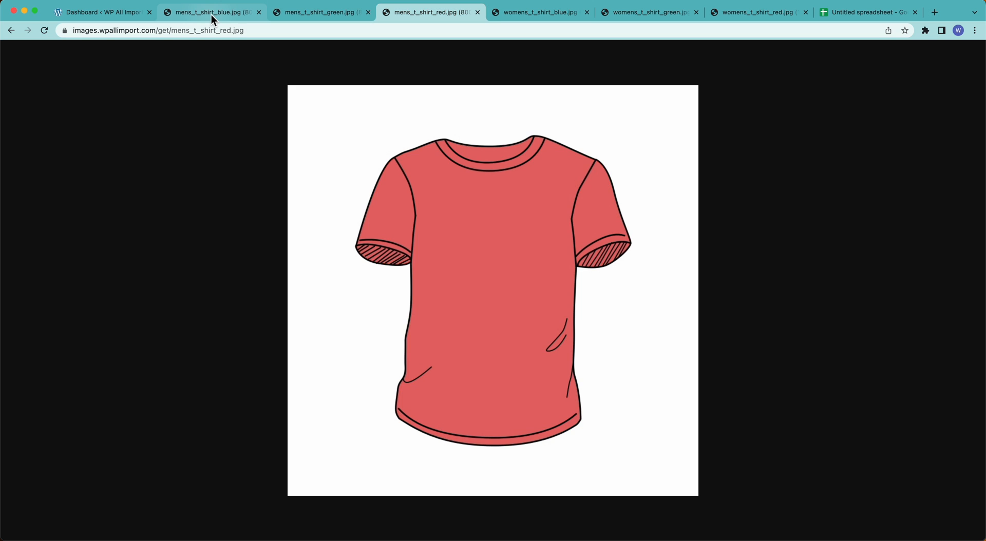
pyautogui.click(538, 12)
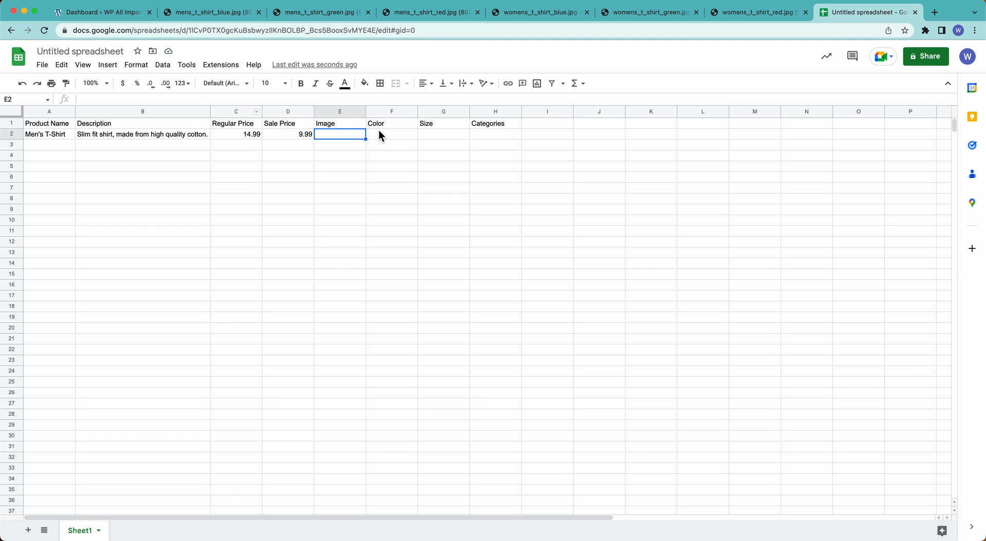
# - Give the first shirt colour Blue and size Small, and add the Red colour row
pyautogui.click(390, 134)
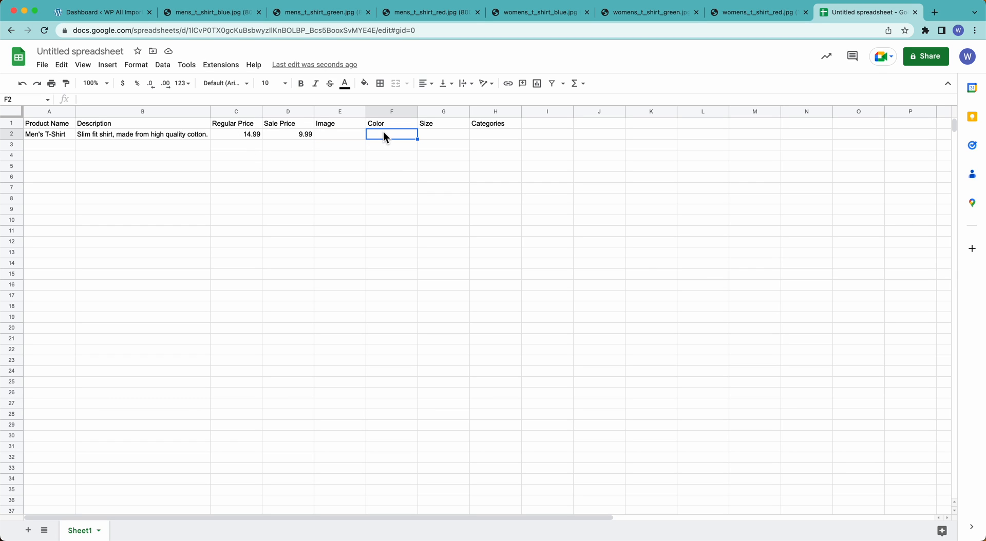
pyautogui.write('Blue')
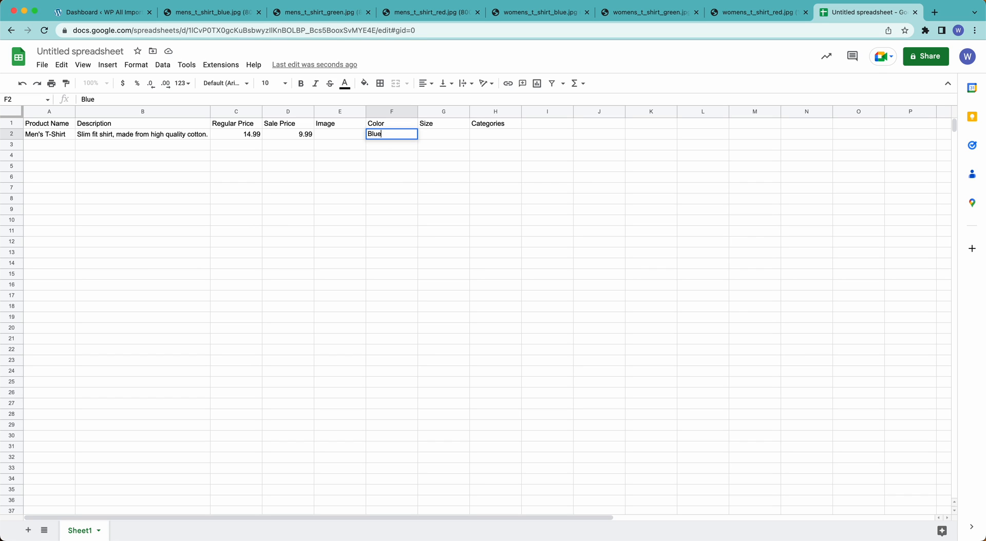
pyautogui.write('Small')
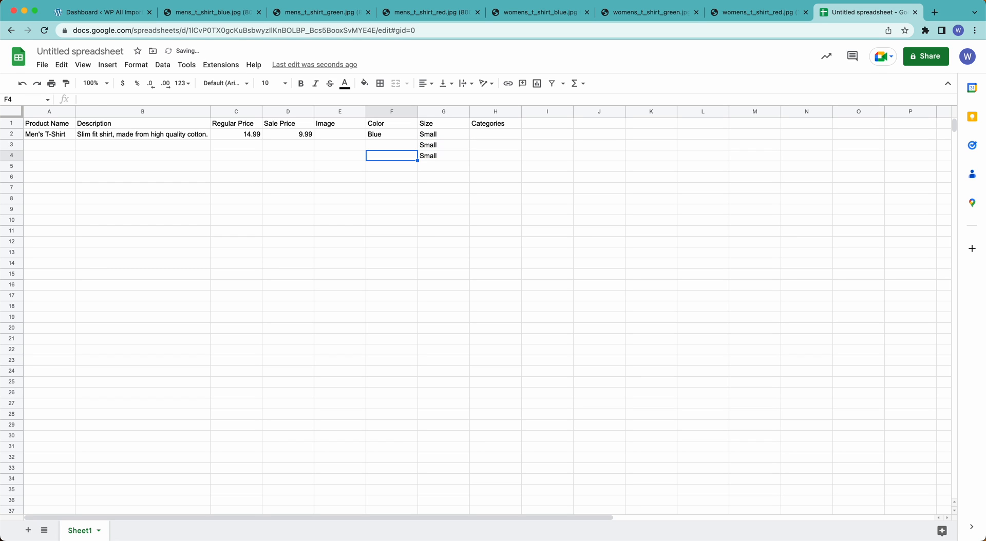
pyautogui.click(391, 145)
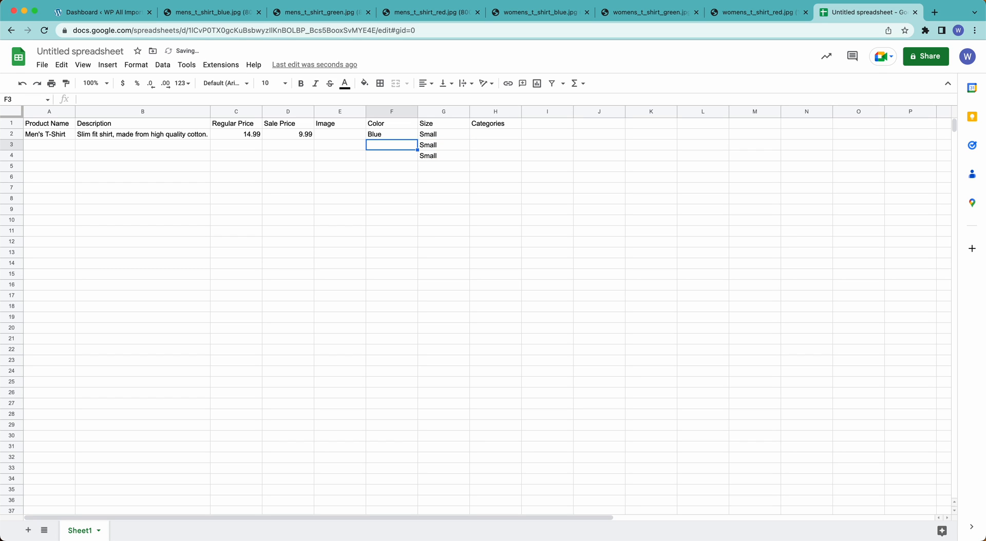
pyautogui.write('Red')
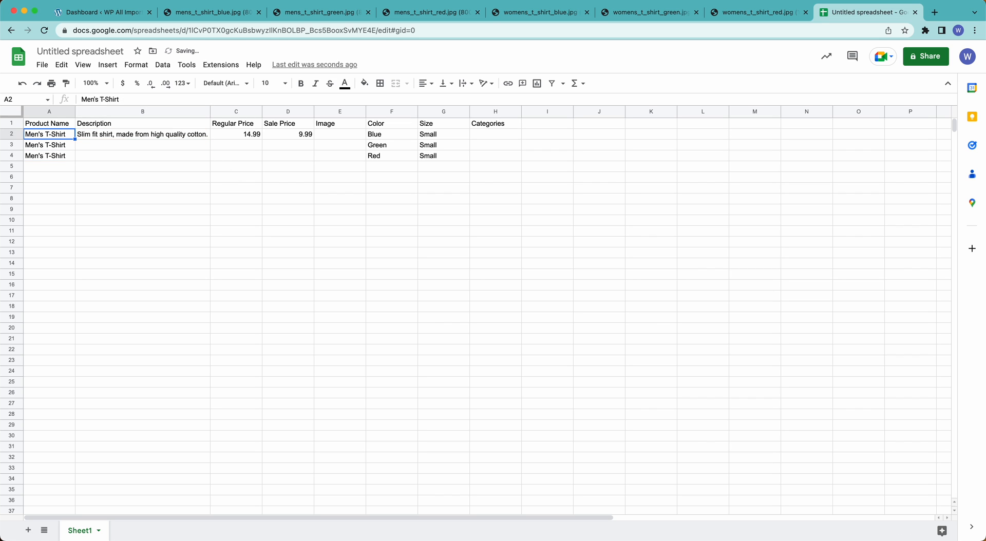
pyautogui.click(142, 134)
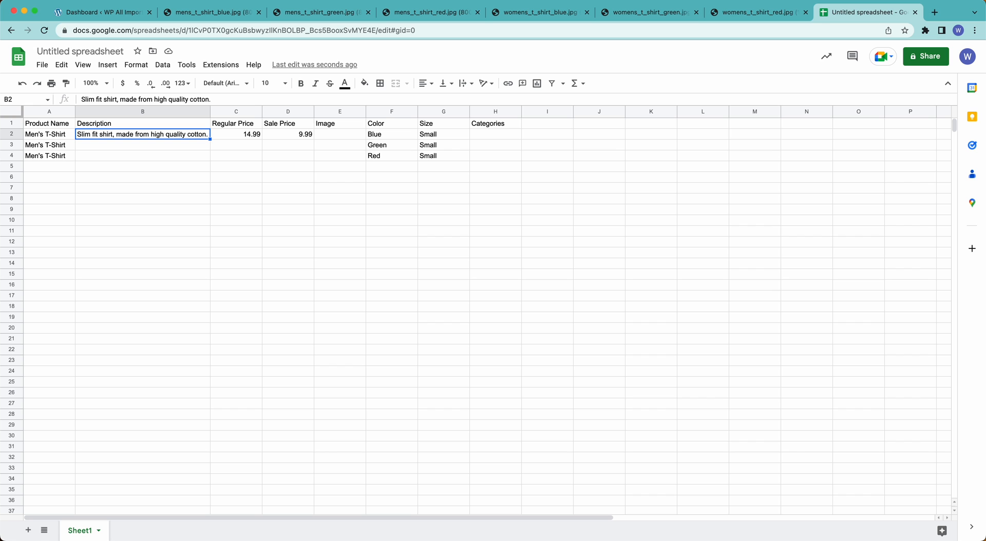
# - Copy the blue, green and red shirt image addresses into column E
pyautogui.click(210, 12)
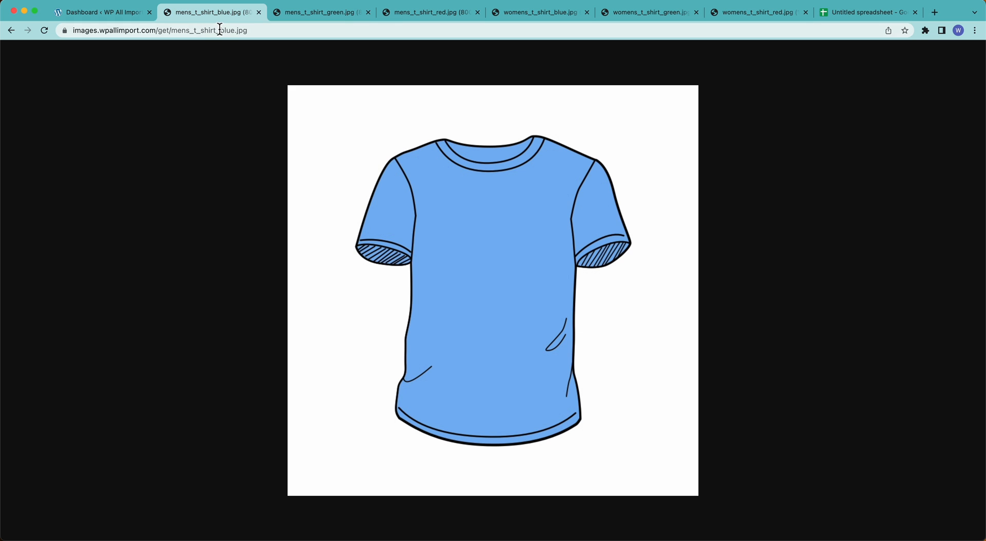
pyautogui.click(868, 12)
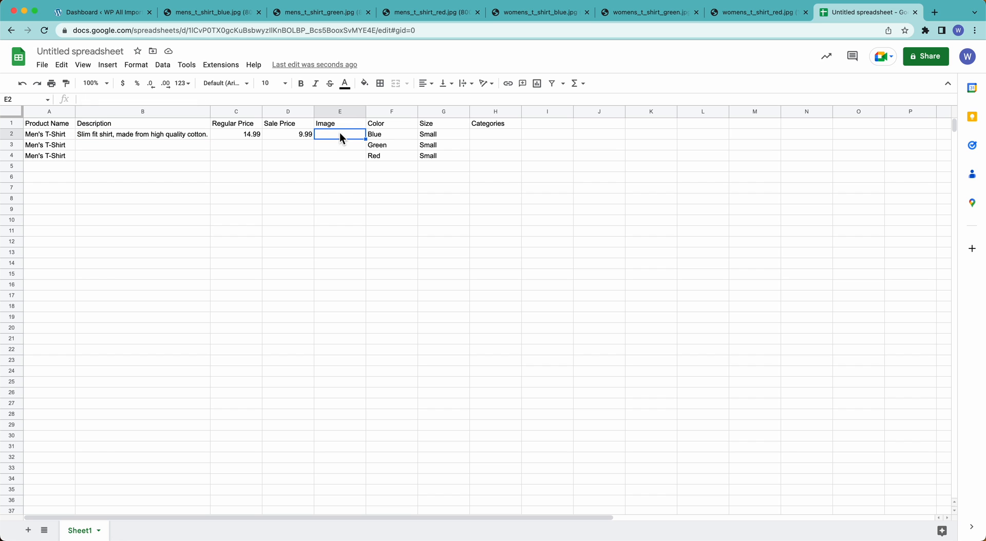
pyautogui.click(321, 12)
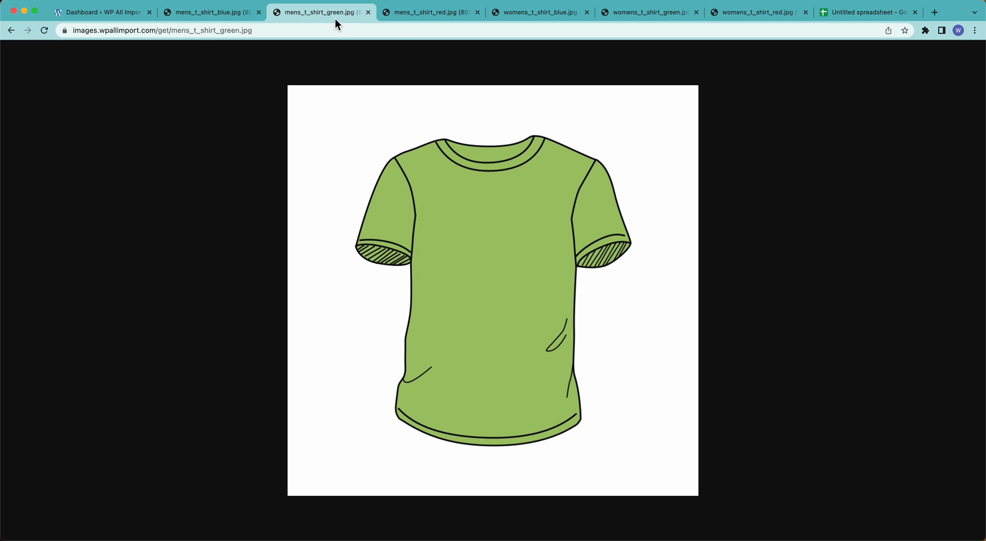
pyautogui.click(868, 11)
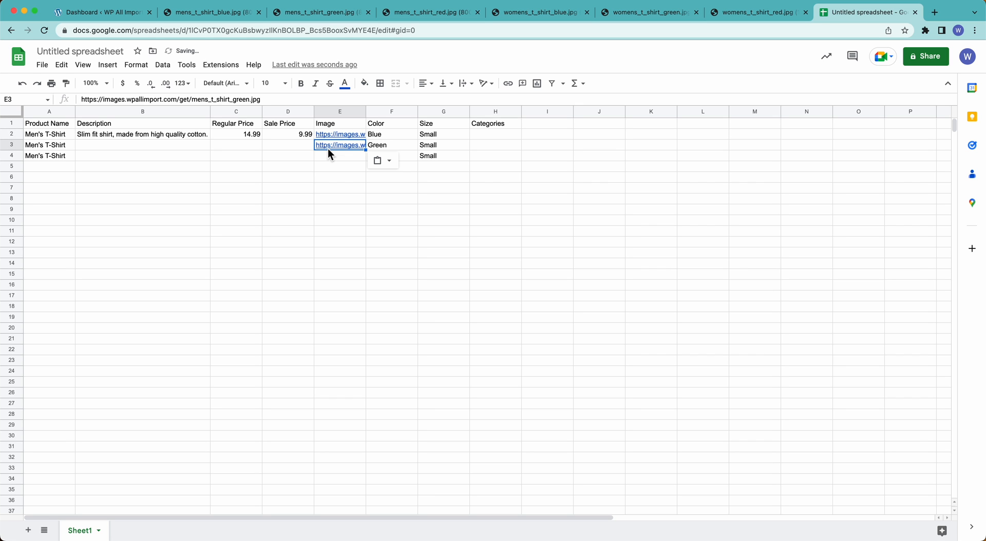
pyautogui.click(431, 12)
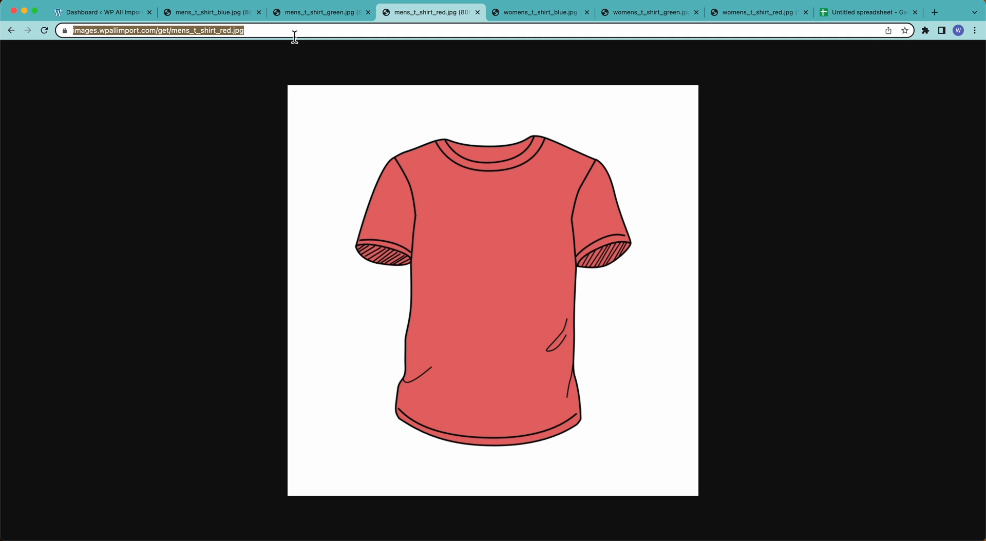
# - Copy the red shirt image address and enter regular prices 14.99 and 19.99
pyautogui.click(867, 12)
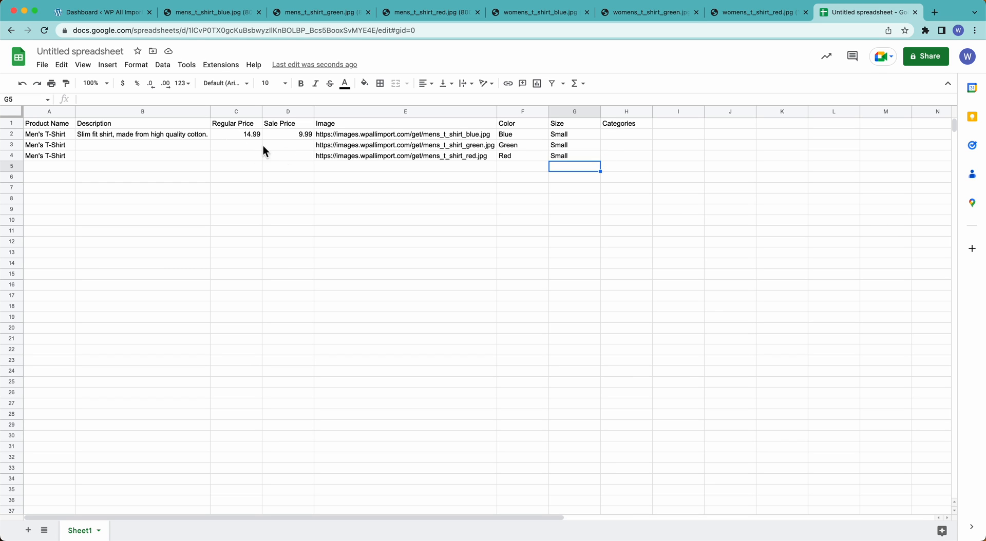
pyautogui.write('14.99')
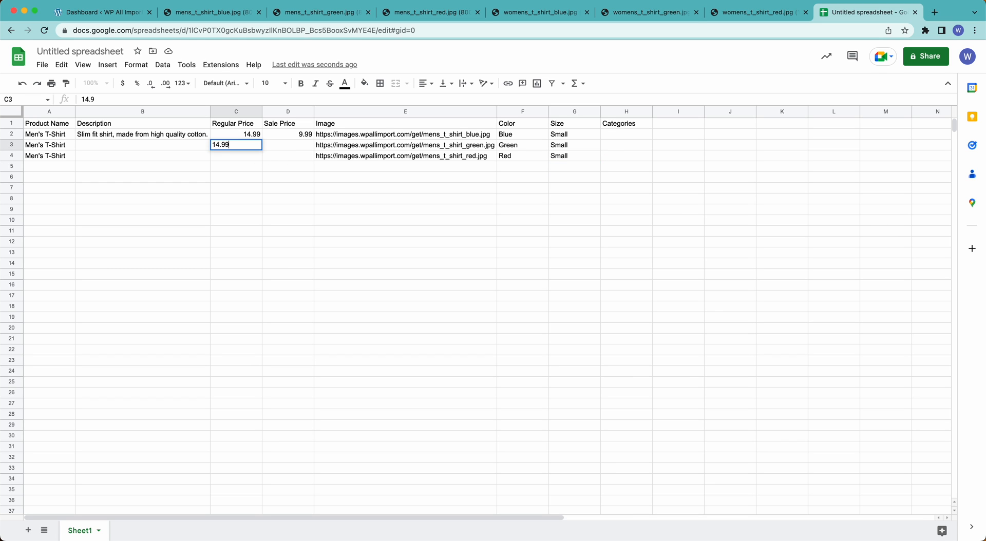
pyautogui.press('enter')
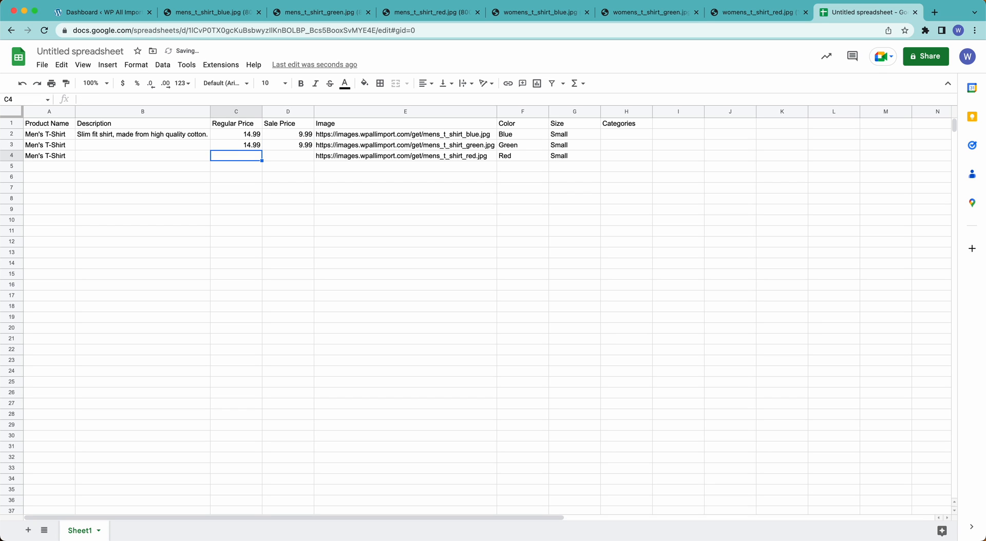
pyautogui.write('19.99')
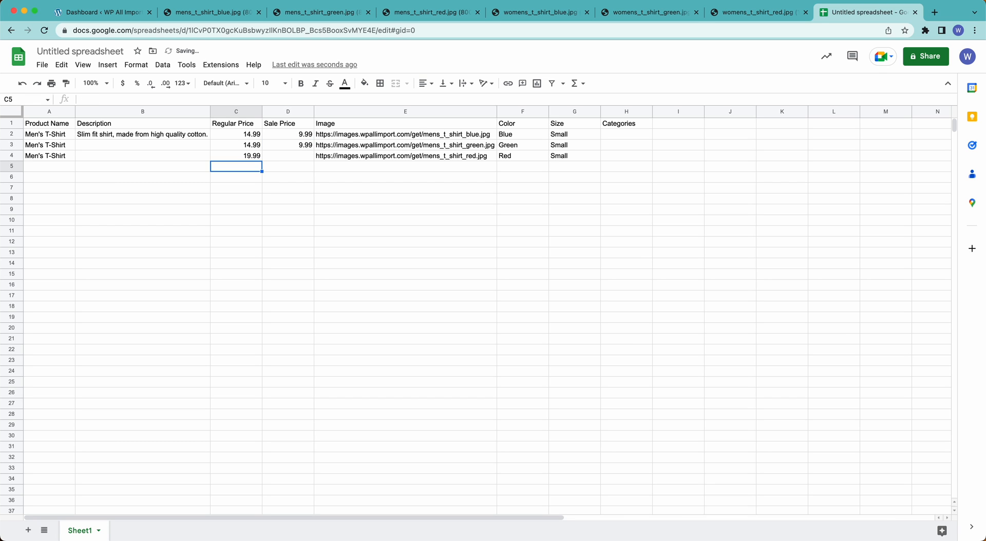
# - Categorise the blue shirt in H2 as Clothing > Men's > Shirts
pyautogui.click(625, 134)
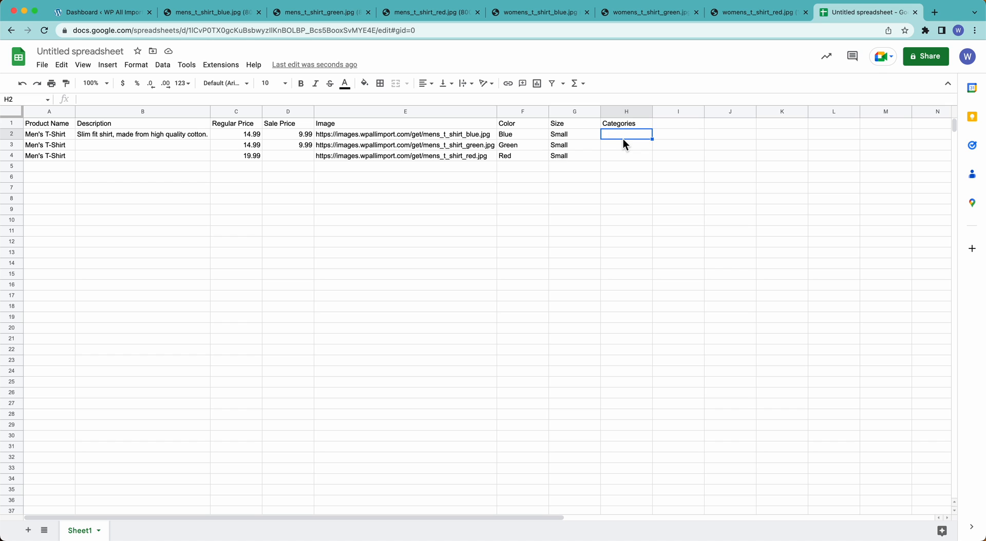
pyautogui.write('Cal')
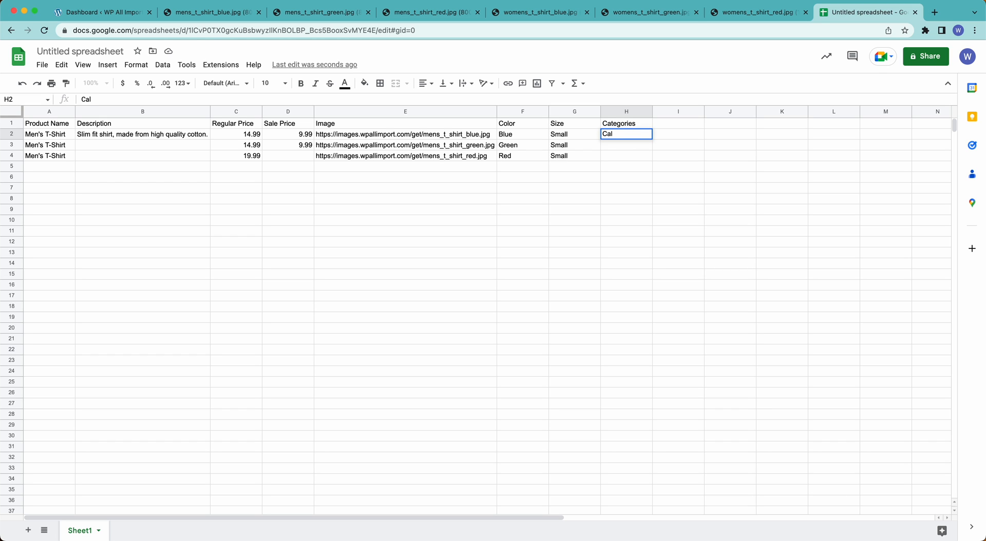
pyautogui.write('Clothing >')
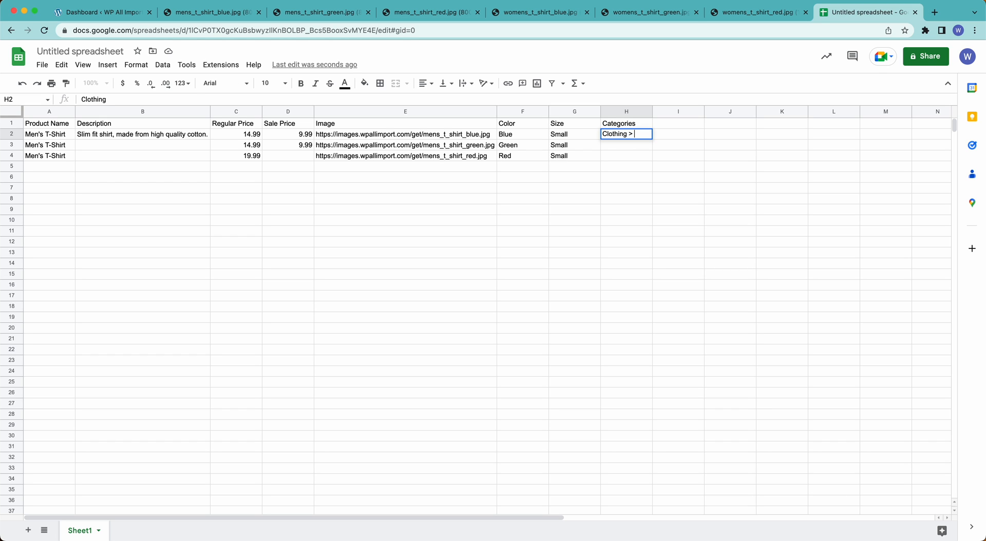
pyautogui.write("Men's > Shi")
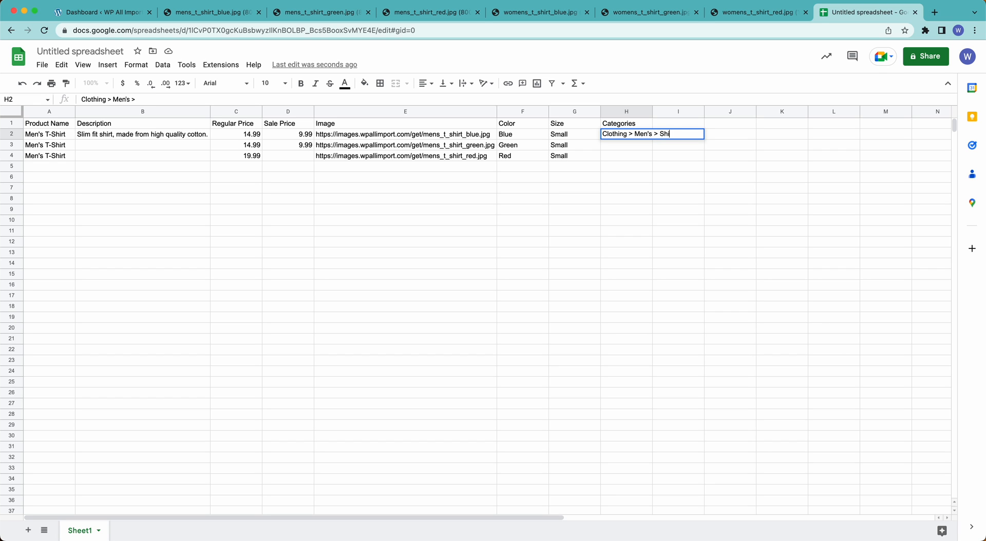
pyautogui.press('enter')
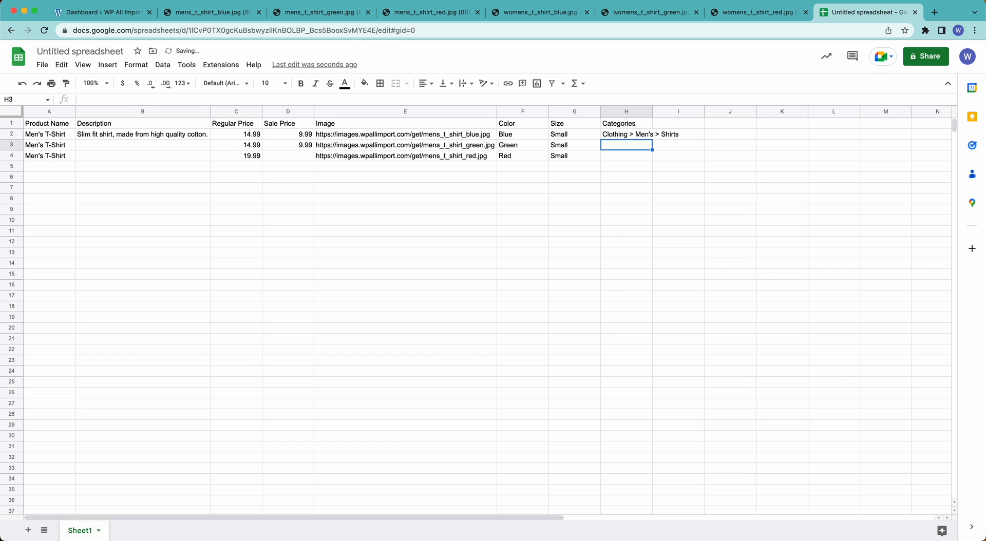
pyautogui.moveTo(634, 145)
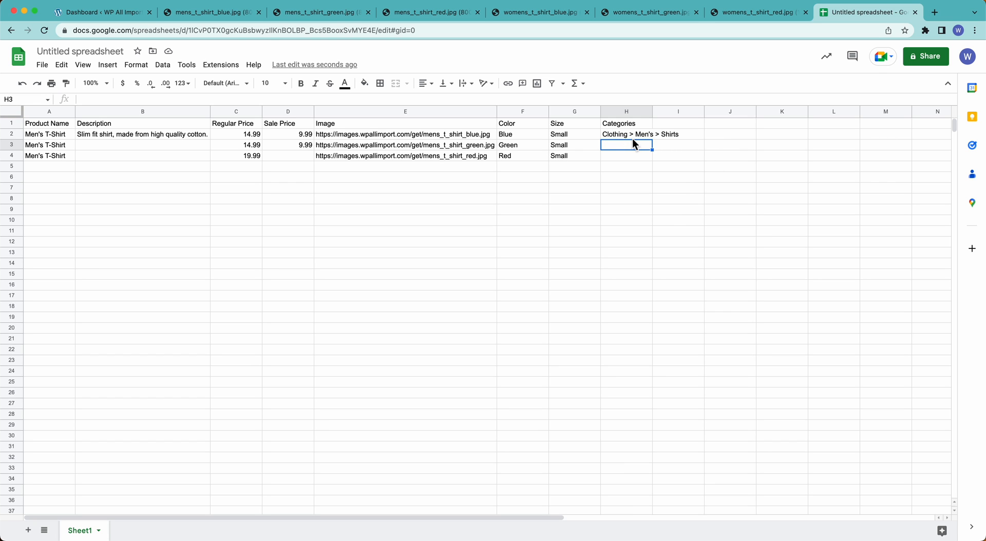
pyautogui.moveTo(665, 132)
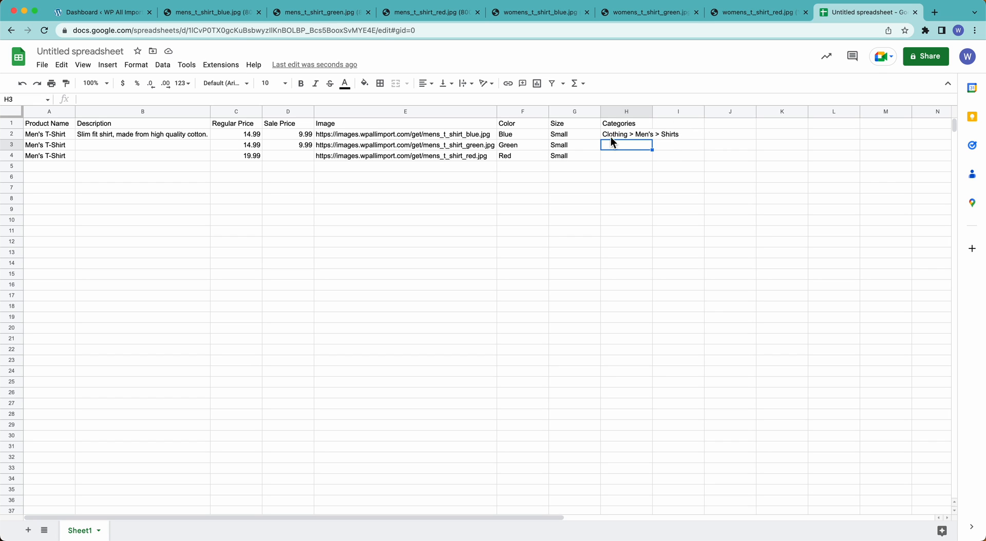
pyautogui.moveTo(659, 146)
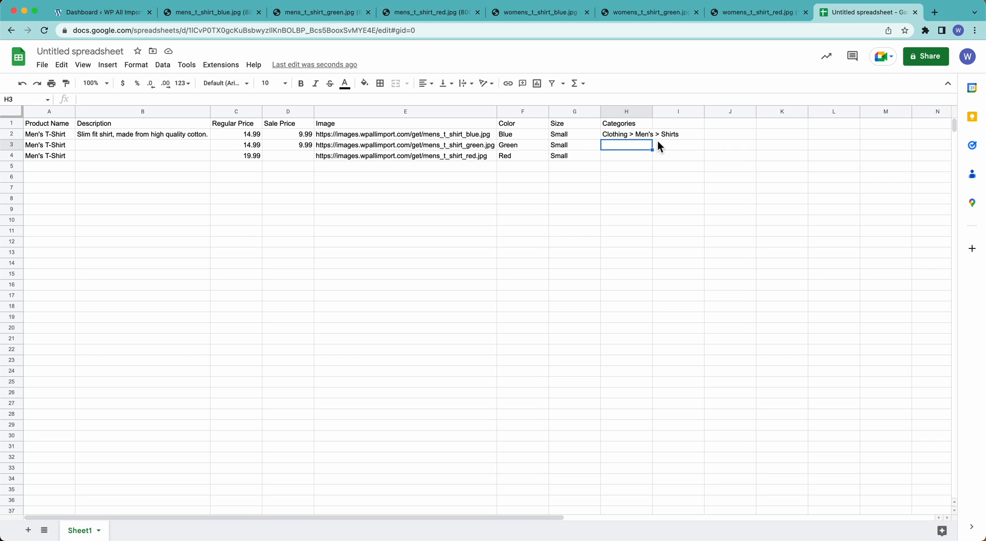
pyautogui.moveTo(44, 137)
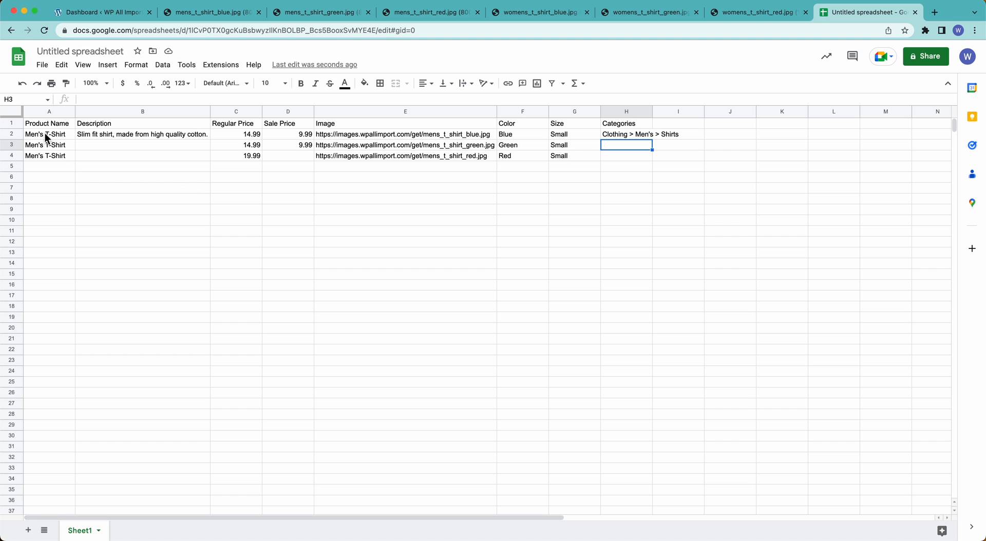
# - Add Medium size rows, copying the image links and colours
pyautogui.click(48, 134)
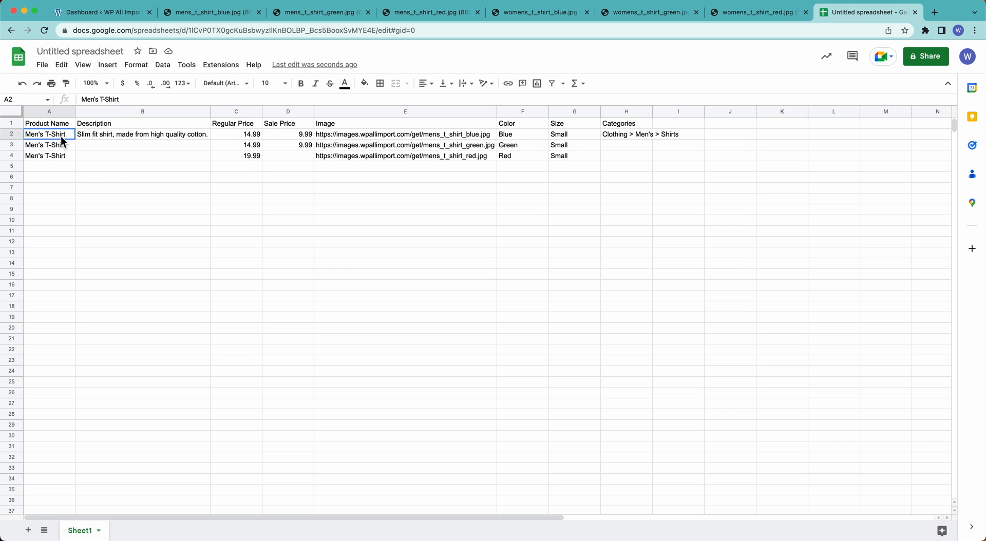
pyautogui.moveTo(462, 174)
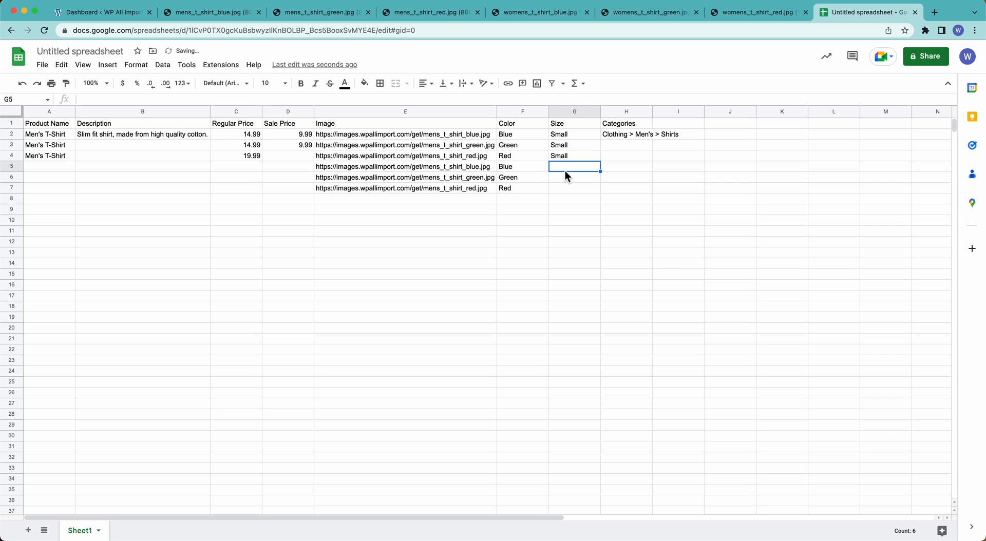
pyautogui.write('Medium')
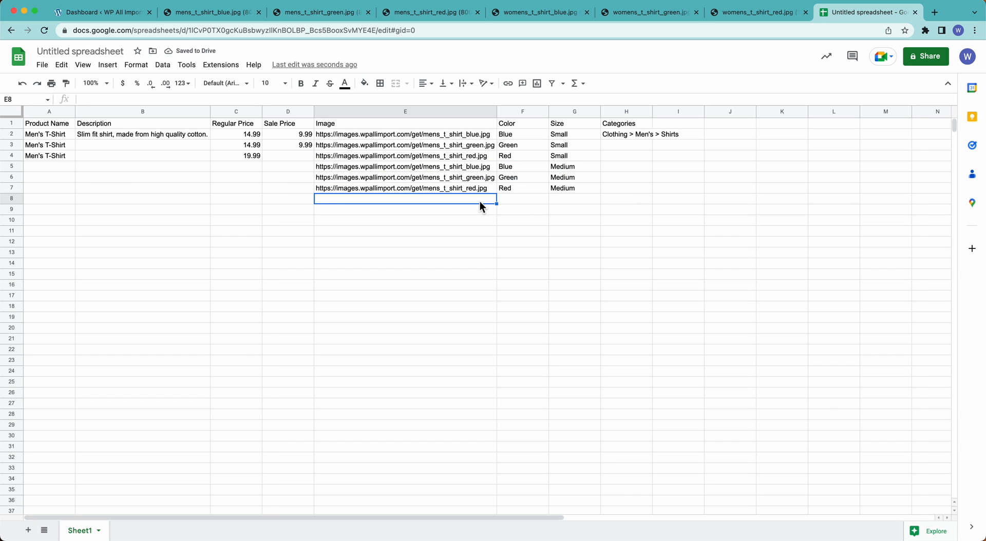
pyautogui.click(404, 165)
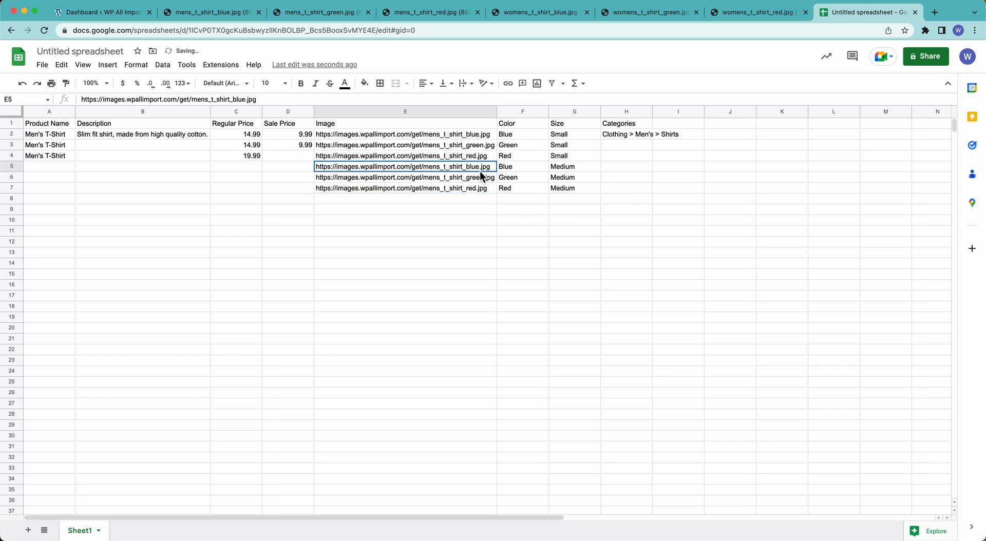
pyautogui.moveTo(404, 166); pyautogui.dragTo(522, 188)
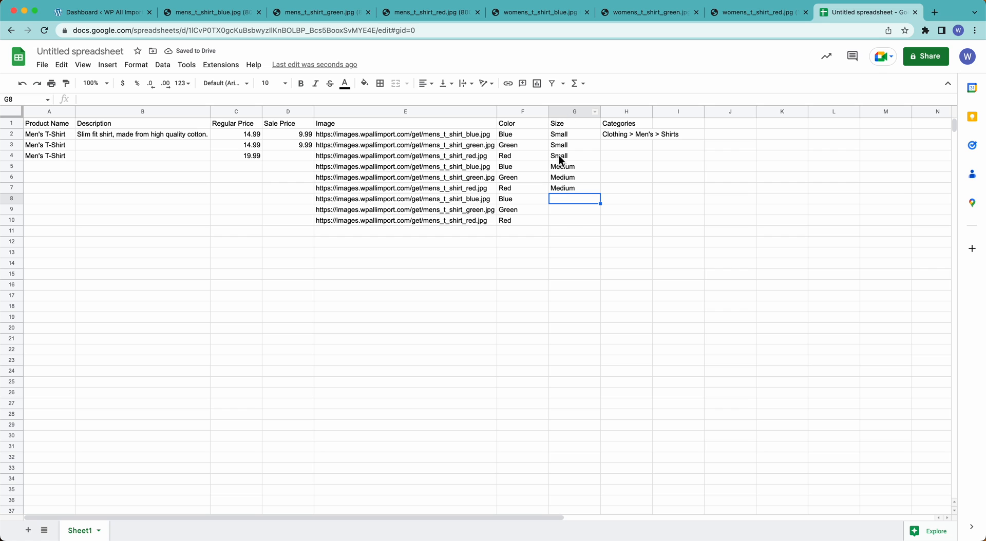
# - Add Large size rows and copy the Men's T-Shirt names down
pyautogui.write('Large')
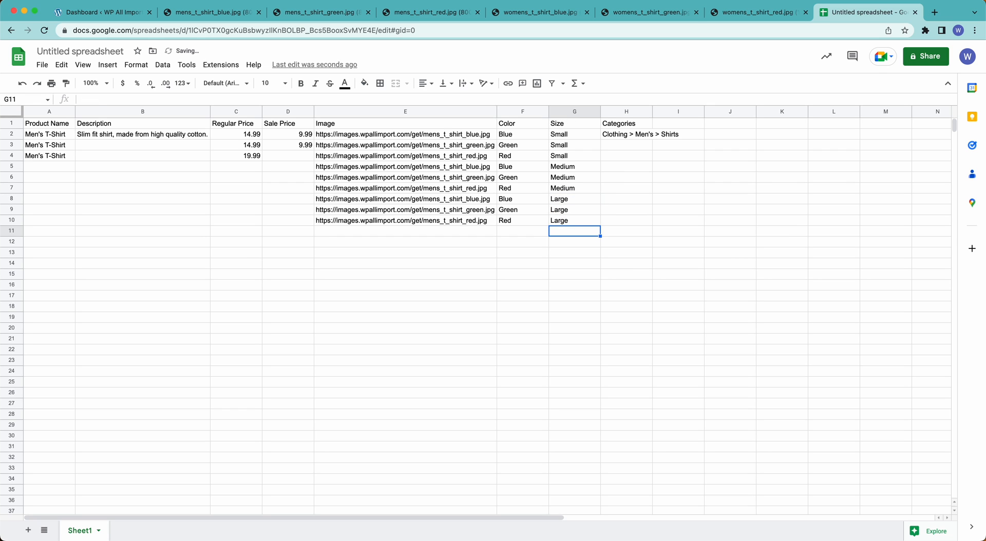
pyautogui.moveTo(50, 134); pyautogui.dragTo(49, 155)
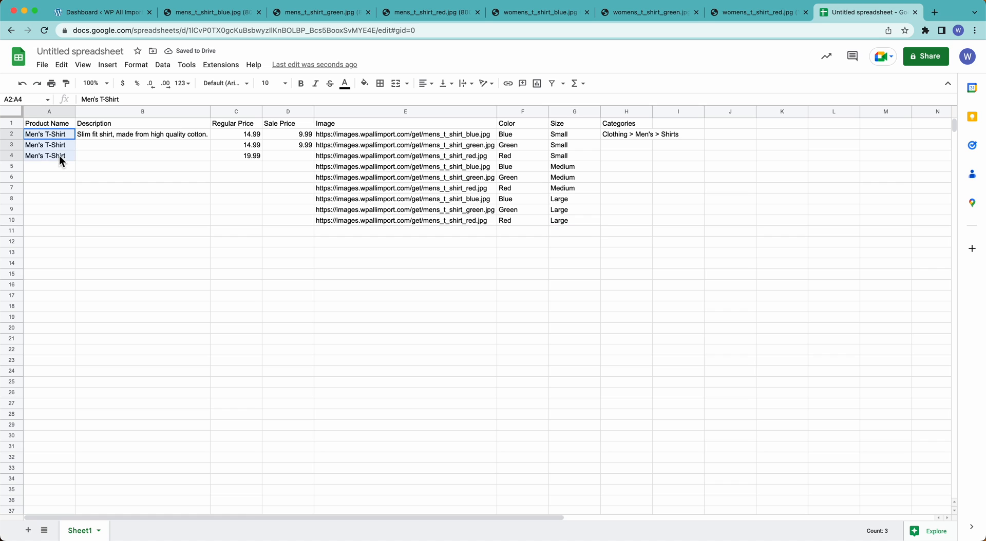
pyautogui.moveTo(49, 134); pyautogui.dragTo(49, 221)
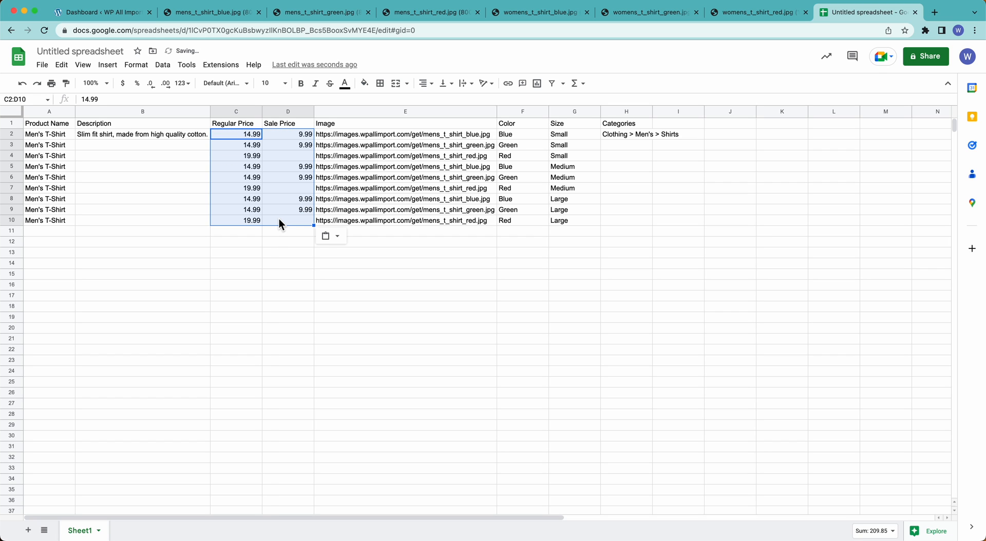
pyautogui.click(572, 199)
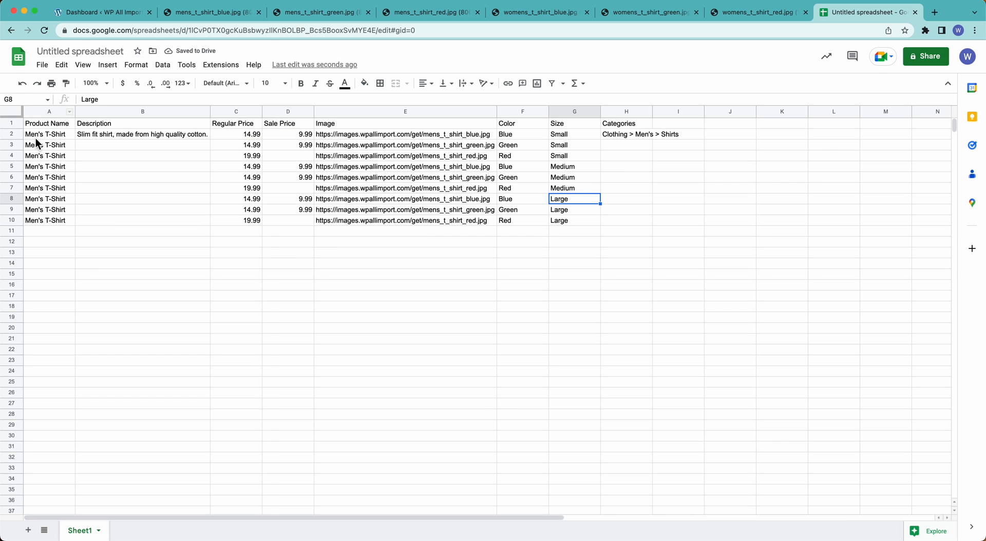
# - Copy the nine men's rows into row 11 and rename the copies Women's T-Shirt
pyautogui.moveTo(49, 134); pyautogui.dragTo(626, 220)
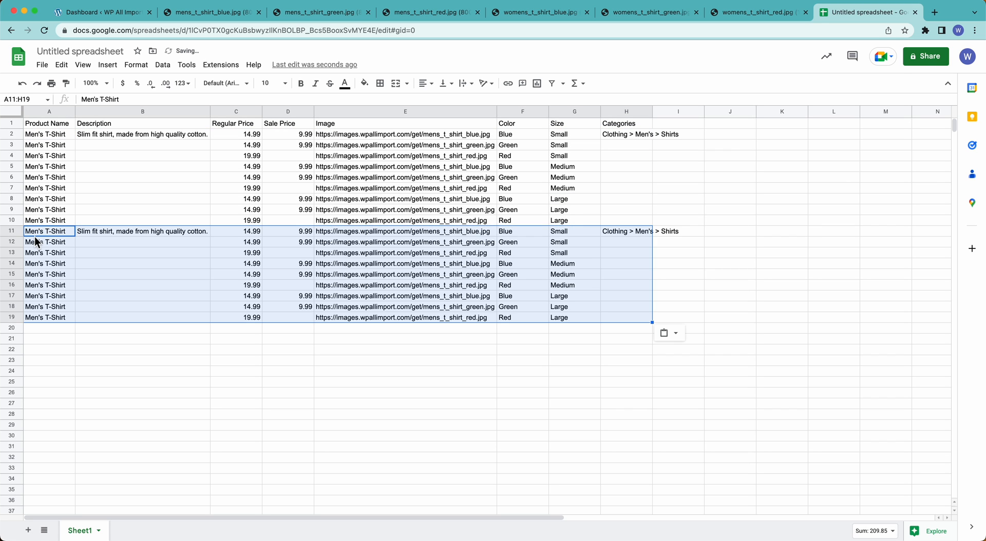
pyautogui.click(48, 231)
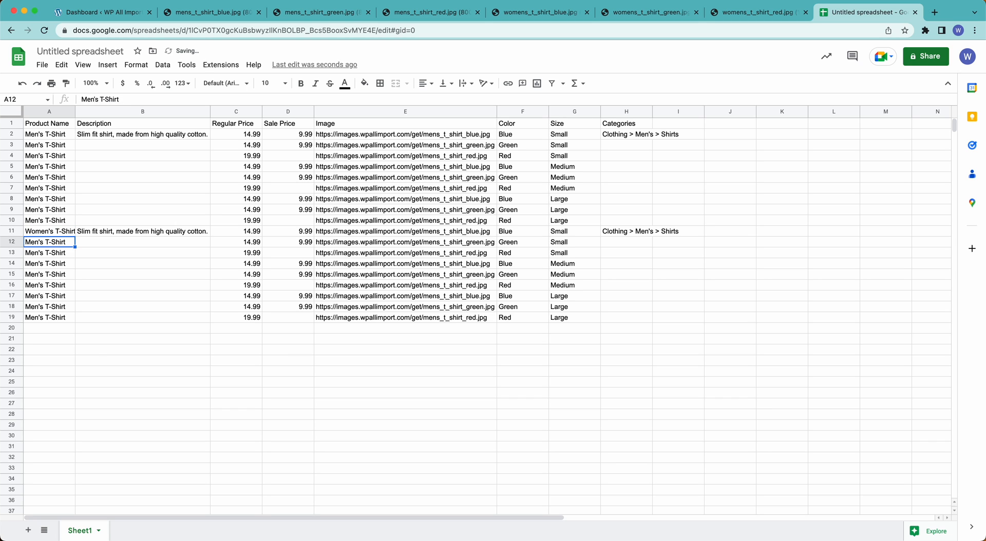
pyautogui.click(48, 231)
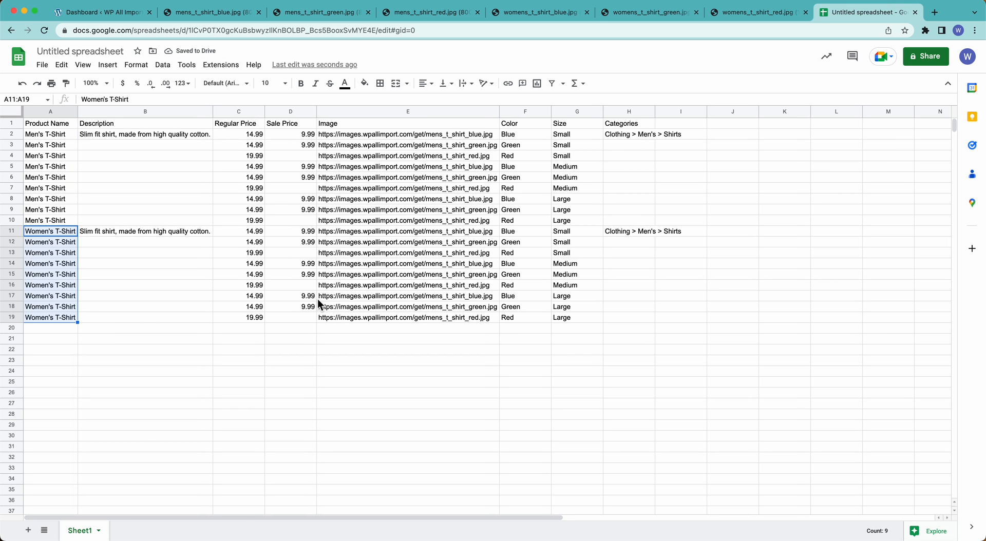
pyautogui.moveTo(631, 227)
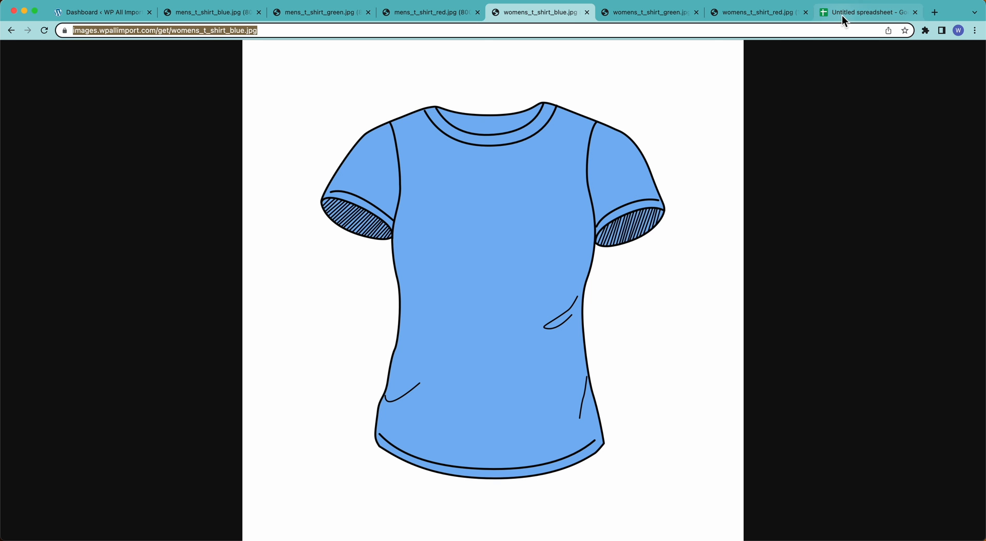
# - Replace the women's rows' image links with the women's blue, green and red shirt URLs
pyautogui.click(868, 12)
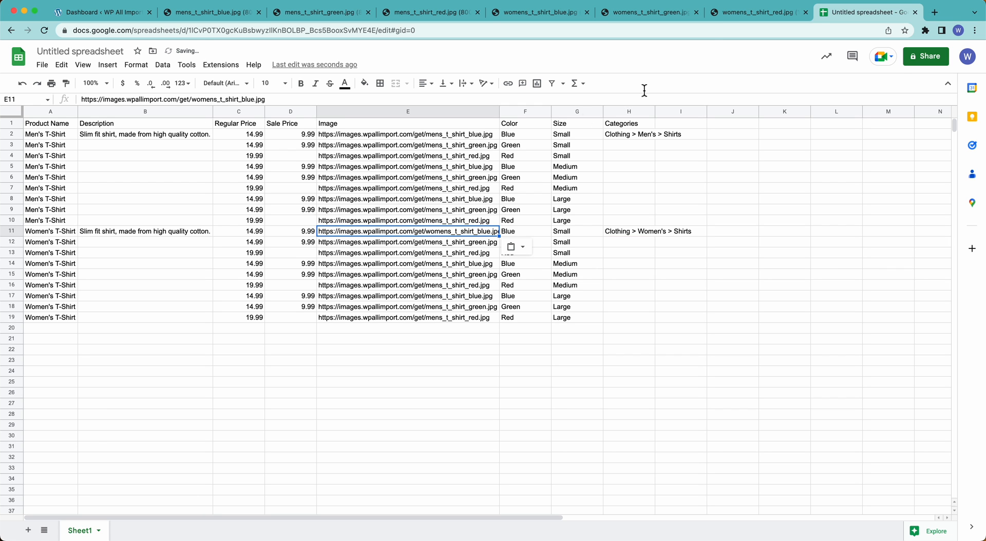
pyautogui.click(648, 12)
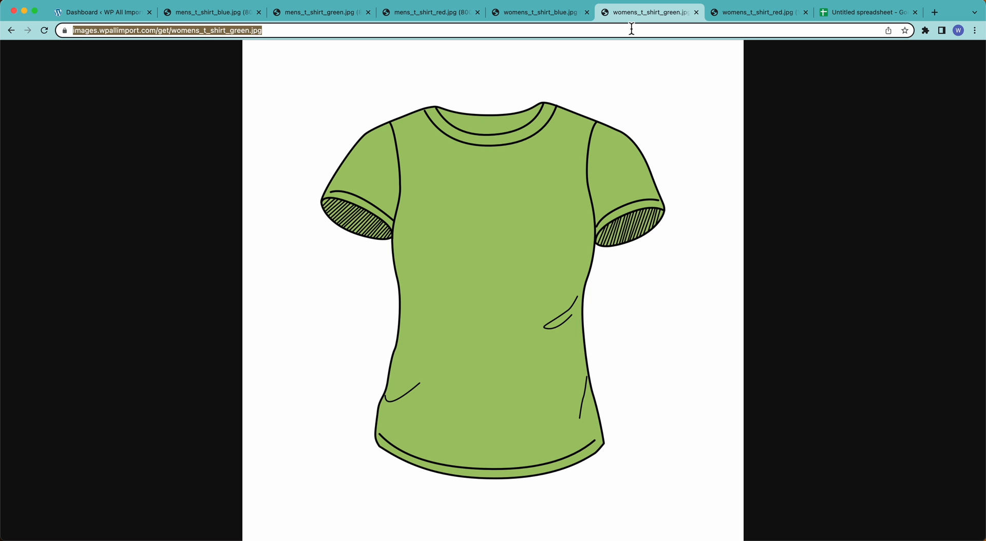
pyautogui.click(868, 12)
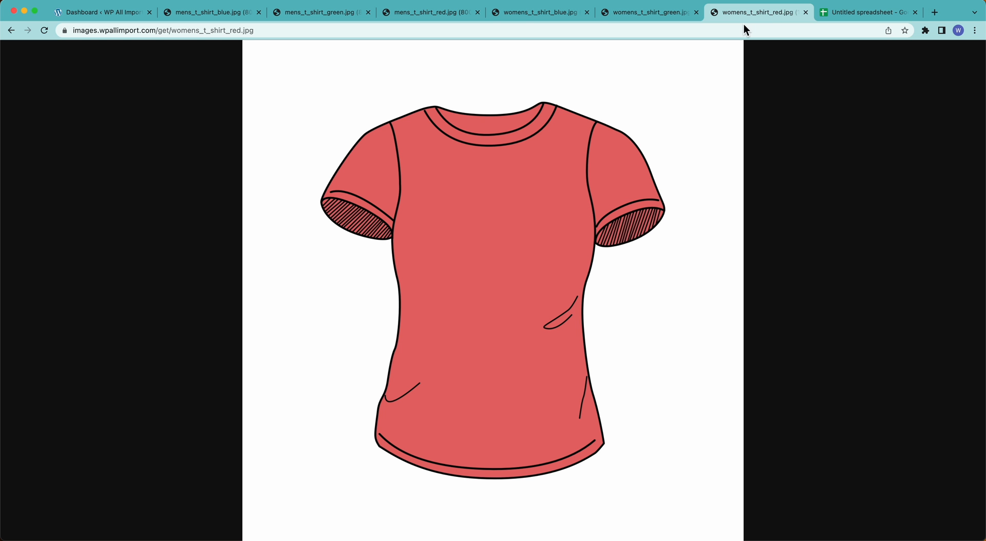
pyautogui.click(867, 12)
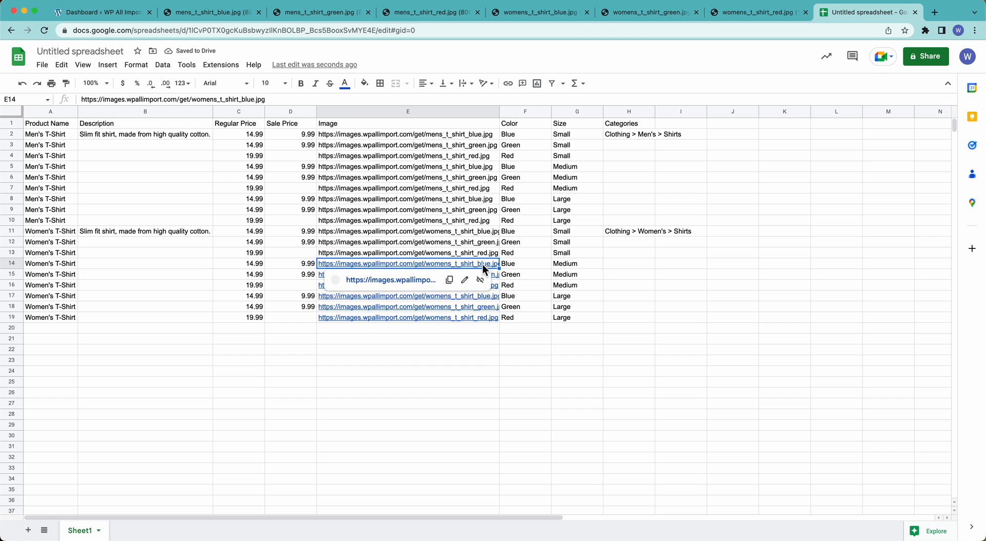
pyautogui.click(407, 274)
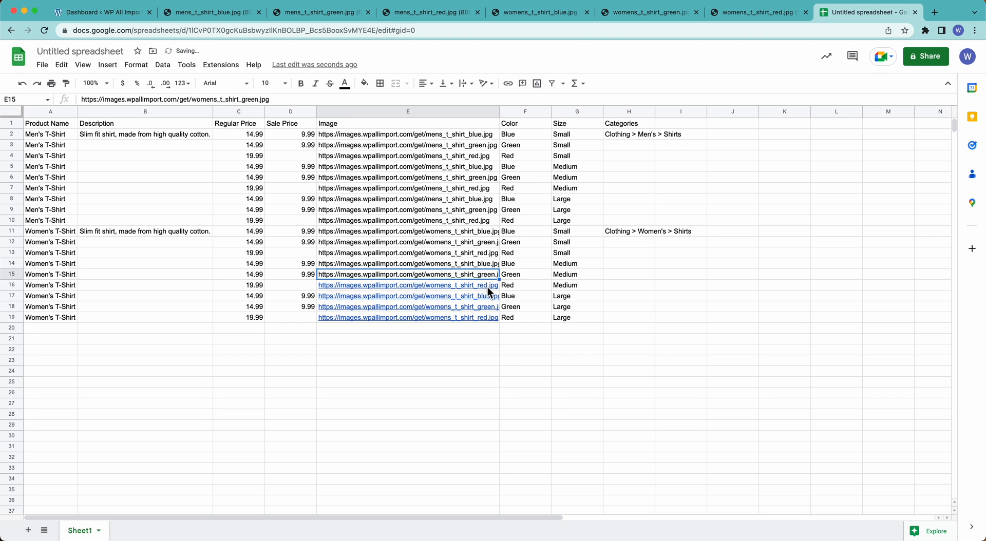
pyautogui.click(408, 295)
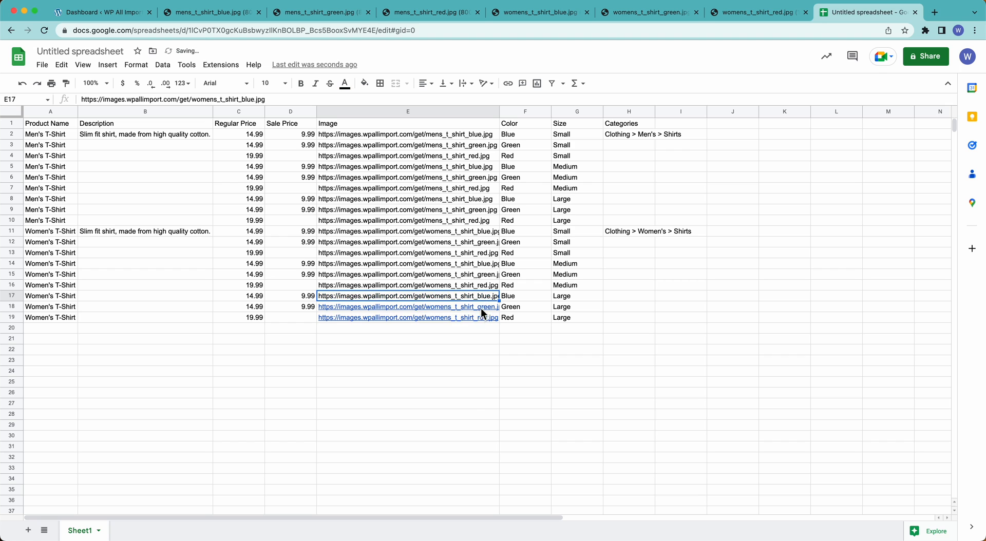
pyautogui.click(408, 317)
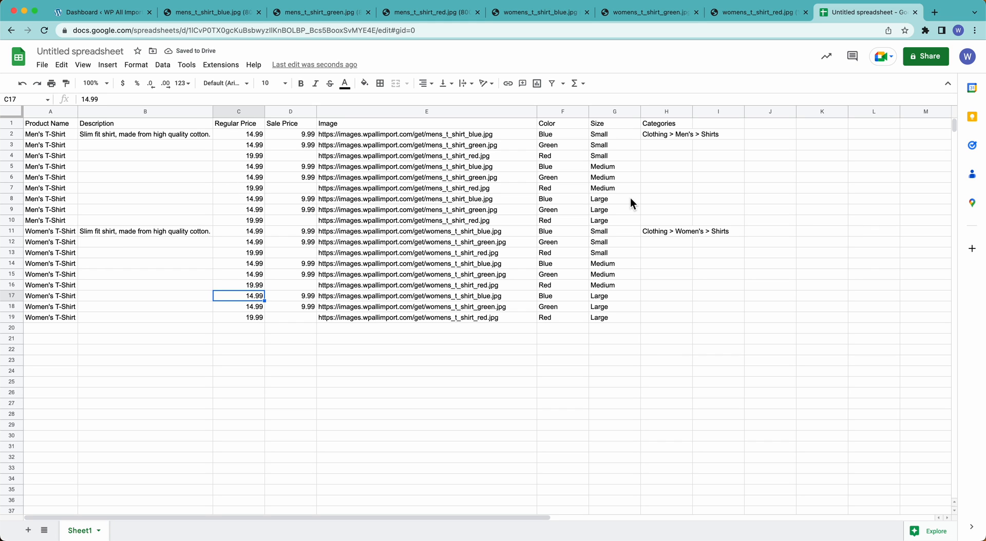
pyautogui.moveTo(804, 179)
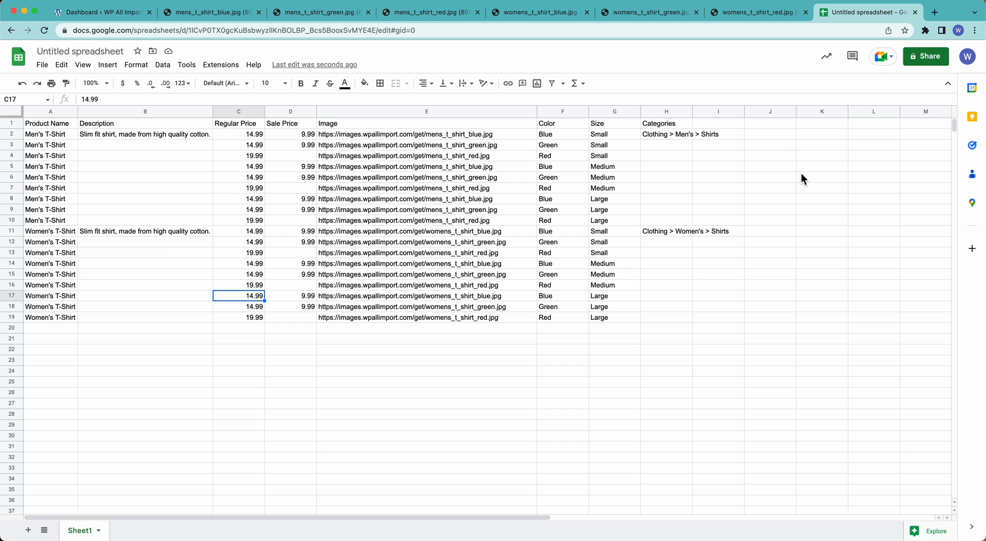
# - Change the spreadsheet title from Untitled spreadsheet to 'Clothing Import'
pyautogui.click(81, 51)
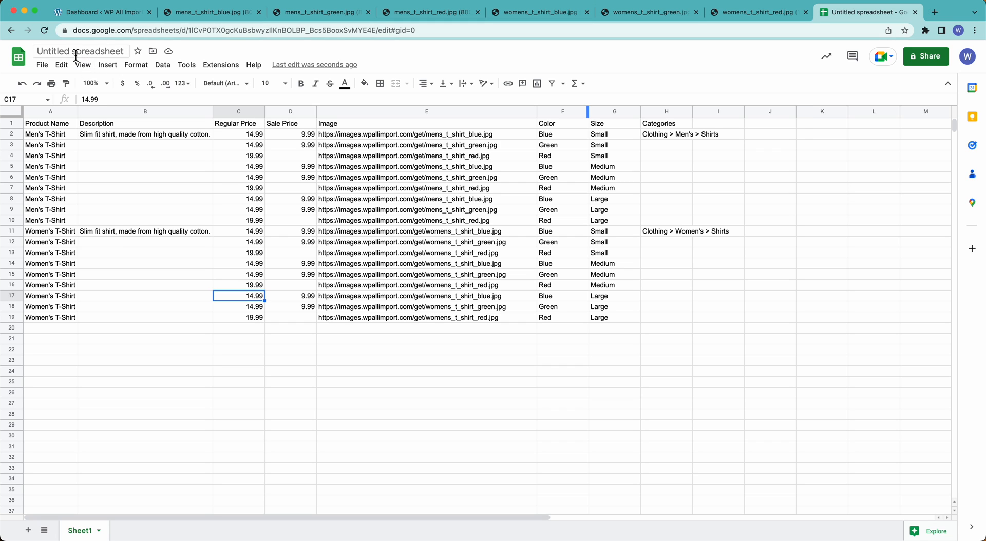
pyautogui.click(80, 51)
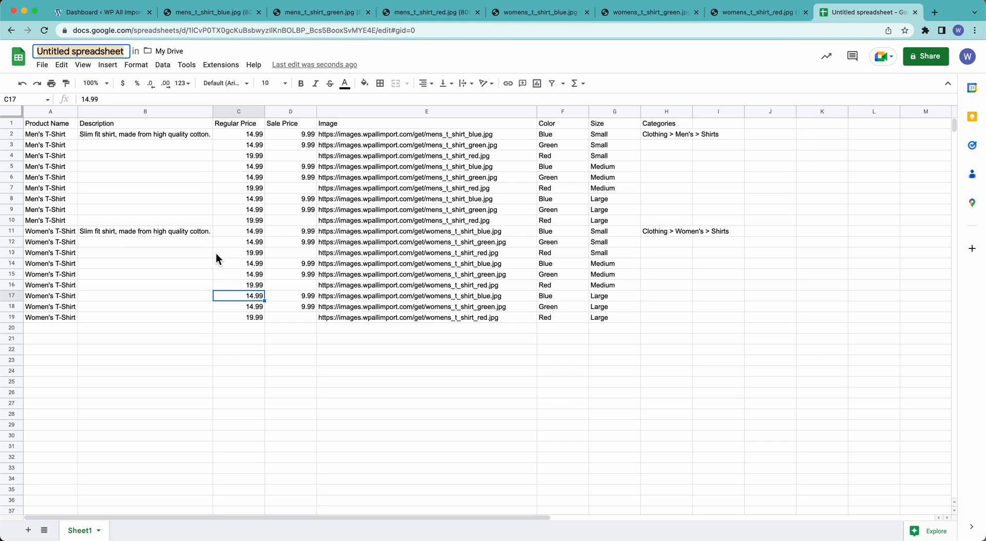
pyautogui.write('Clothing Import')
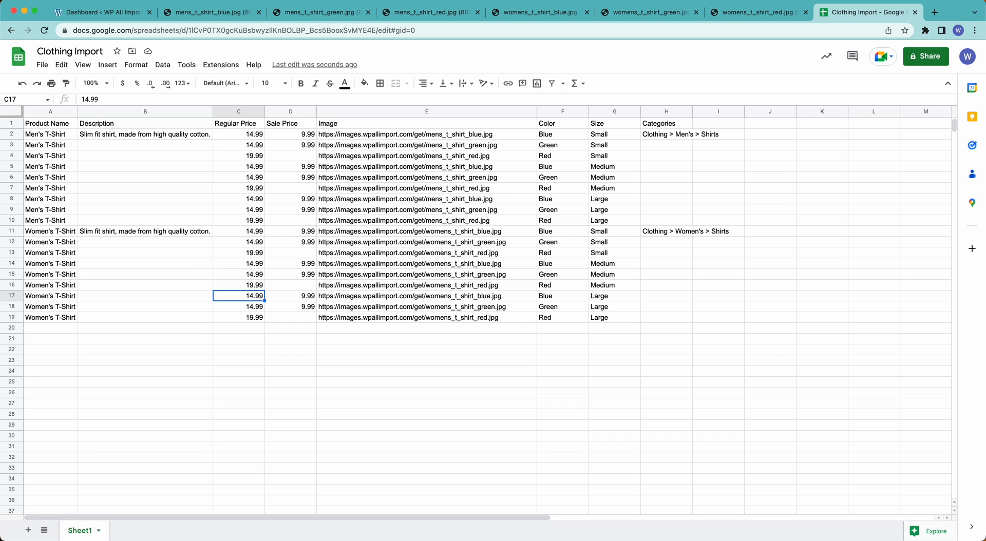
pyautogui.moveTo(34, 151)
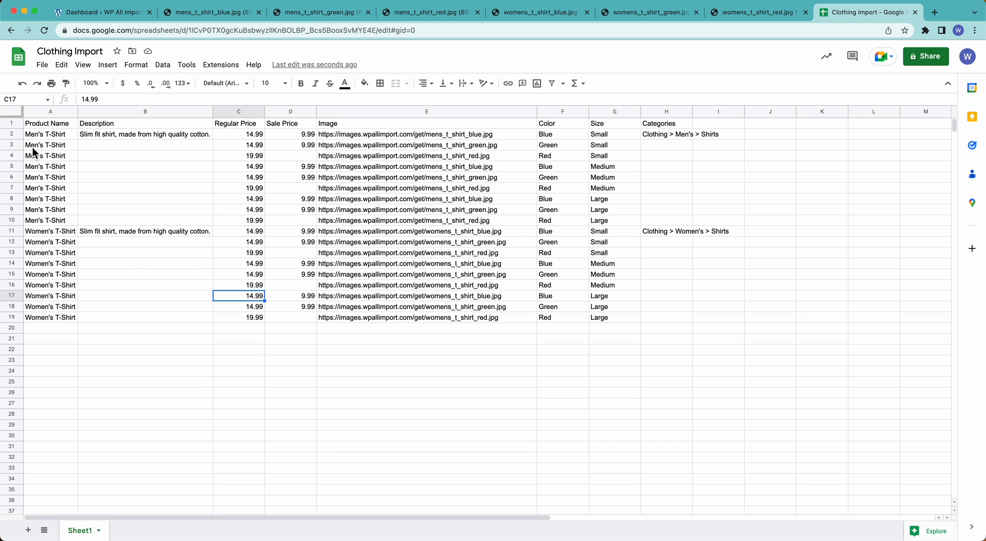
# - Publish the Clothing Import spreadsheet to the web as CSV and select its link
pyautogui.click(42, 64)
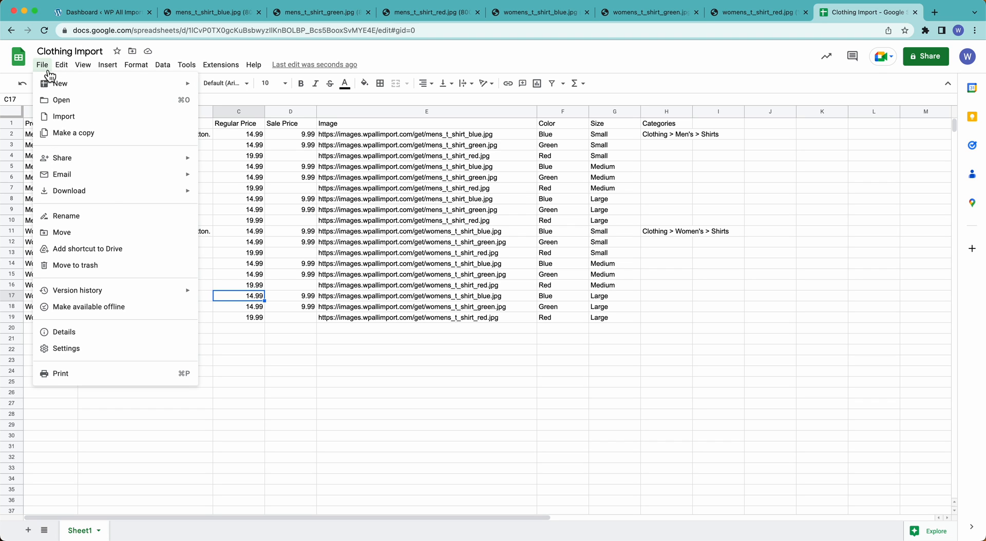
pyautogui.click(68, 190)
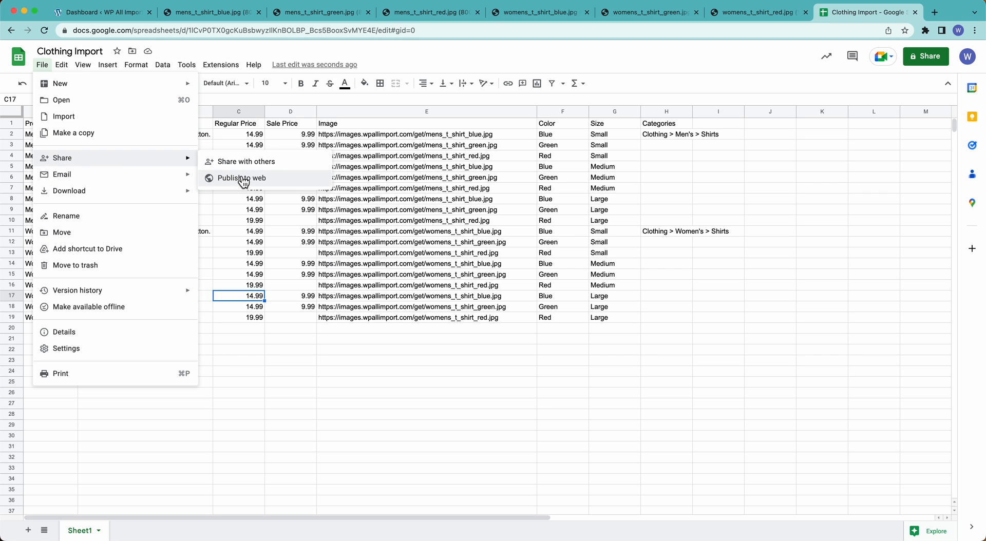
pyautogui.click(240, 177)
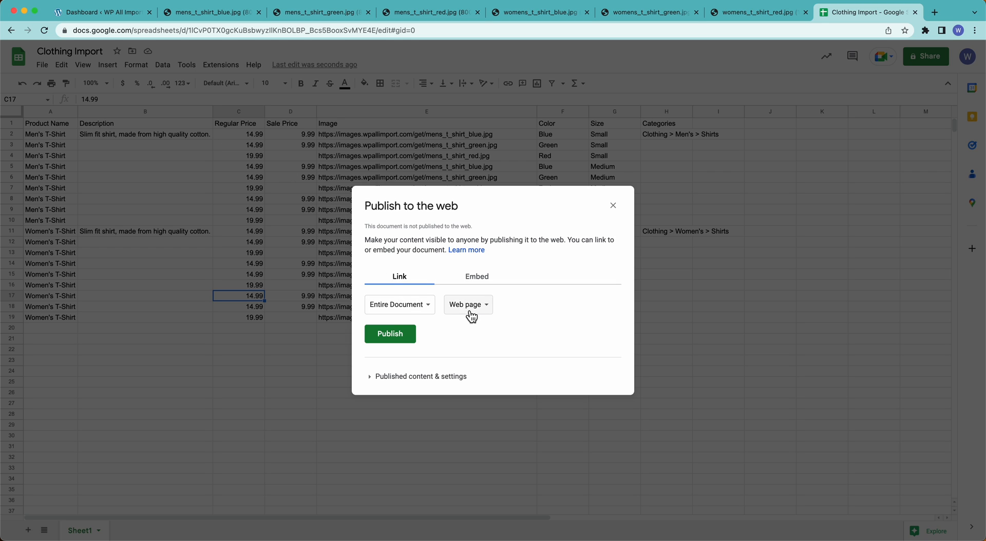
pyautogui.click(467, 304)
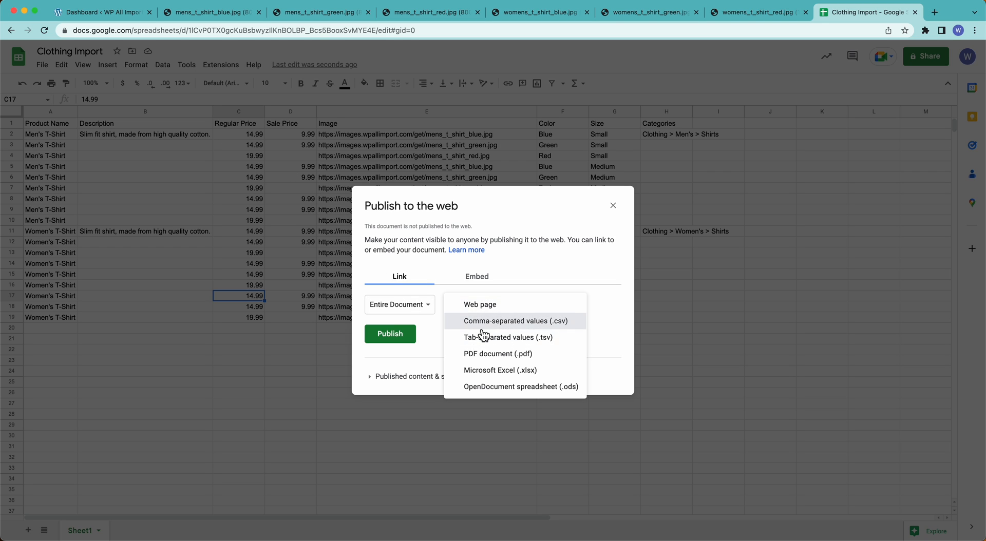
pyautogui.click(389, 333)
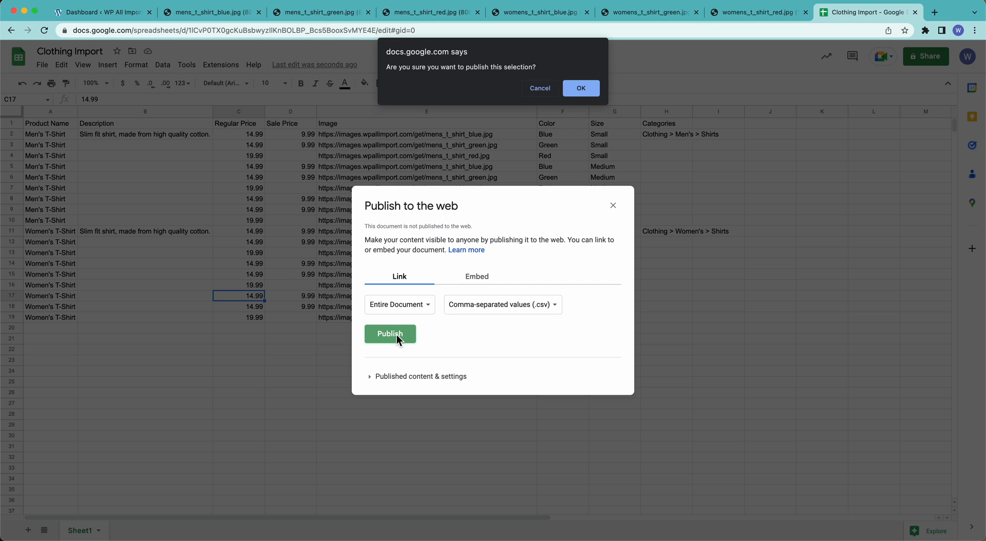
pyautogui.click(579, 88)
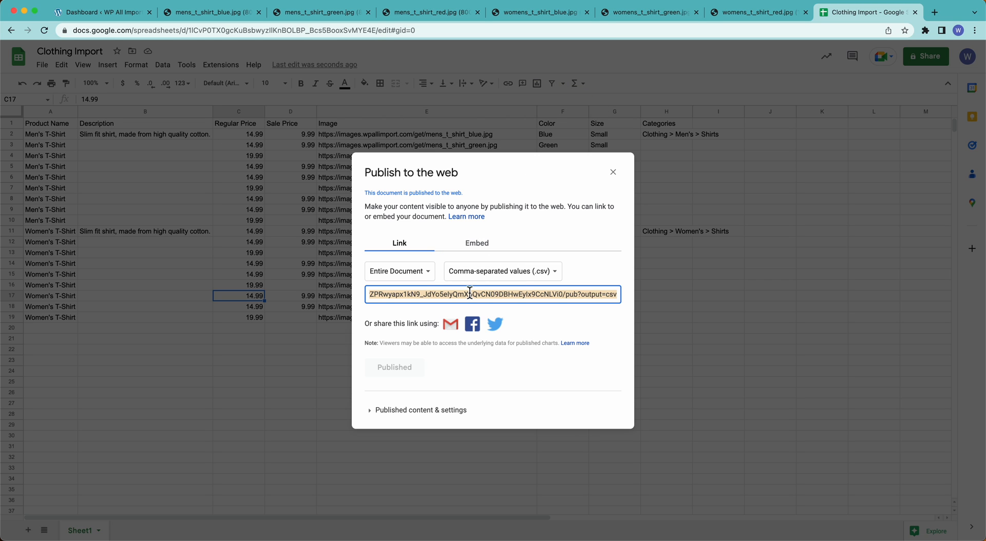
pyautogui.click(101, 12)
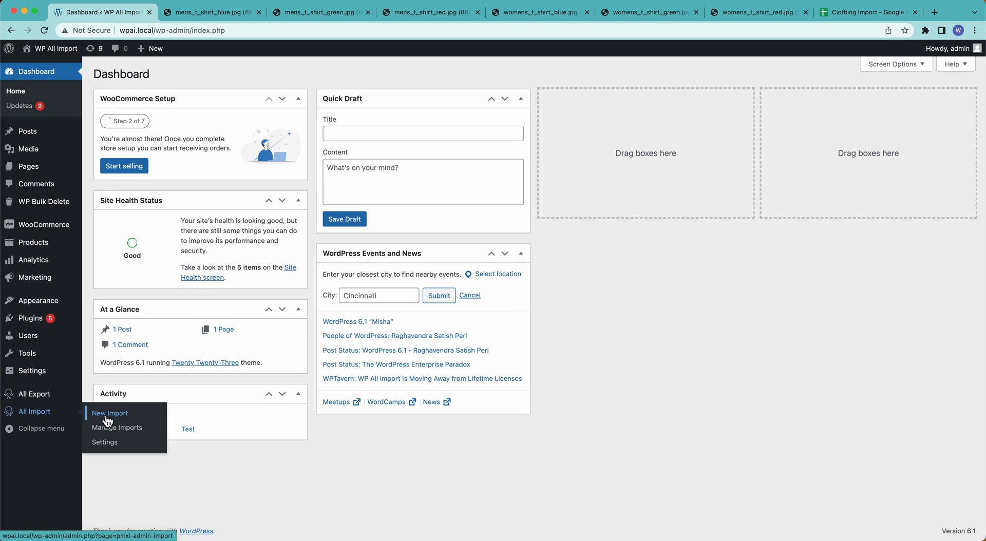
# - Start a new import and download the published sheet from its URL
pyautogui.click(109, 412)
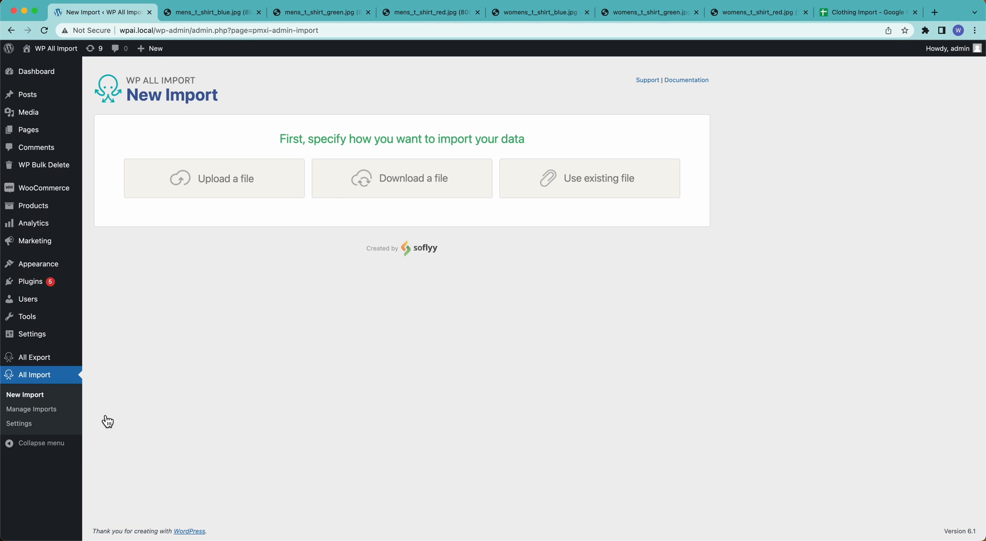
pyautogui.moveTo(174, 151)
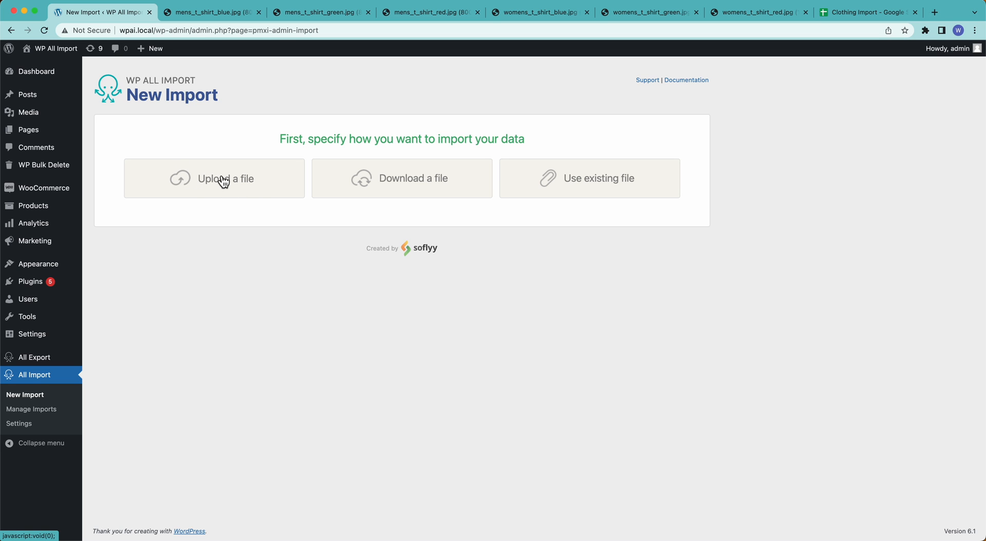
pyautogui.moveTo(302, 147)
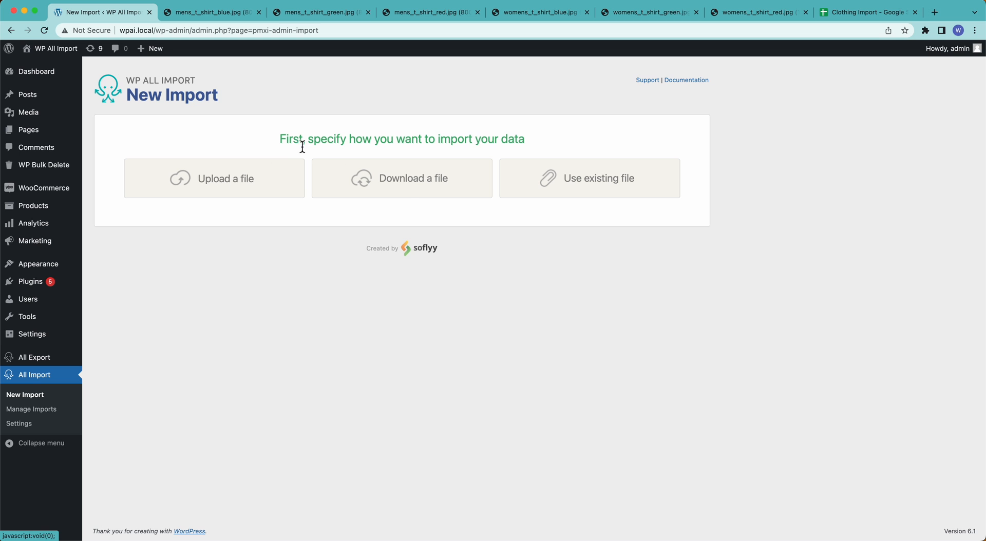
pyautogui.click(401, 178)
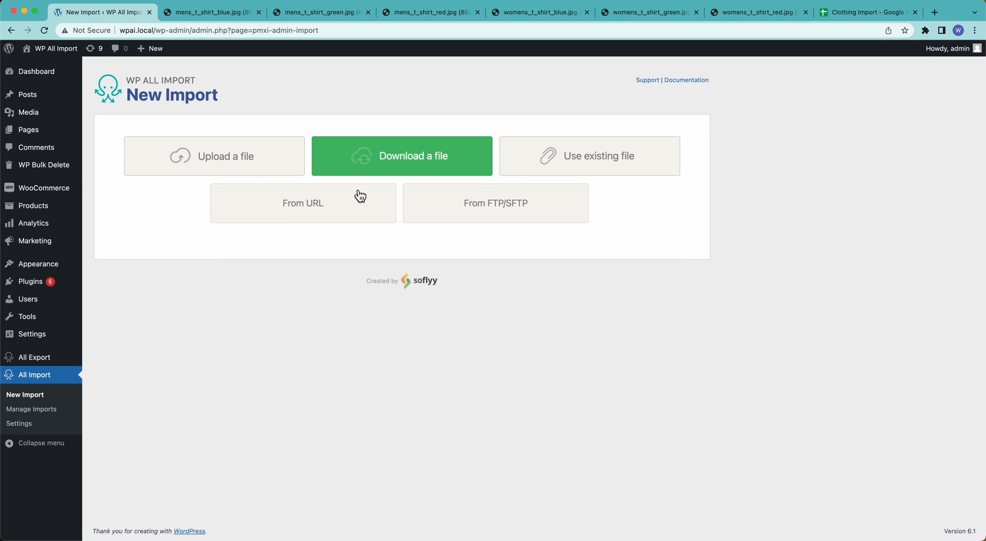
pyautogui.click(303, 203)
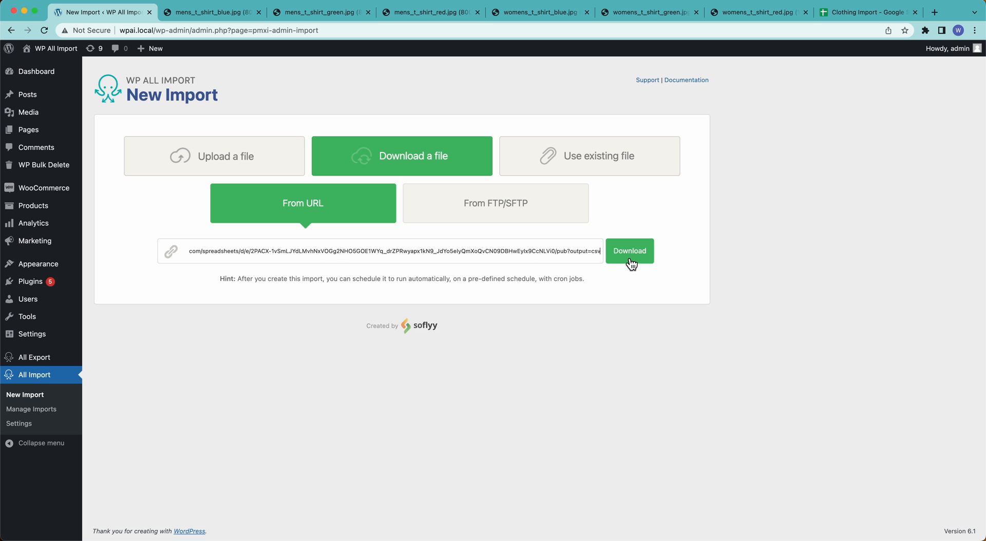
pyautogui.click(628, 251)
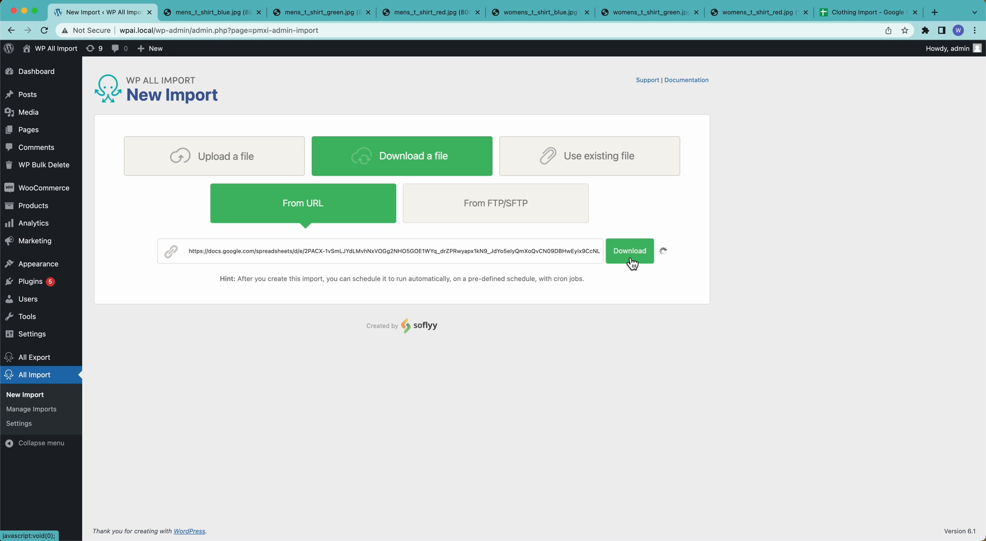
# - Choose WooCommerce Products as the import type and continue past the 18-row review
pyautogui.click(629, 250)
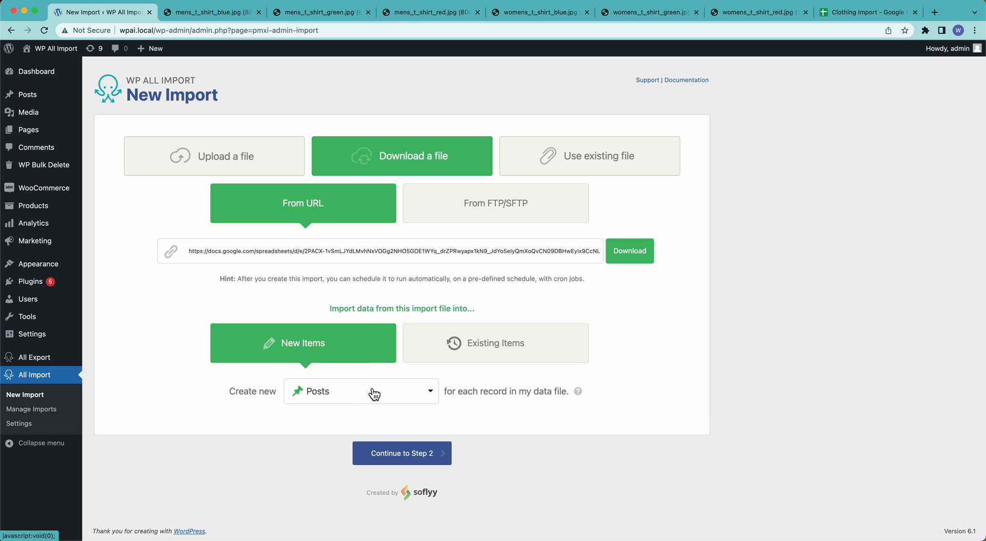
pyautogui.click(360, 391)
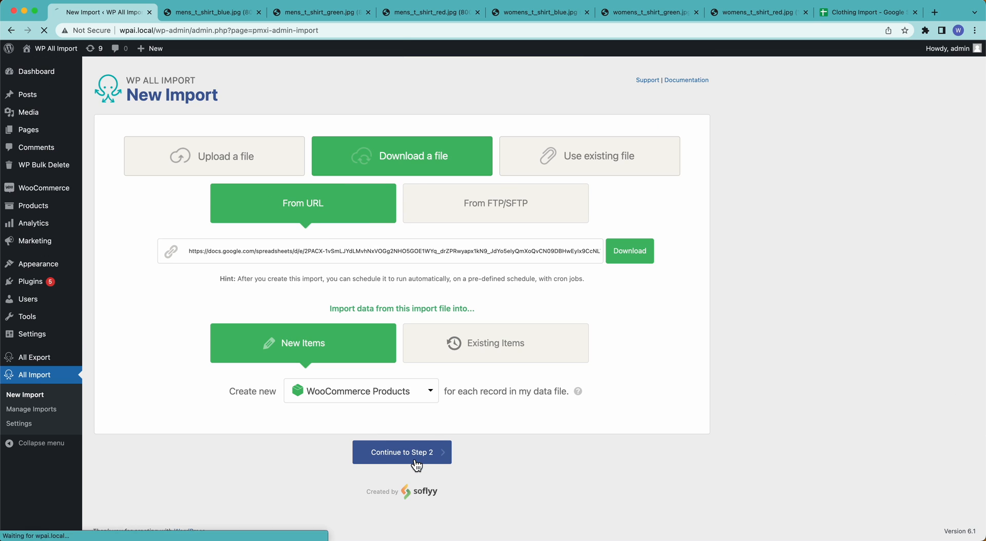
pyautogui.click(401, 452)
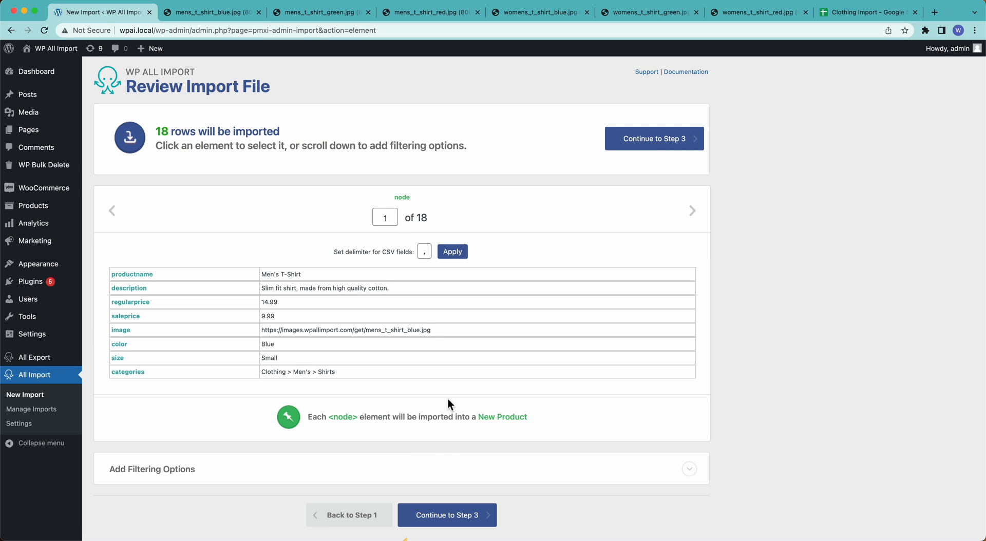
pyautogui.moveTo(628, 146)
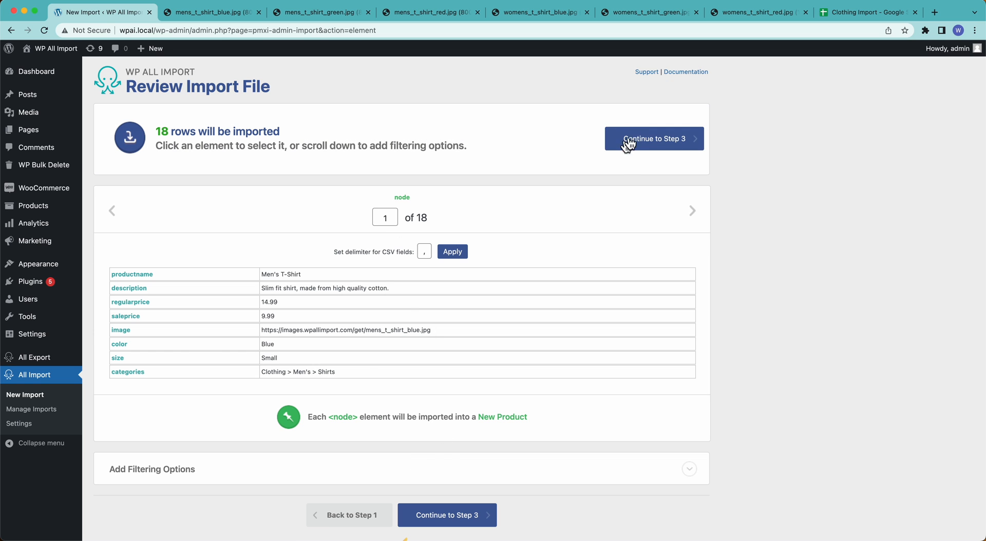
pyautogui.click(653, 139)
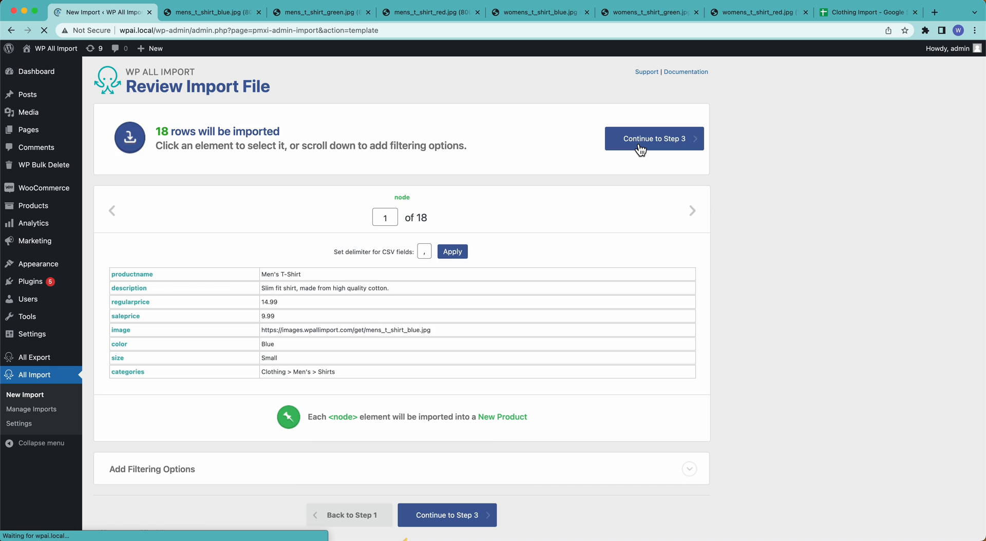
# - Set Product Type to Variable product and map regularprice and saleprice into the price fields
pyautogui.click(652, 139)
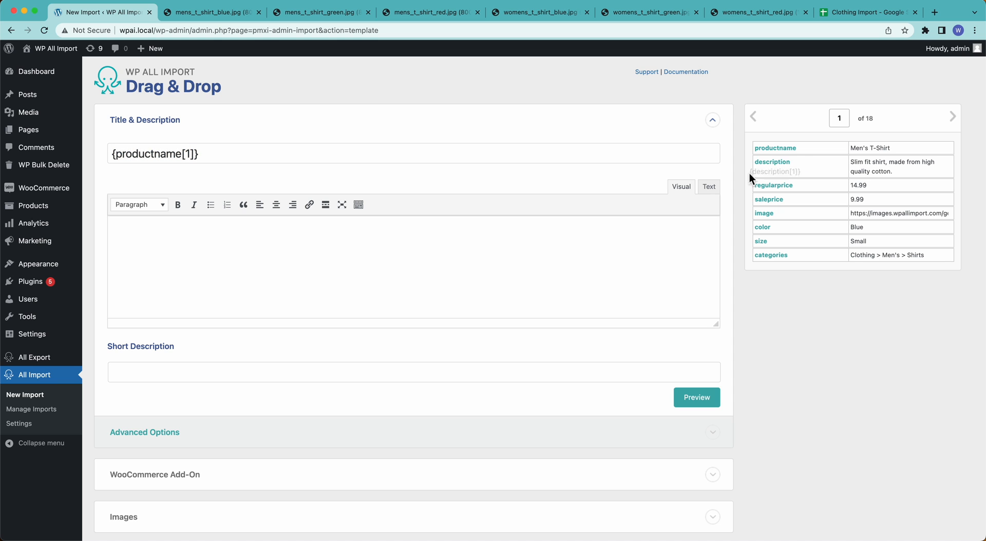
pyautogui.scroll(-3)
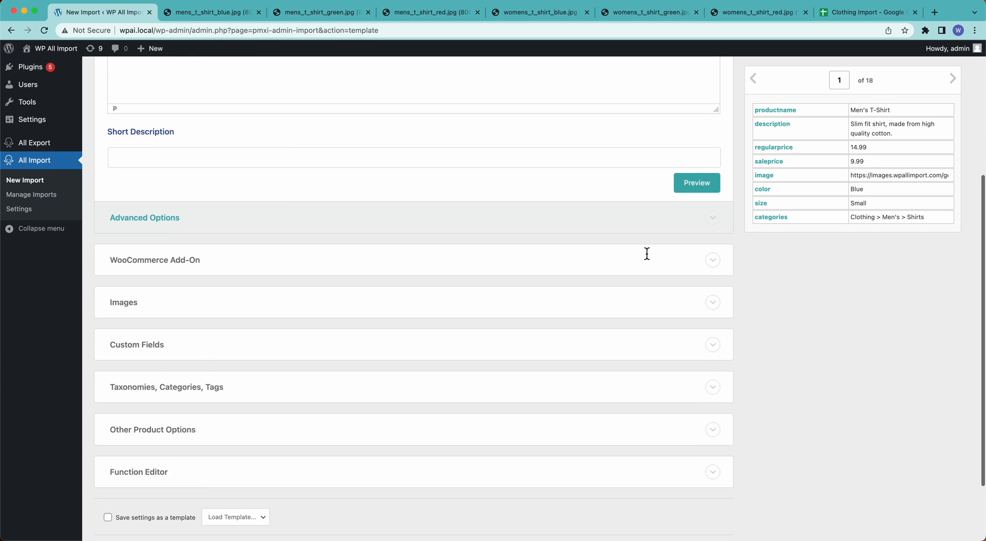
pyautogui.scroll(-3)
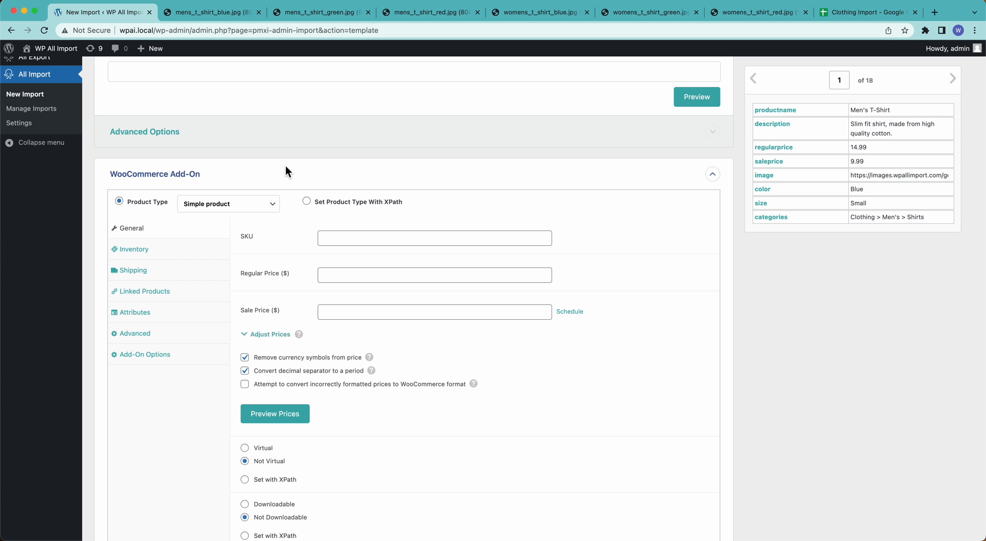
pyautogui.click(228, 204)
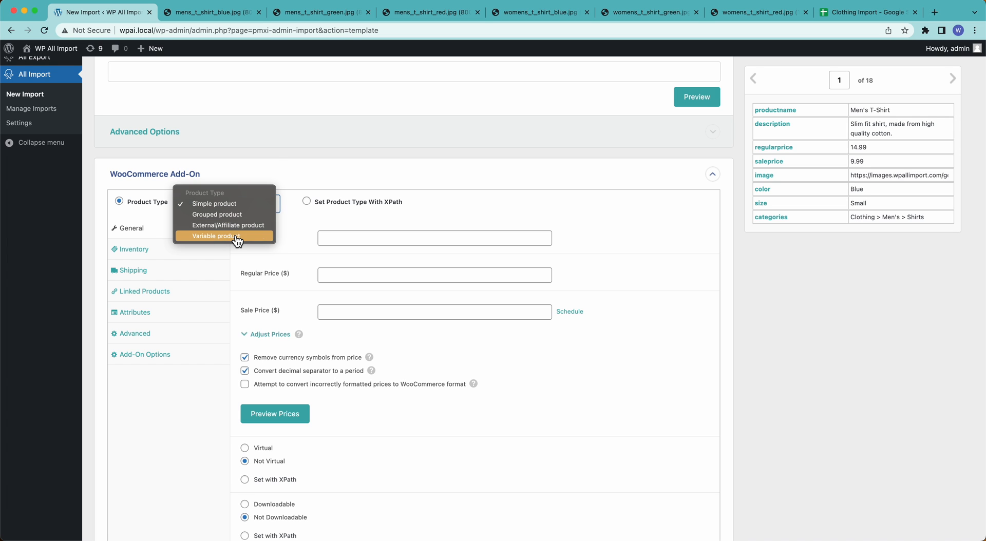
pyautogui.click(224, 236)
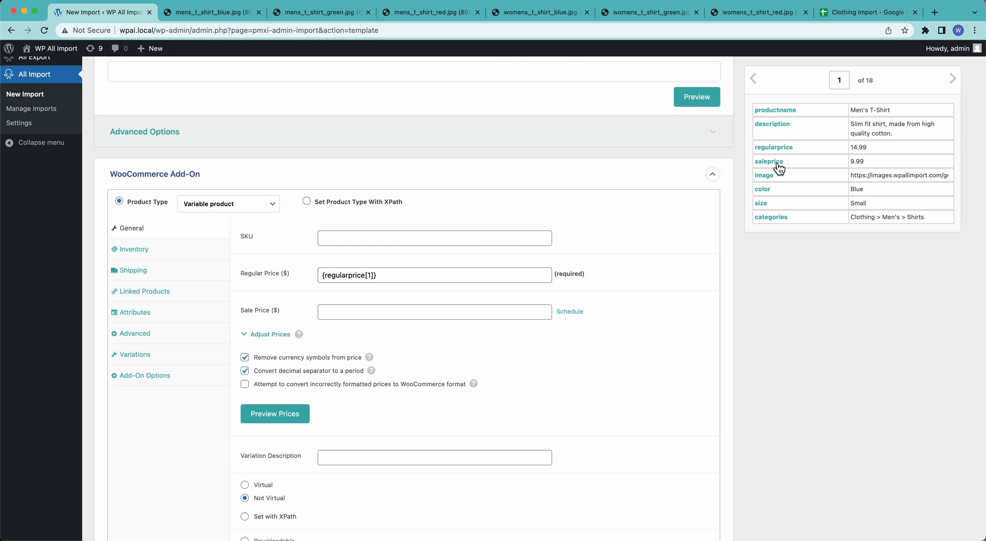
pyautogui.moveTo(768, 160); pyautogui.dragTo(449, 311)
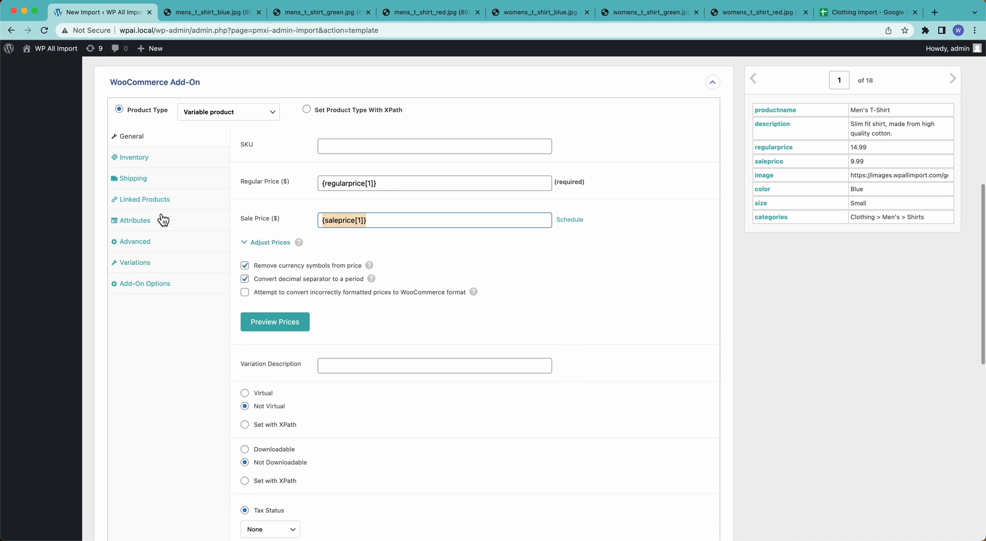
# - Add attributes Color from {color[1]} and Size from {size[1]}
pyautogui.click(135, 219)
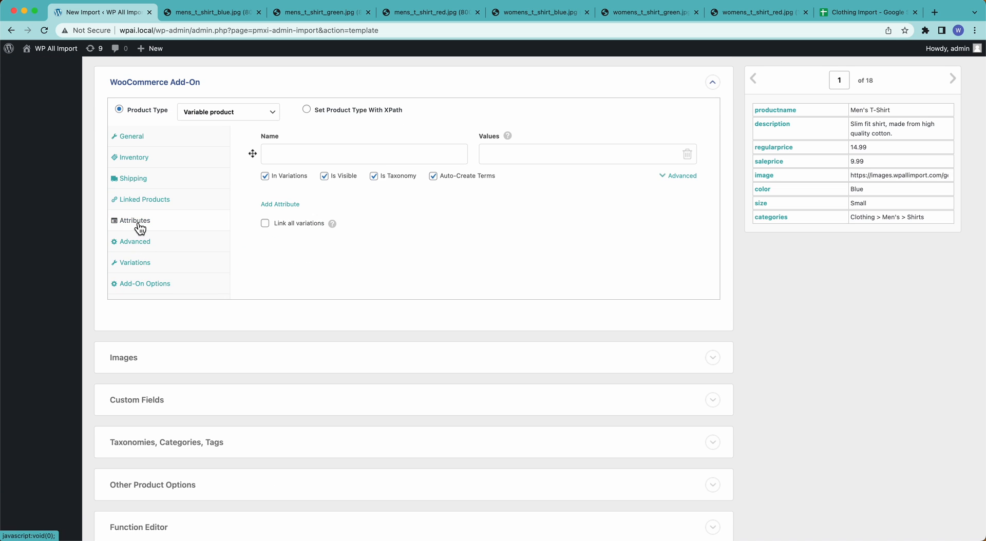
pyautogui.write('Col')
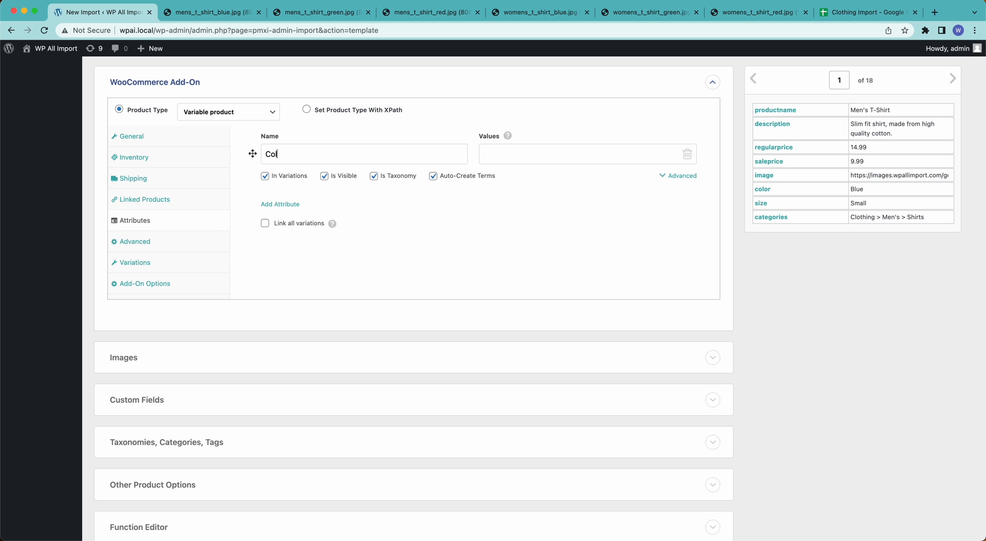
pyautogui.write('or')
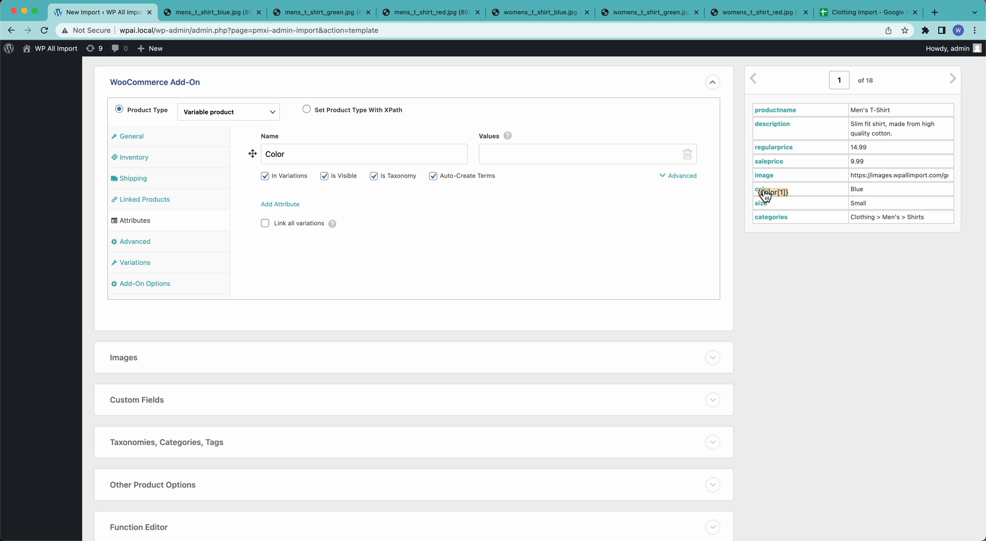
pyautogui.moveTo(773, 192); pyautogui.dragTo(586, 154)
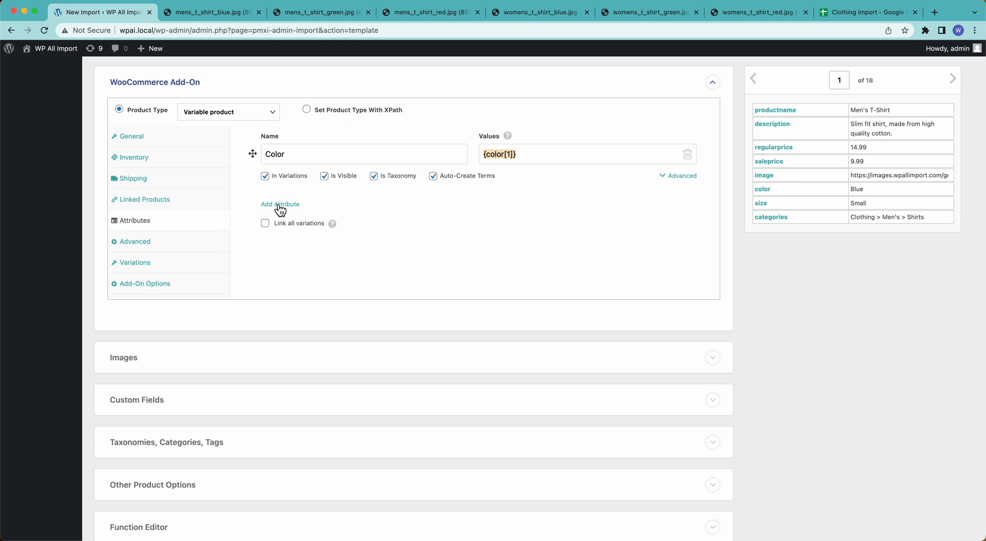
pyautogui.click(279, 204)
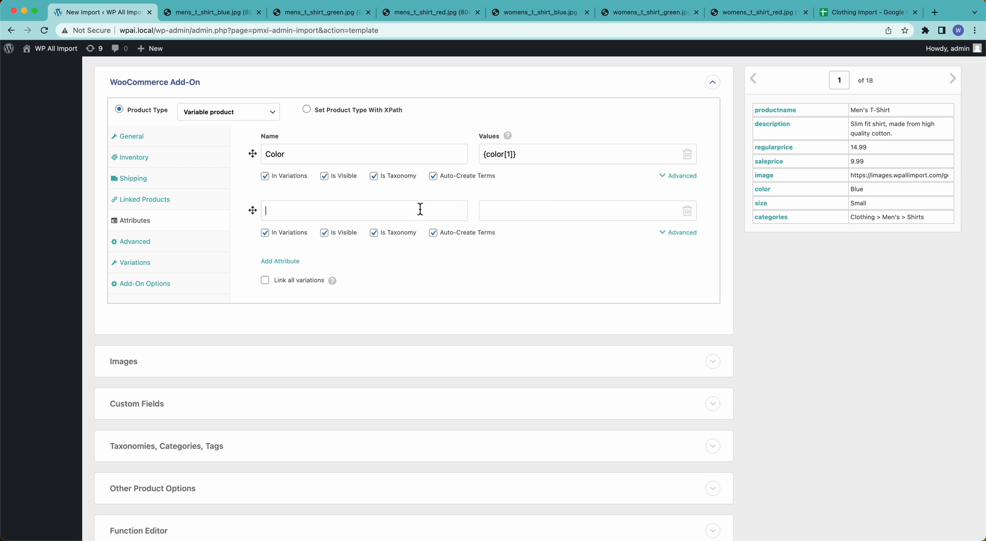
pyautogui.write('Size')
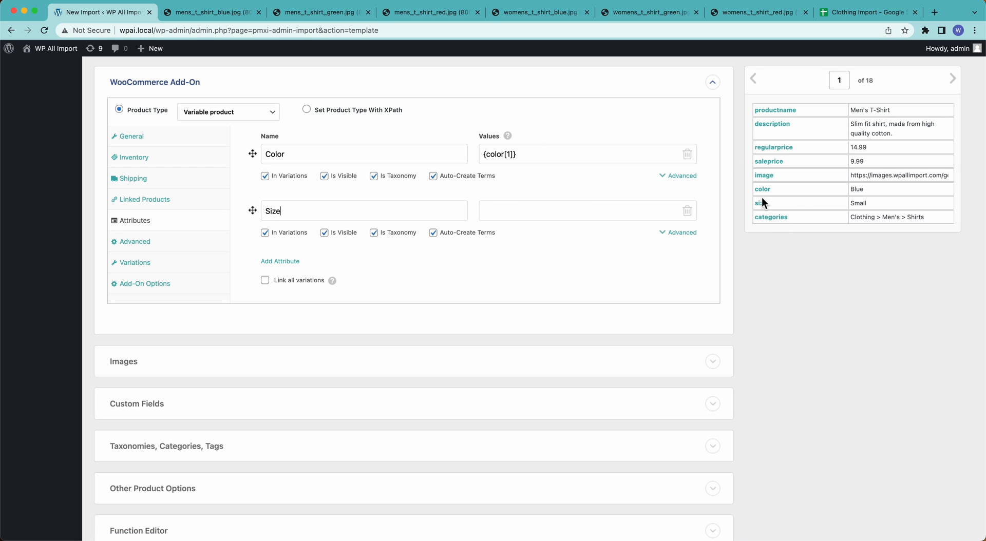
pyautogui.write('{size[1]}')
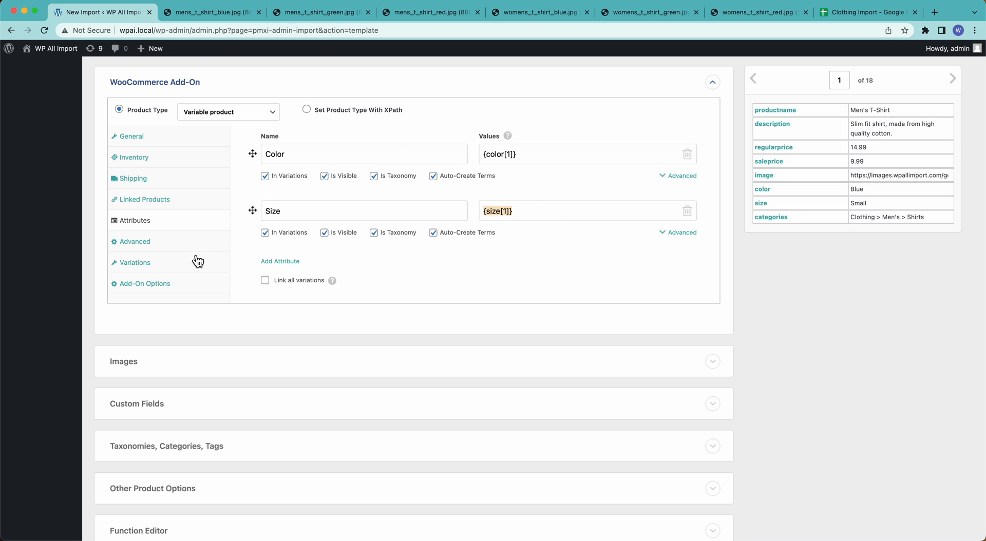
# - Match variations by identical product title, with no parent products
pyautogui.click(134, 262)
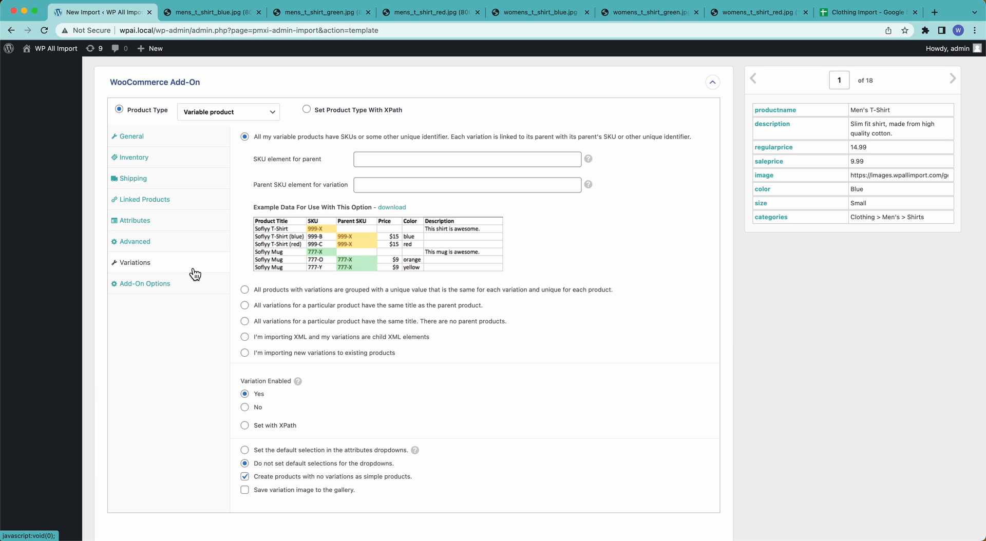
pyautogui.moveTo(229, 264)
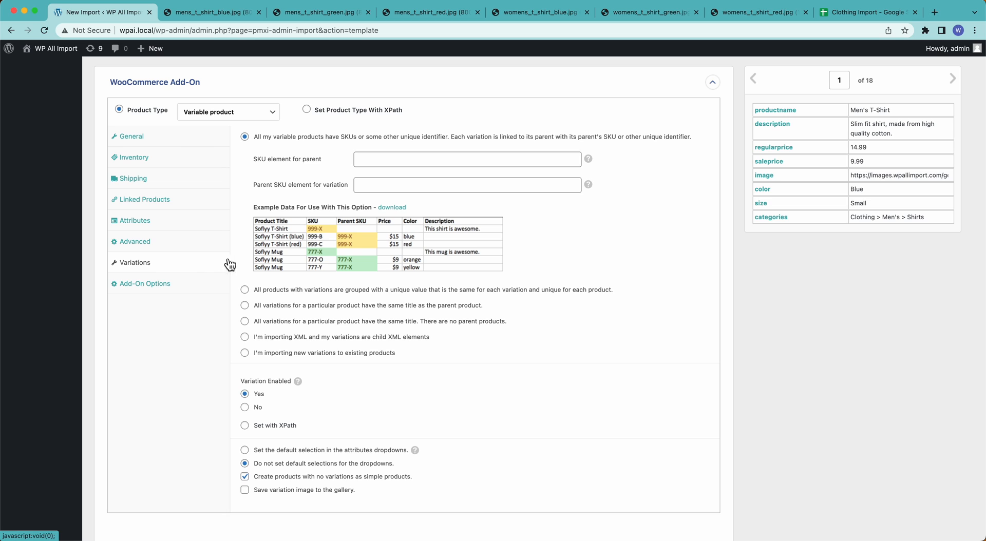
pyautogui.moveTo(267, 322)
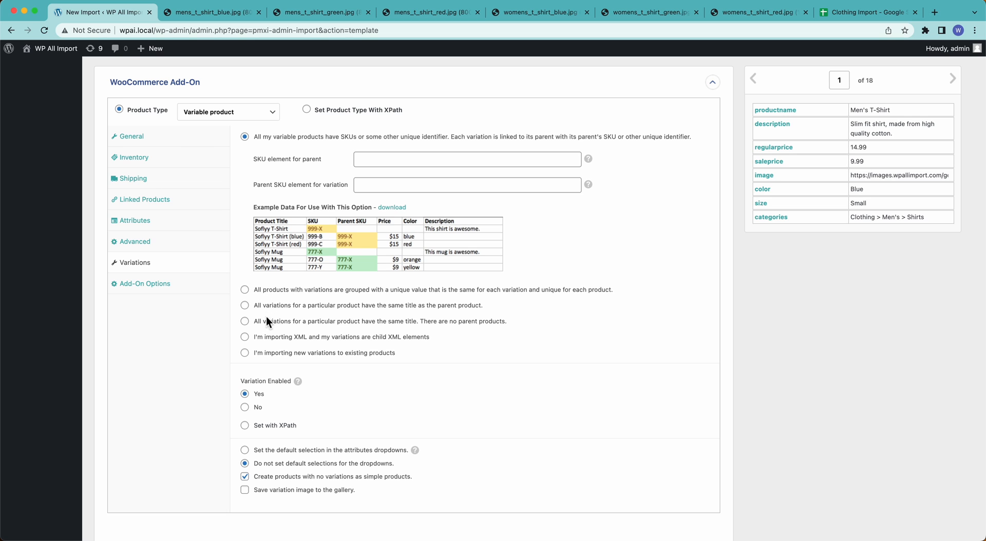
pyautogui.moveTo(269, 328)
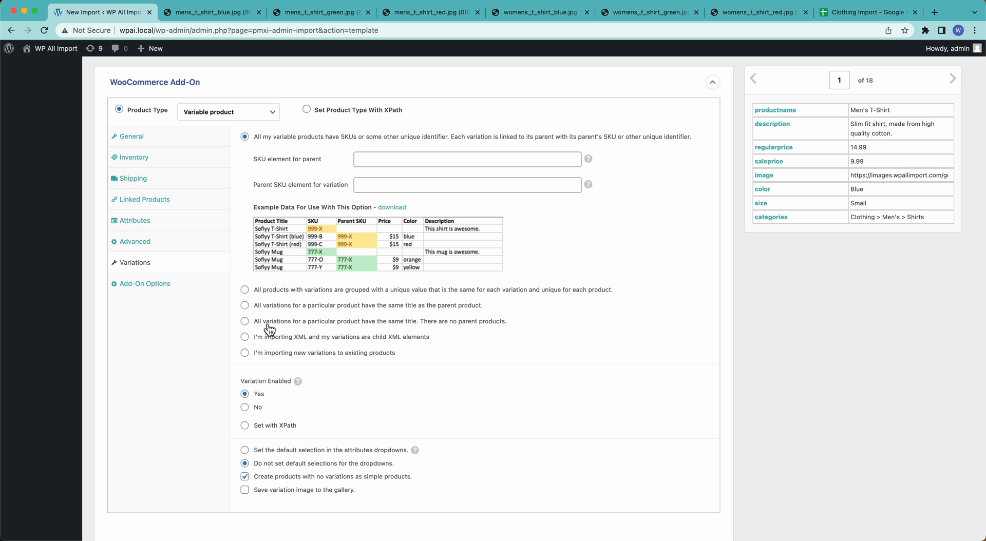
pyautogui.click(245, 321)
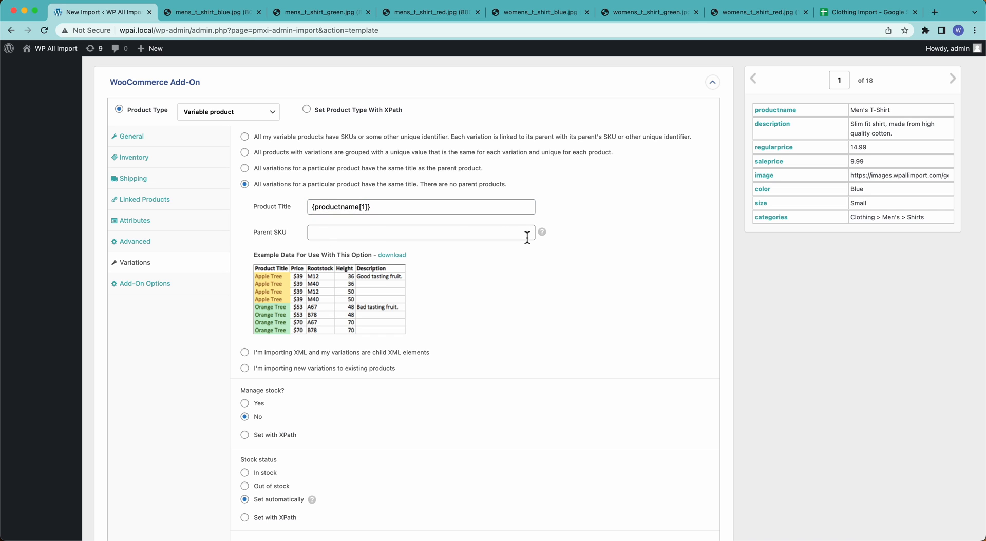
pyautogui.moveTo(541, 232)
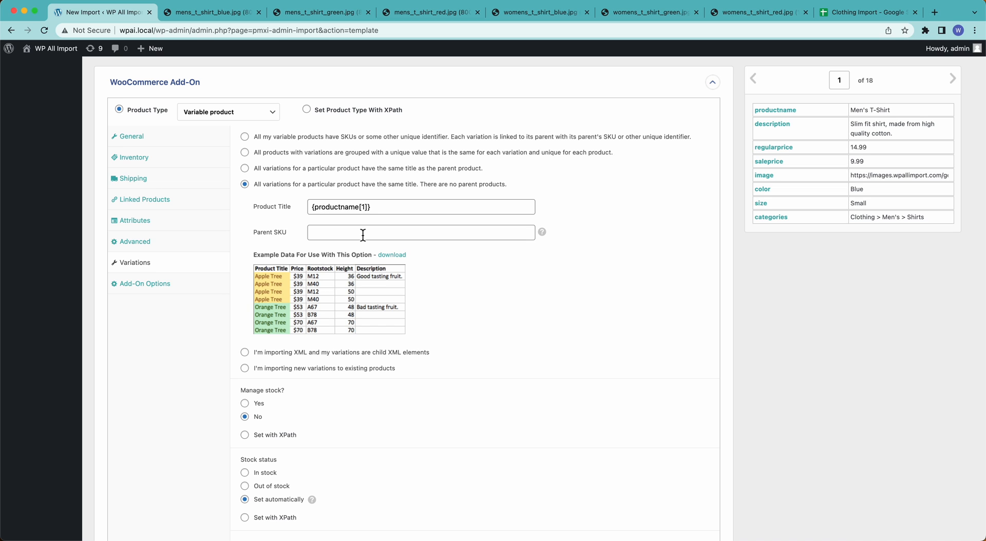
pyautogui.moveTo(843, 262)
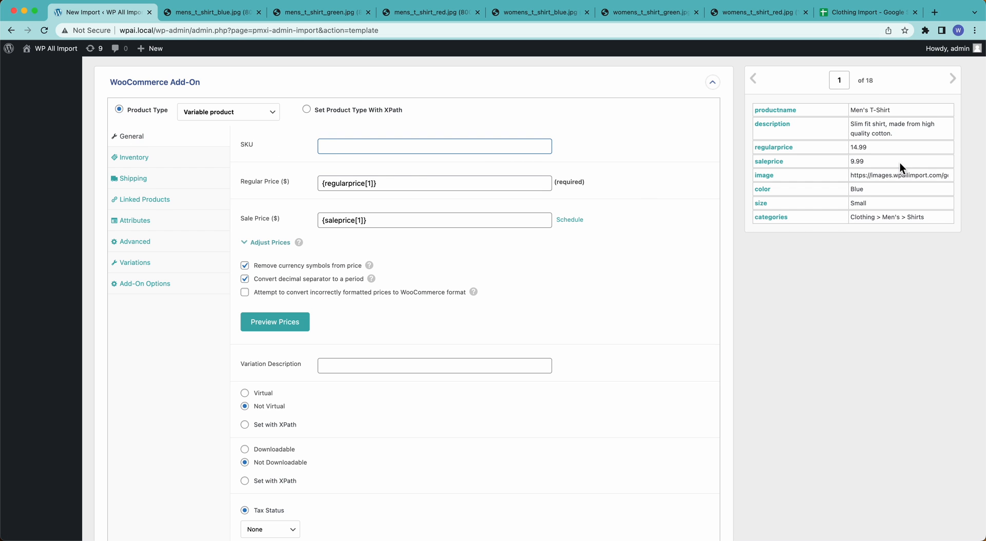
pyautogui.moveTo(879, 162)
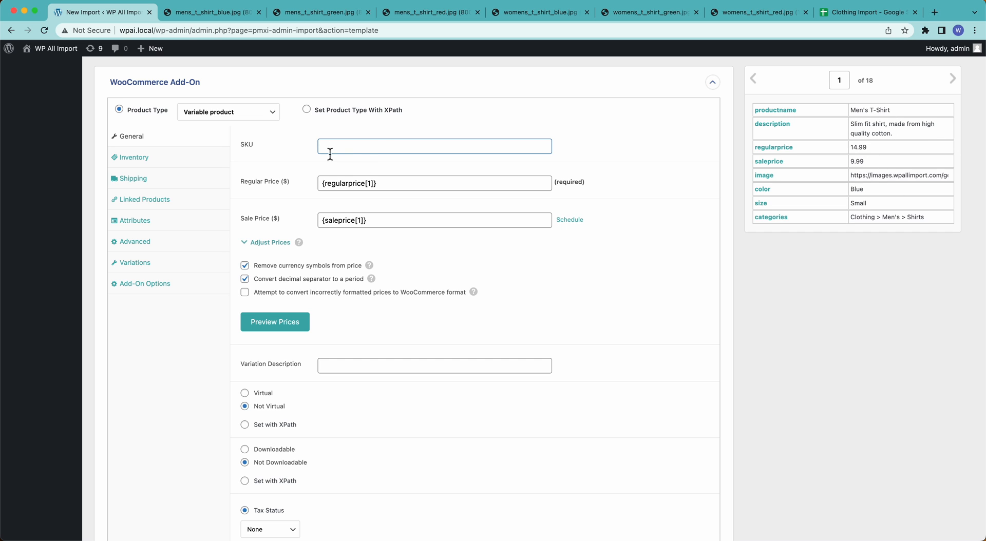
# - Keep Regular Price {regularprice[1]} and Sale Price {saleprice[1]}, leaving SKU blank
pyautogui.click(434, 146)
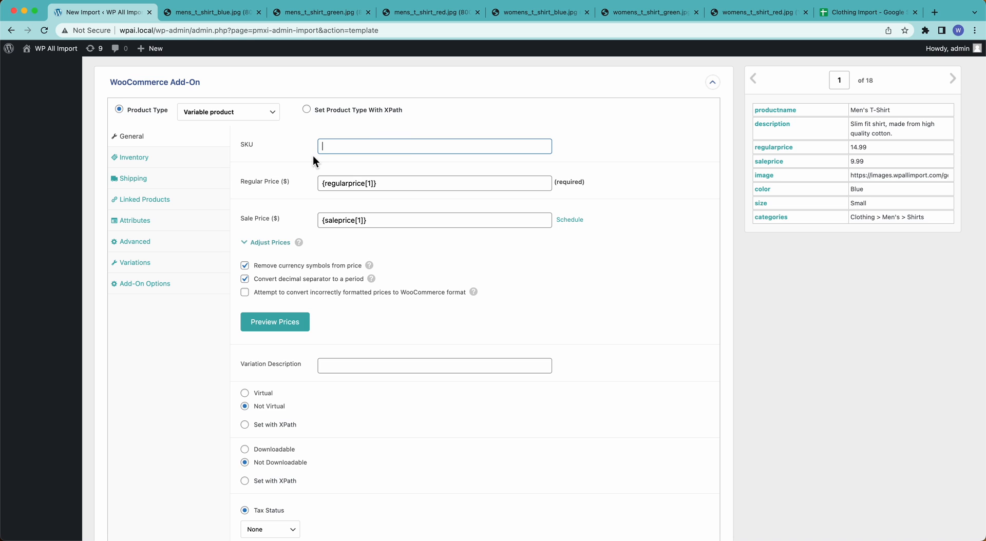
pyautogui.moveTo(304, 210)
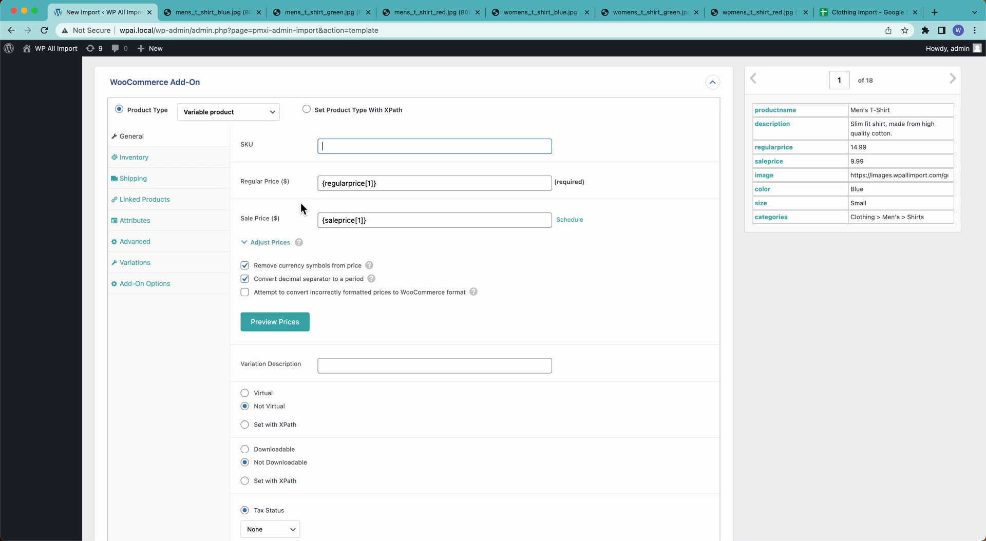
pyautogui.scroll(-3)
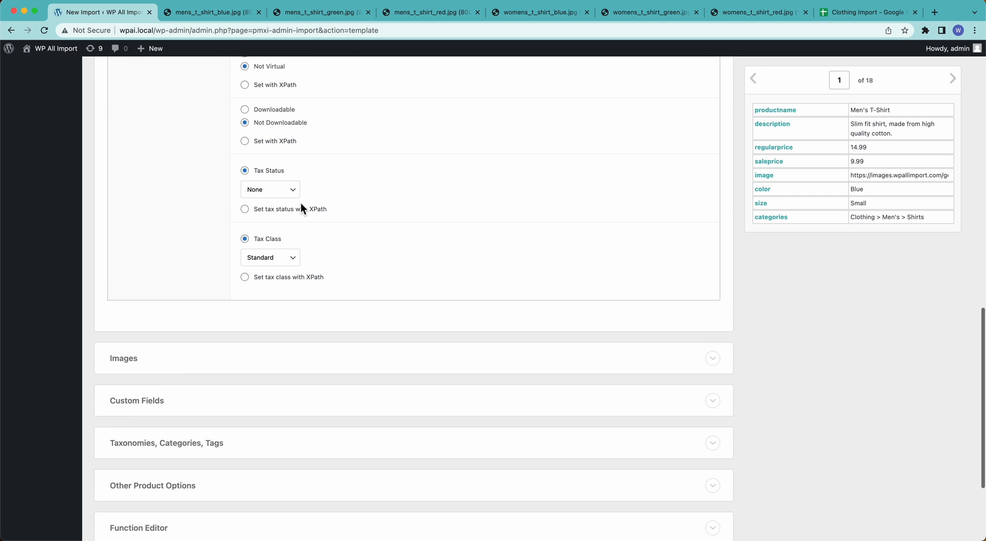
# - Expand Images so product images download from the {image[1]} URLs
pyautogui.click(123, 359)
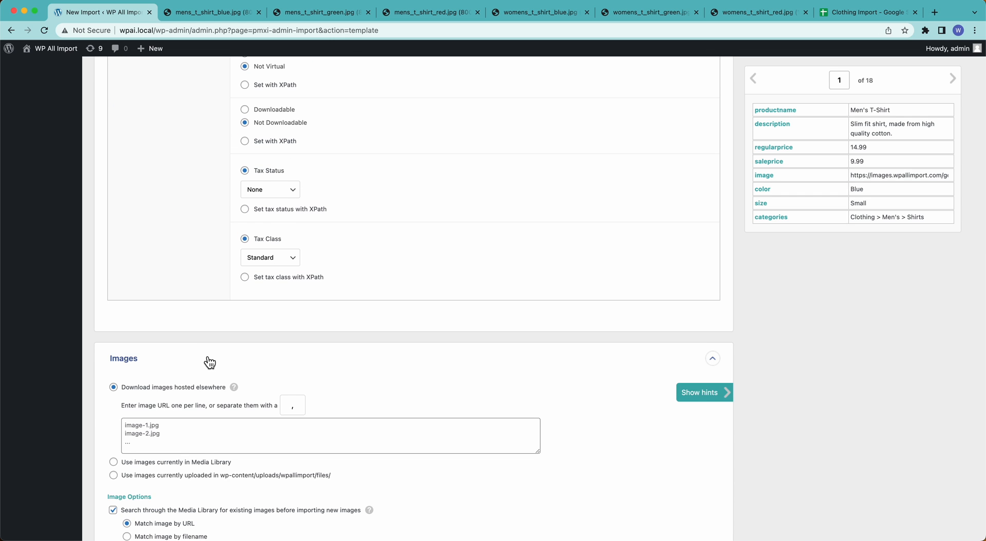
pyautogui.scroll(-3)
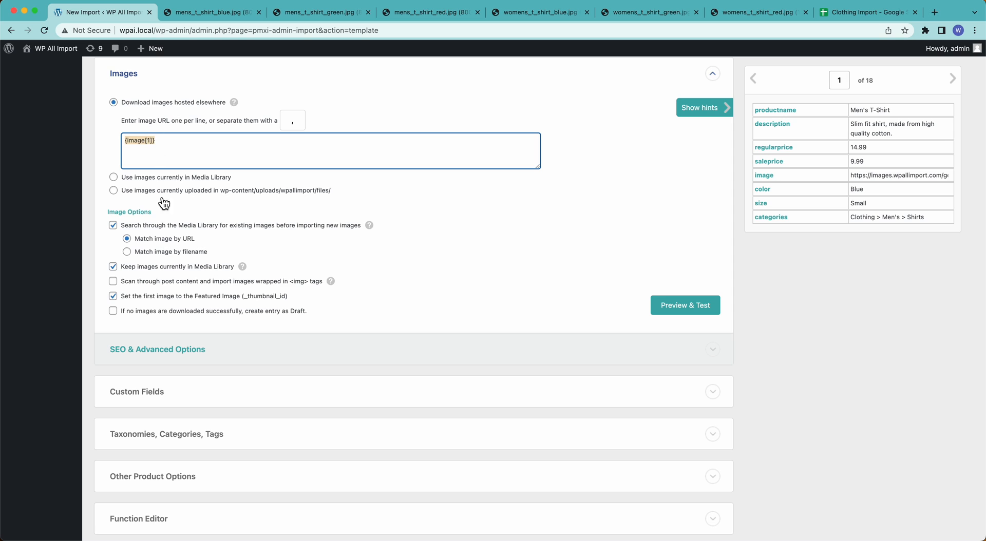
pyautogui.moveTo(220, 239)
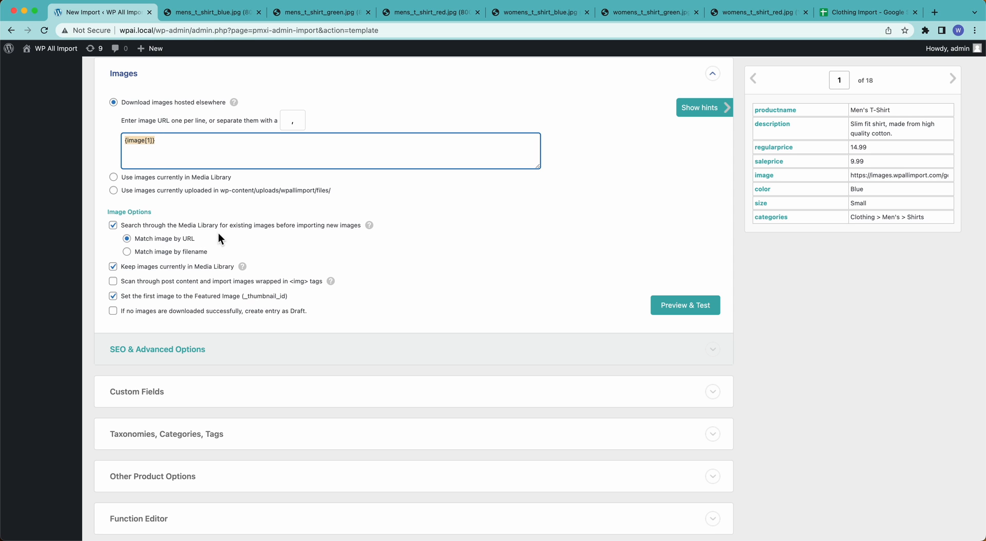
pyautogui.moveTo(209, 237)
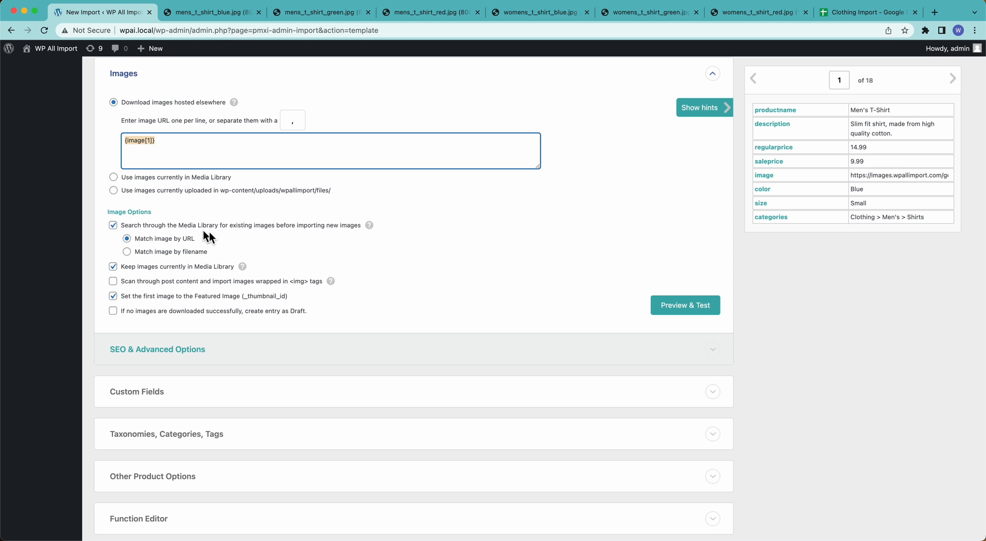
pyautogui.moveTo(260, 241)
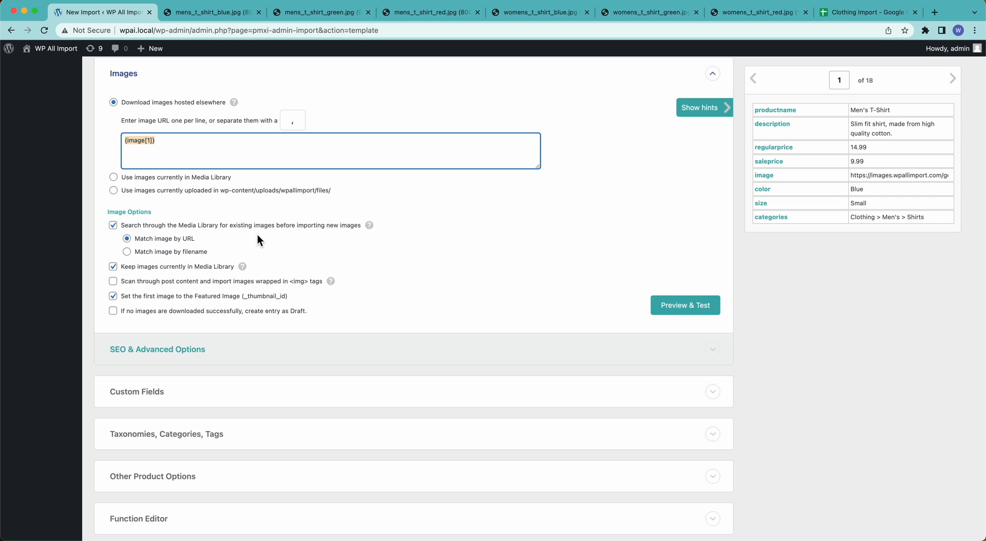
pyautogui.moveTo(224, 244)
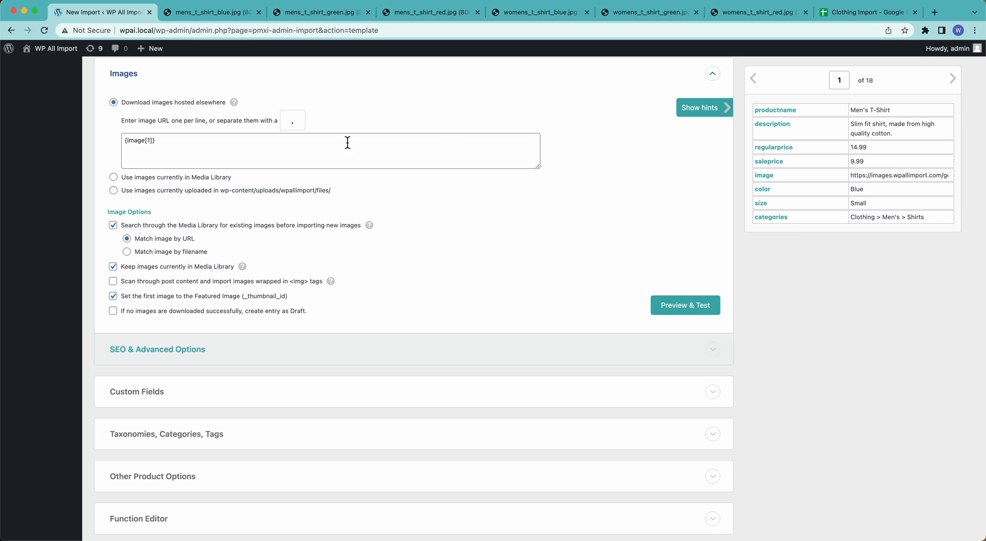
pyautogui.scroll(-3)
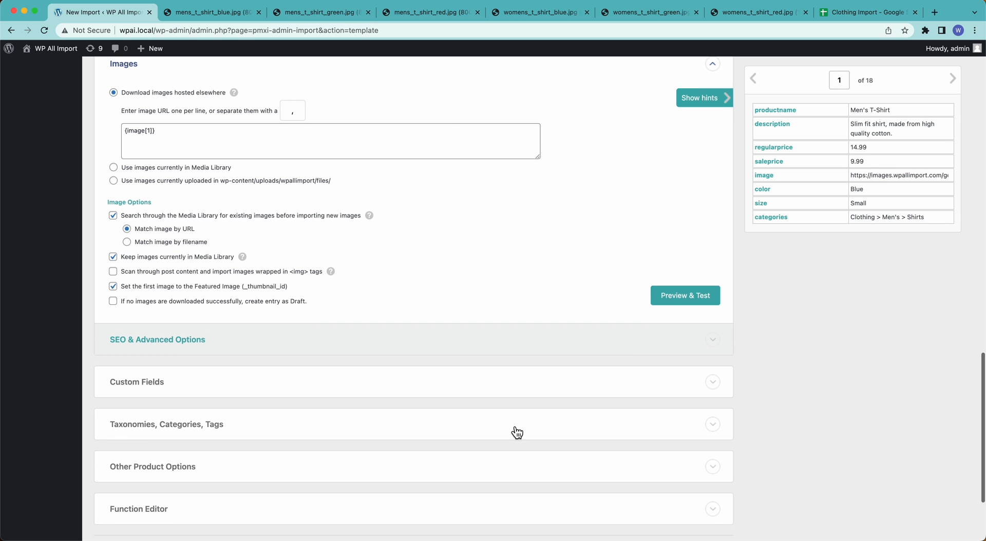
pyautogui.scroll(-3)
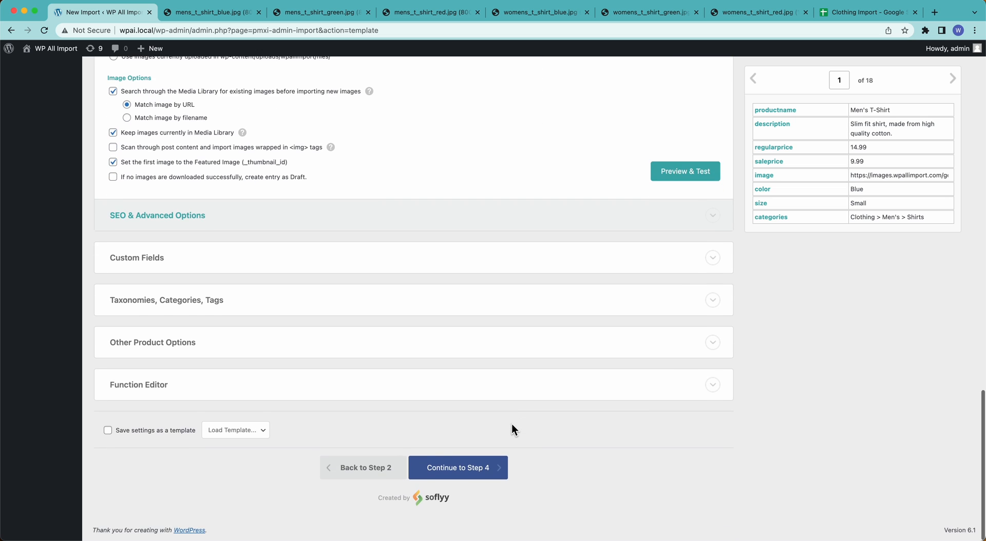
# - Enable hierarchical Product categories, taking the entire hierarchy from {categories[1]} split on >
pyautogui.click(166, 300)
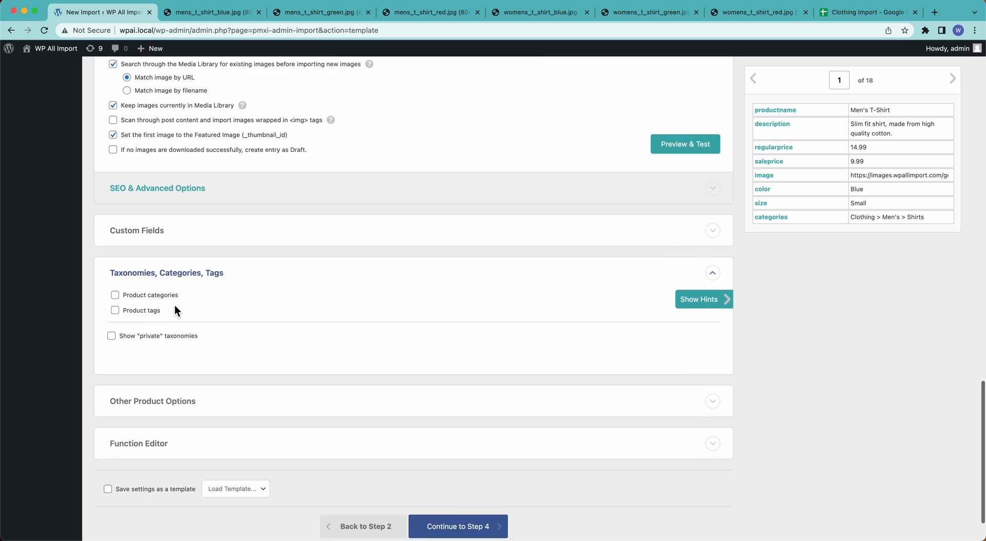
pyautogui.click(115, 295)
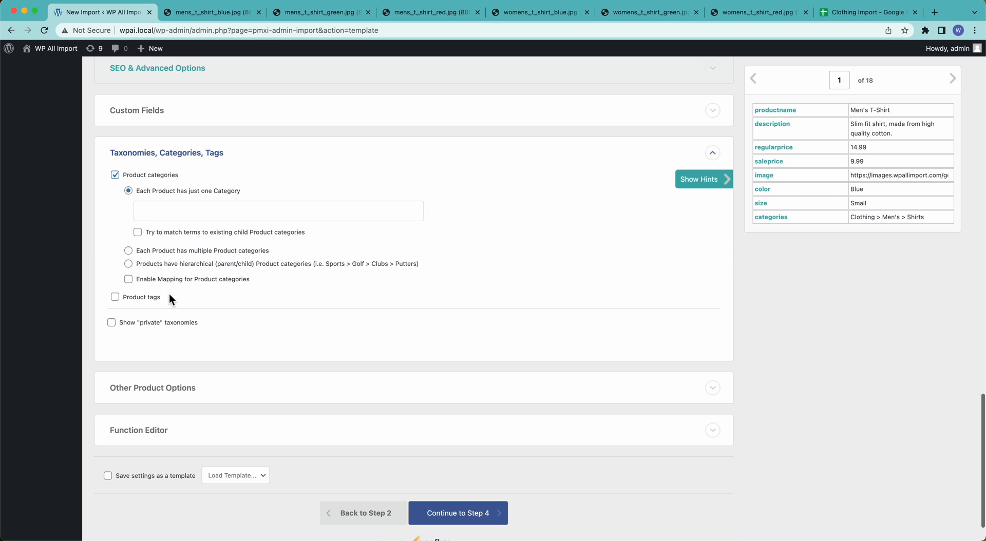
pyautogui.moveTo(782, 221)
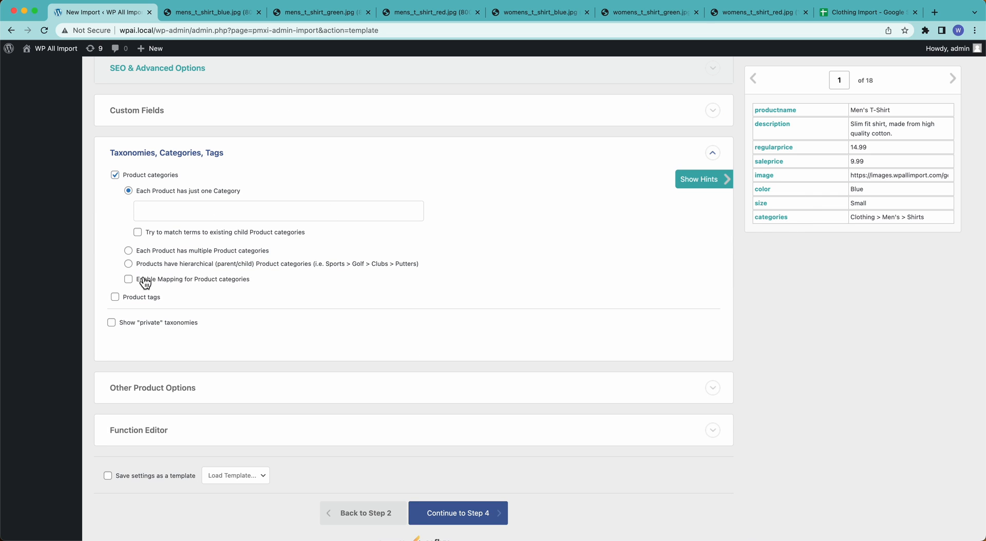
pyautogui.moveTo(152, 198)
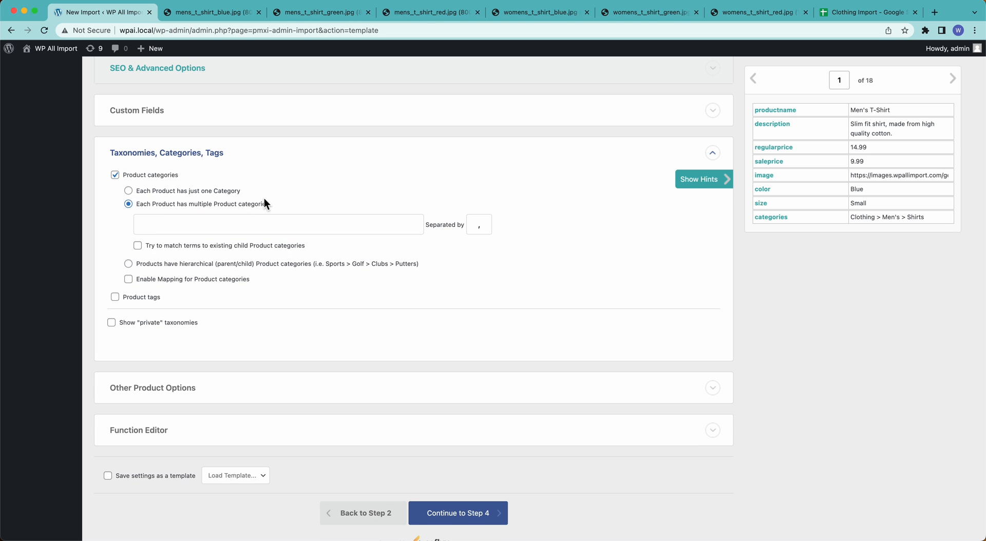
pyautogui.moveTo(206, 269)
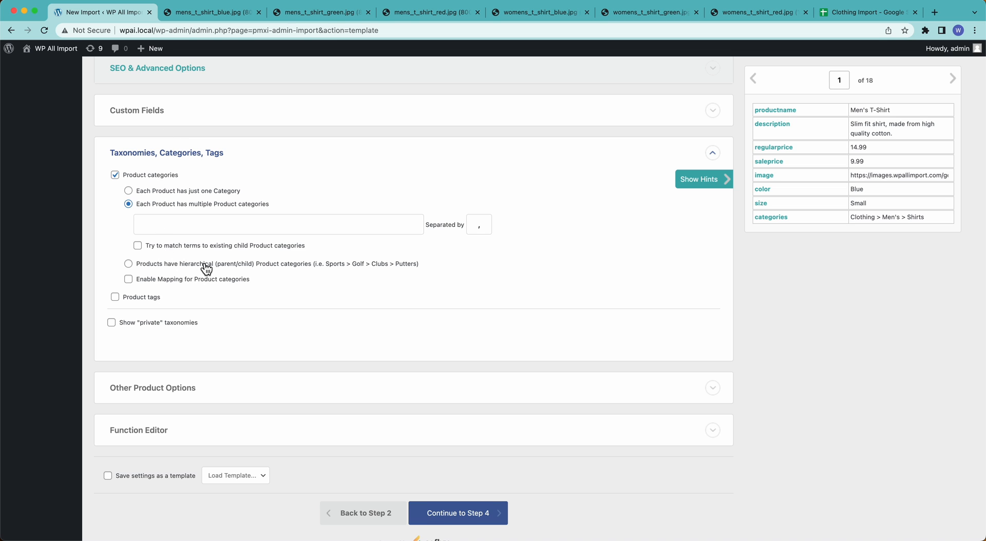
pyautogui.click(128, 264)
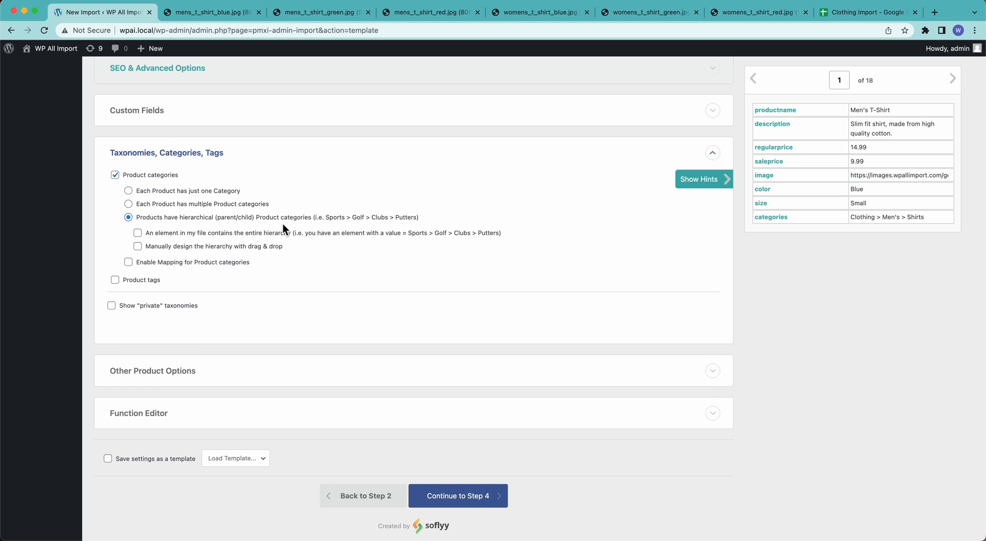
pyautogui.moveTo(230, 258)
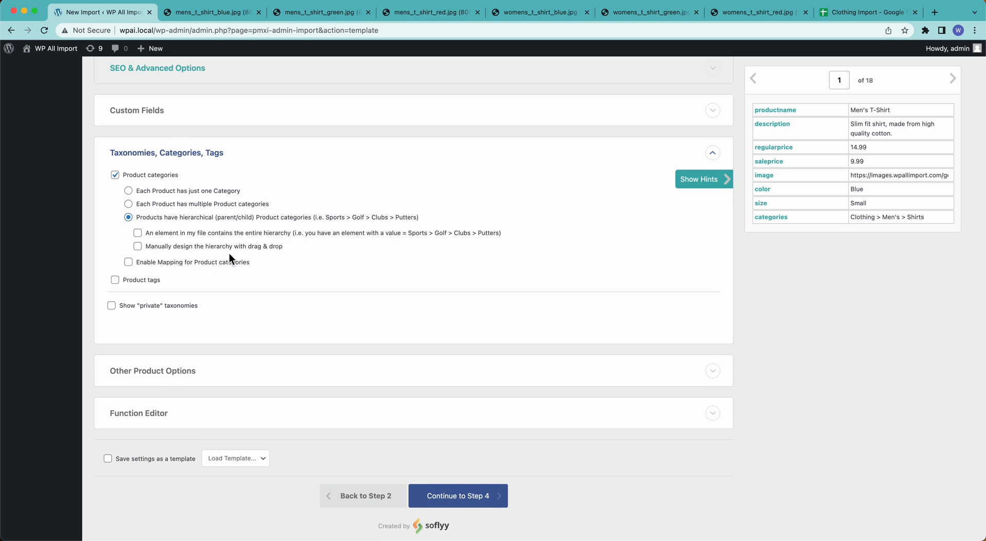
pyautogui.click(137, 233)
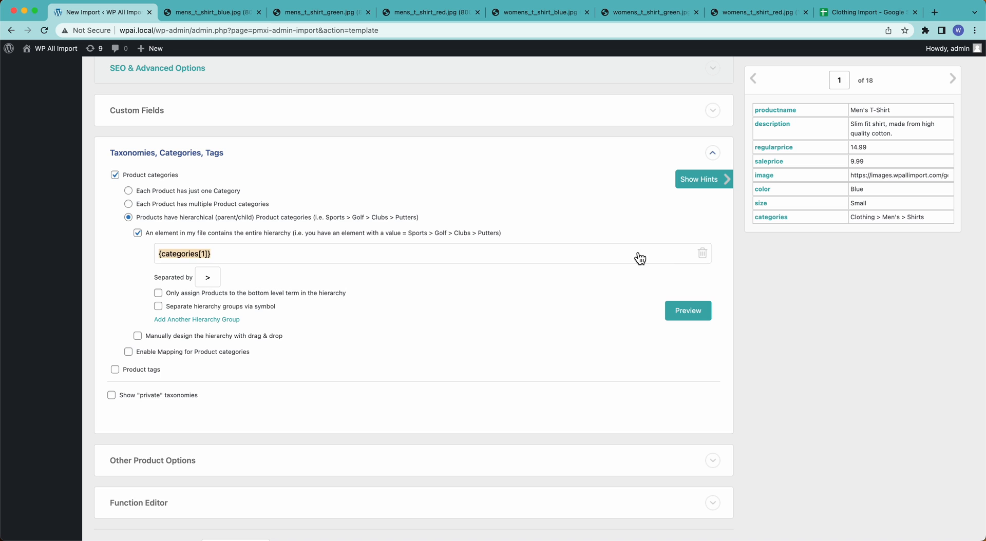
# - Preview the category hierarchy (Clothing, Men's, Shirts) and dismiss the preview
pyautogui.click(687, 311)
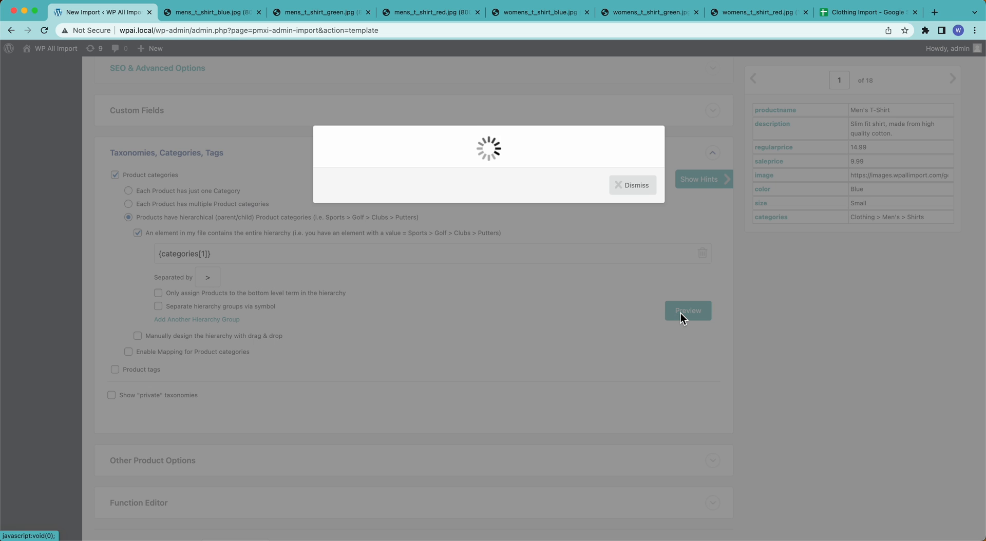
pyautogui.click(687, 311)
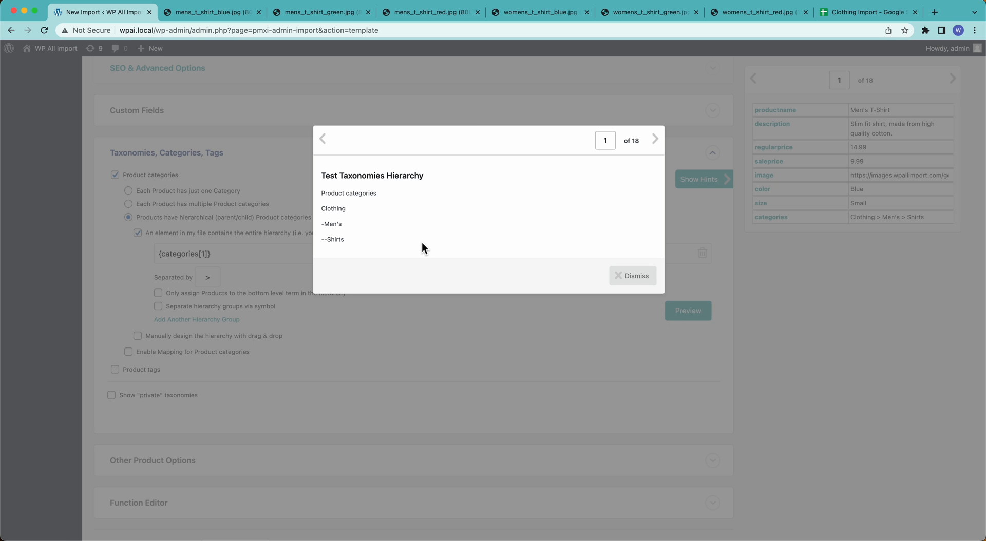
pyautogui.moveTo(333, 238)
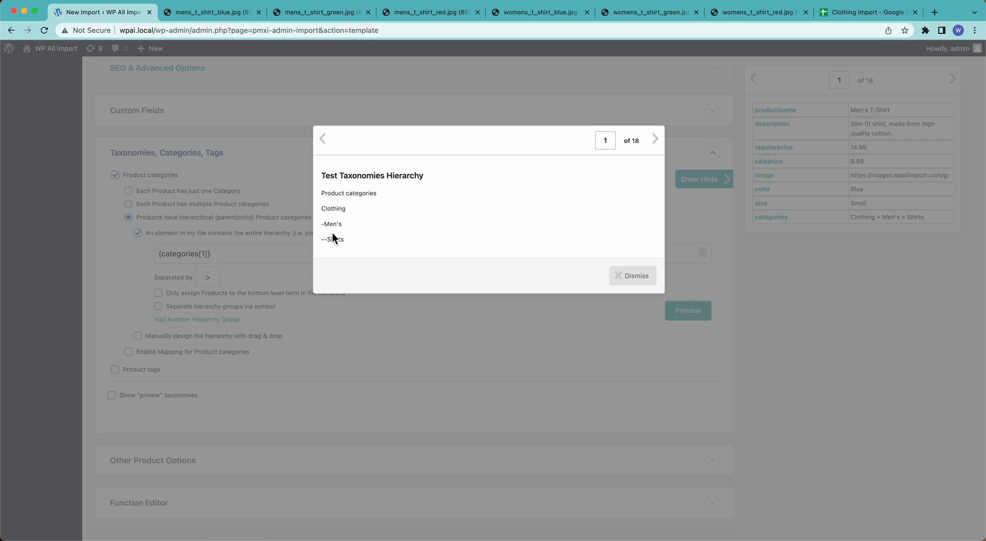
pyautogui.click(632, 276)
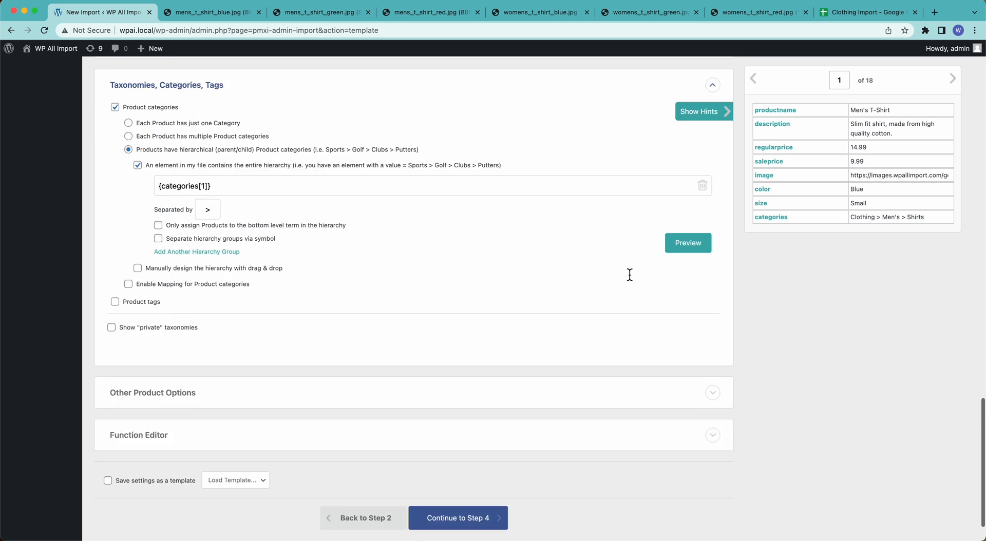
pyautogui.scroll(-3)
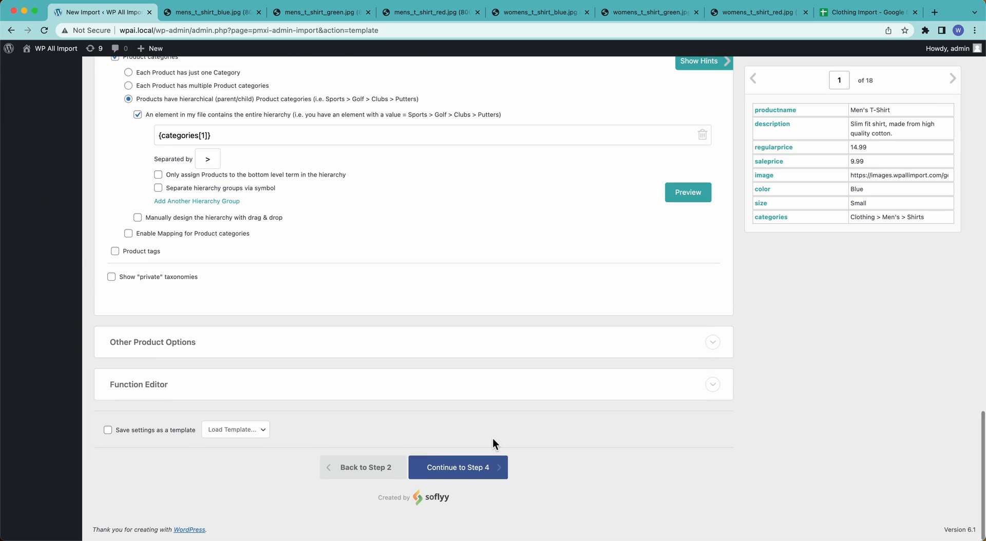
# - Set the Step 4 unique identifier to {productname[1]}{color[1]}-{size[1]} and continue
pyautogui.click(457, 468)
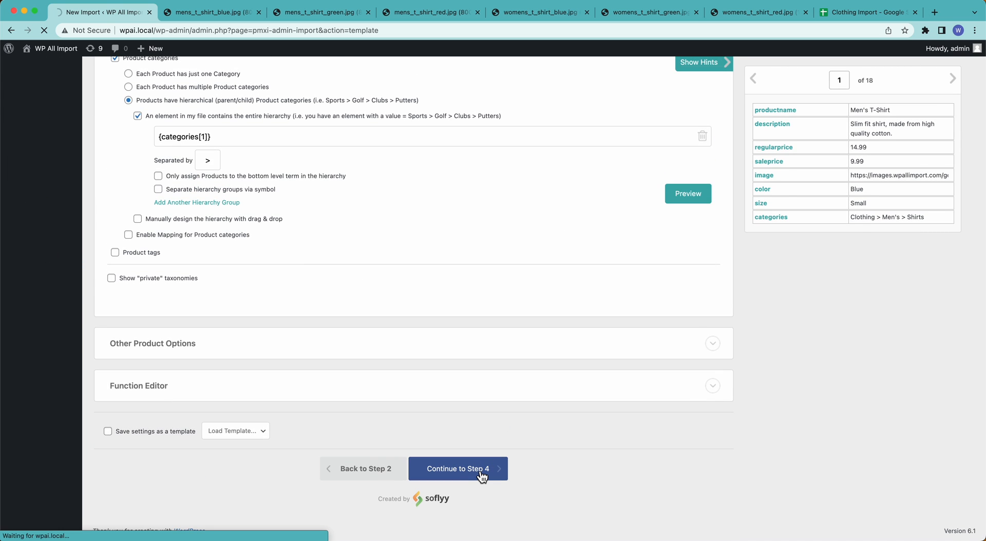
pyautogui.click(457, 468)
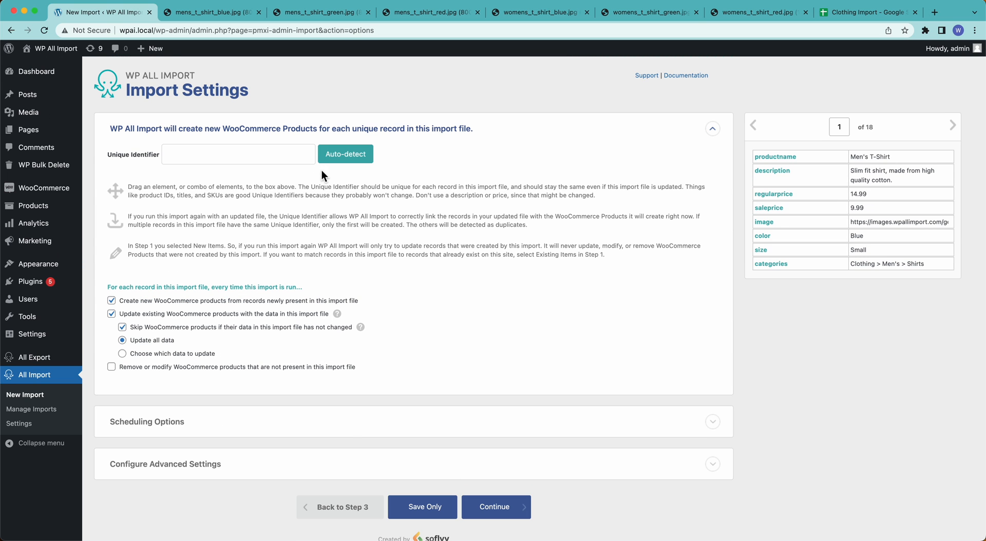
pyautogui.write('{productname[1]}{color[1]}-{size[1]}')
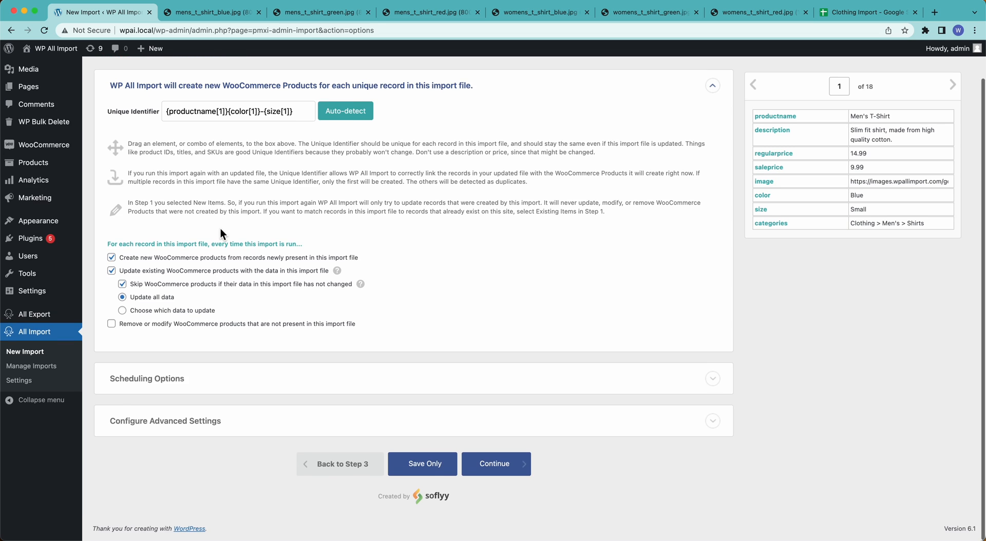
pyautogui.click(494, 465)
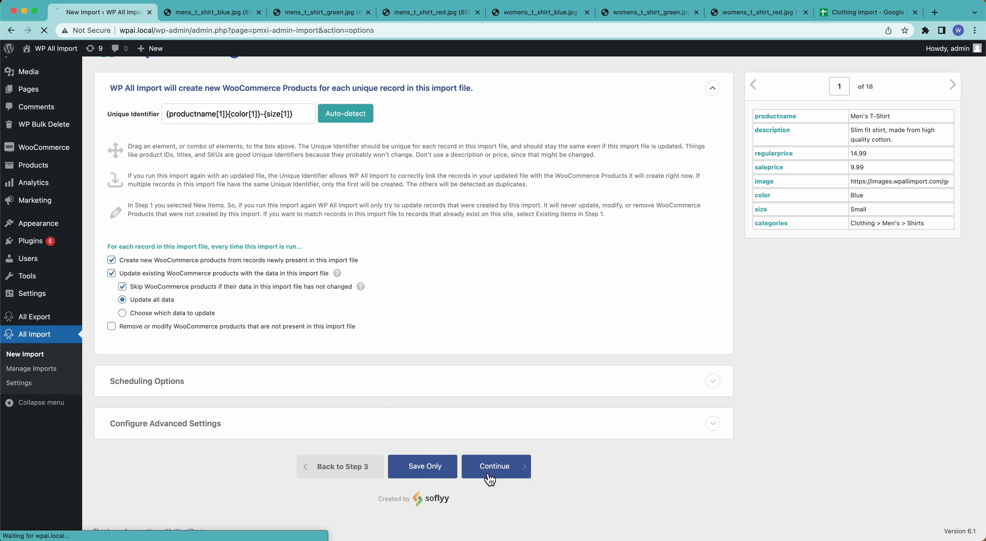
# - Run the import until Import Complete reports all 18 records created
pyautogui.click(494, 466)
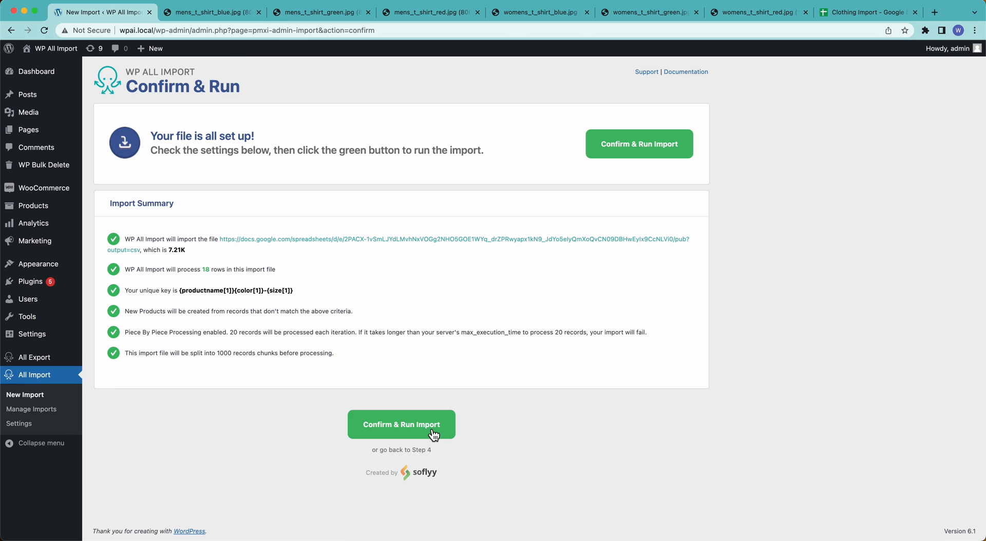
pyautogui.click(401, 424)
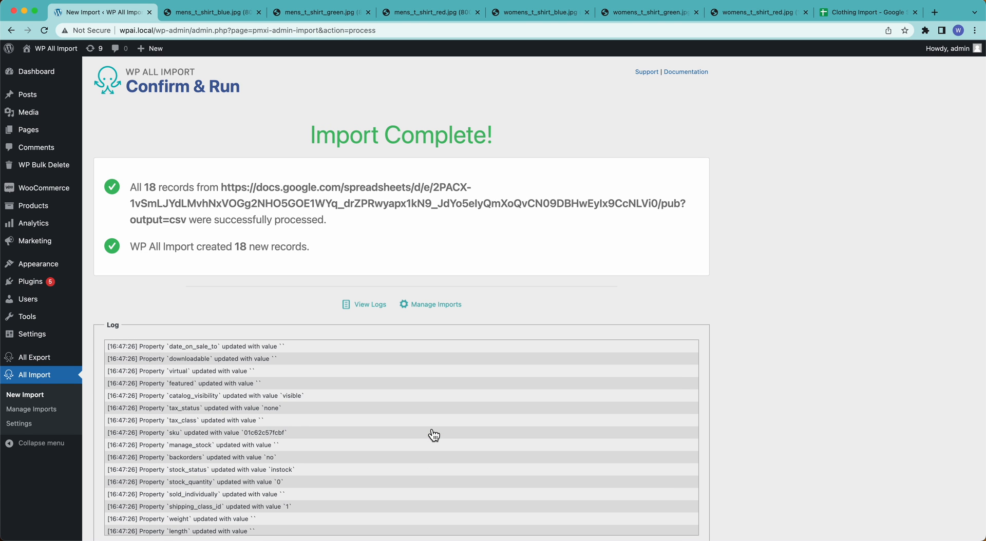
pyautogui.moveTo(31, 205)
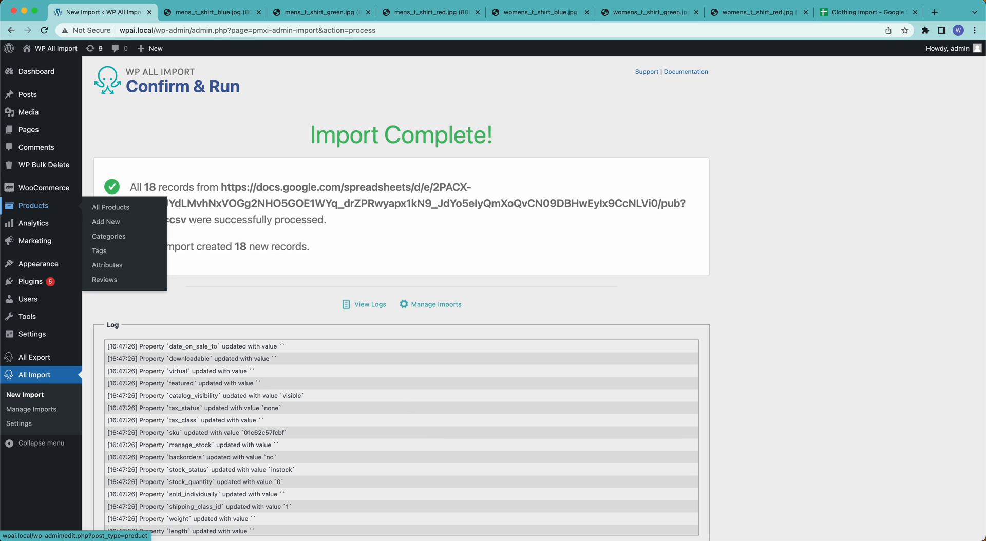
# - Check the Men's T-Shirt page by switching colours Blue, Red and Green and size Medium
pyautogui.click(111, 207)
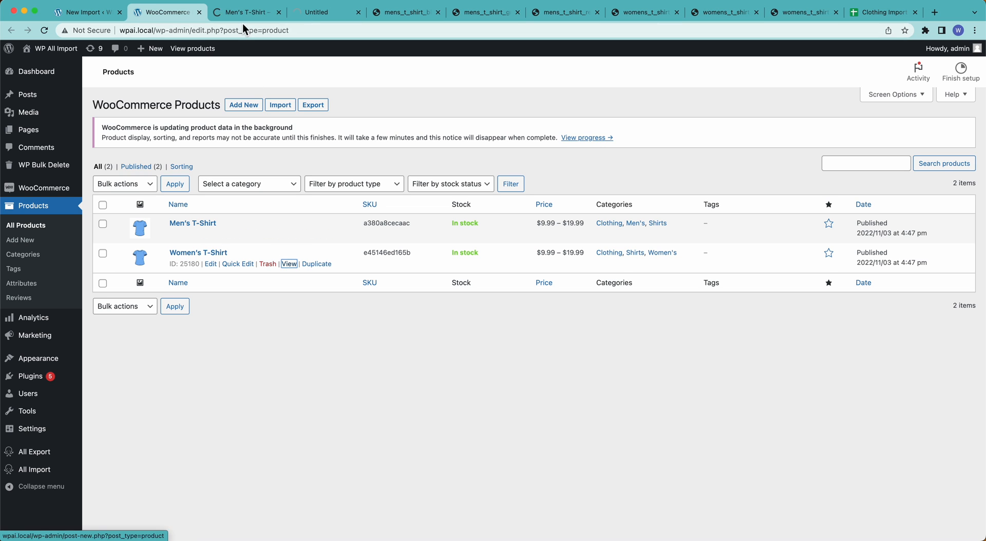
pyautogui.click(289, 264)
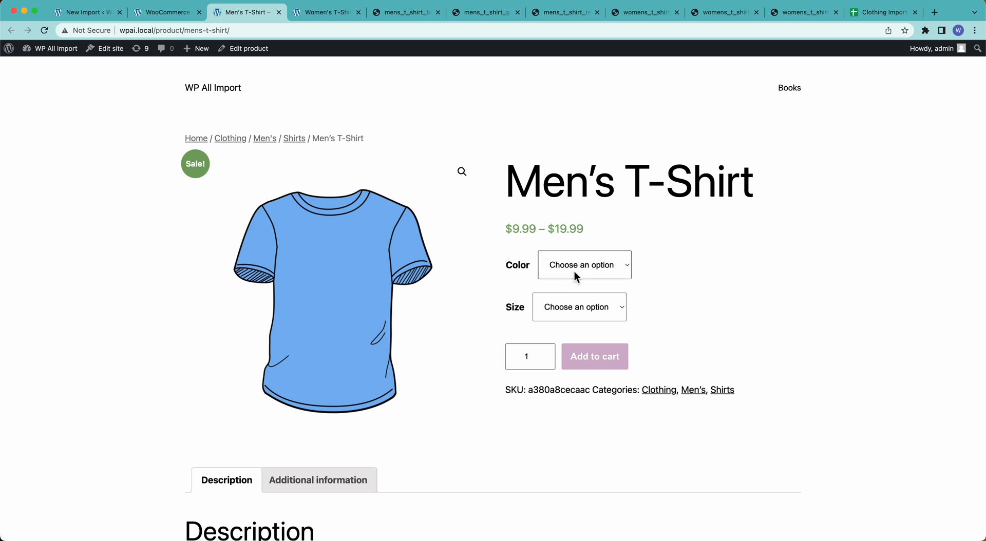
pyautogui.click(583, 265)
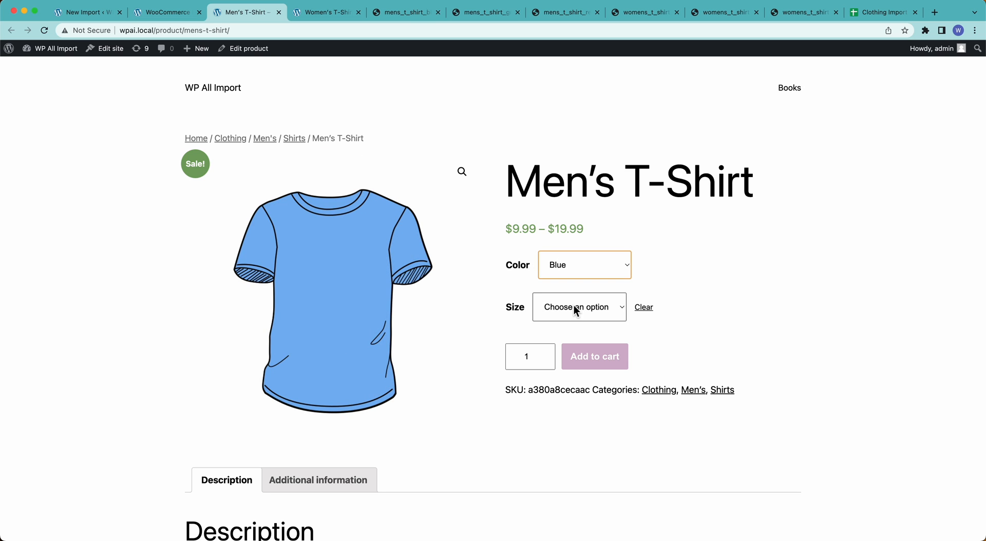
pyautogui.click(578, 306)
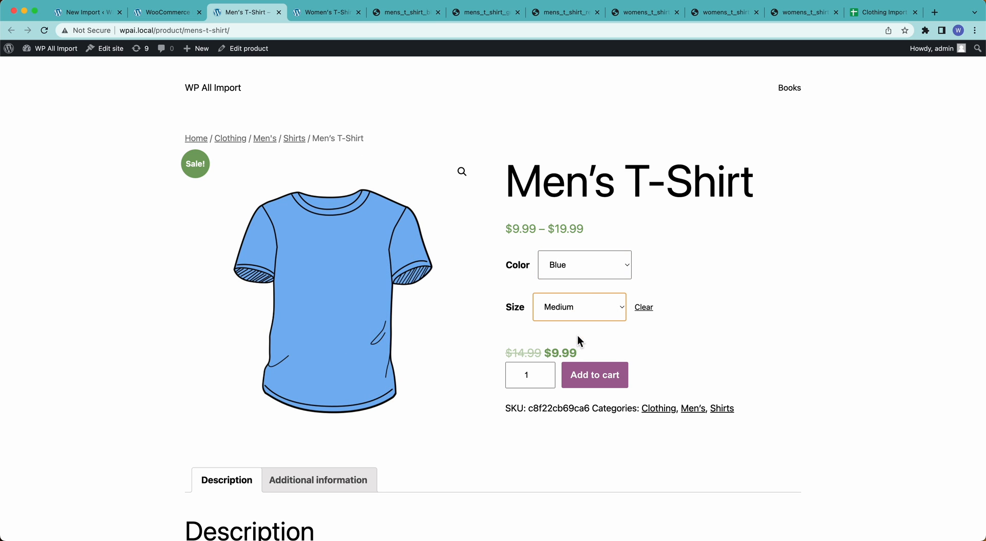
pyautogui.click(583, 264)
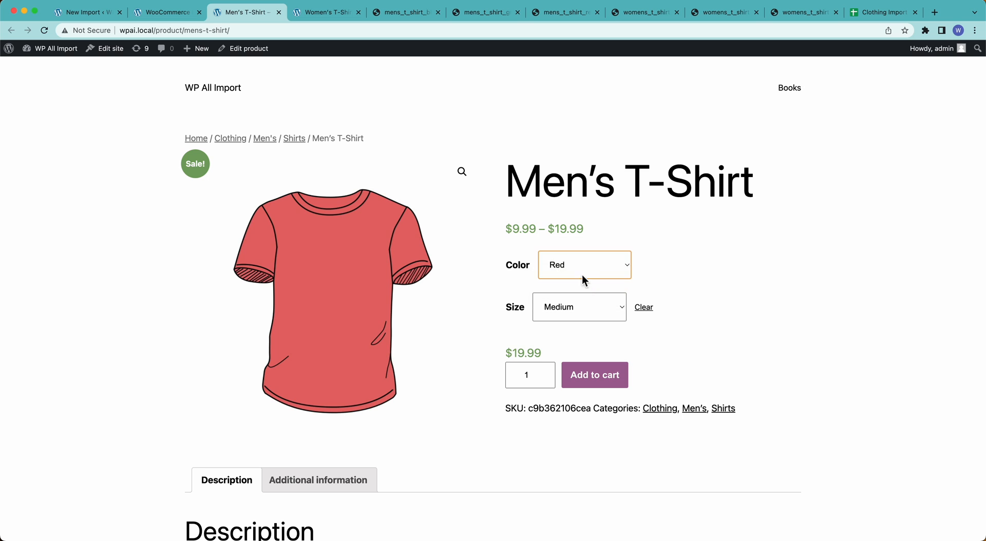
pyautogui.click(583, 264)
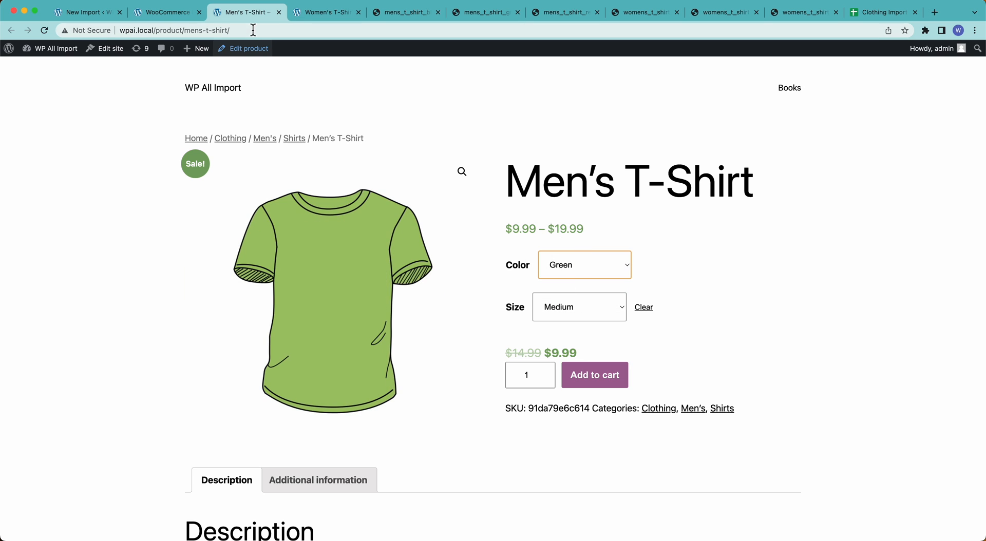
# - Check the Women's T-Shirt page with Red colour and Small size selected
pyautogui.click(325, 12)
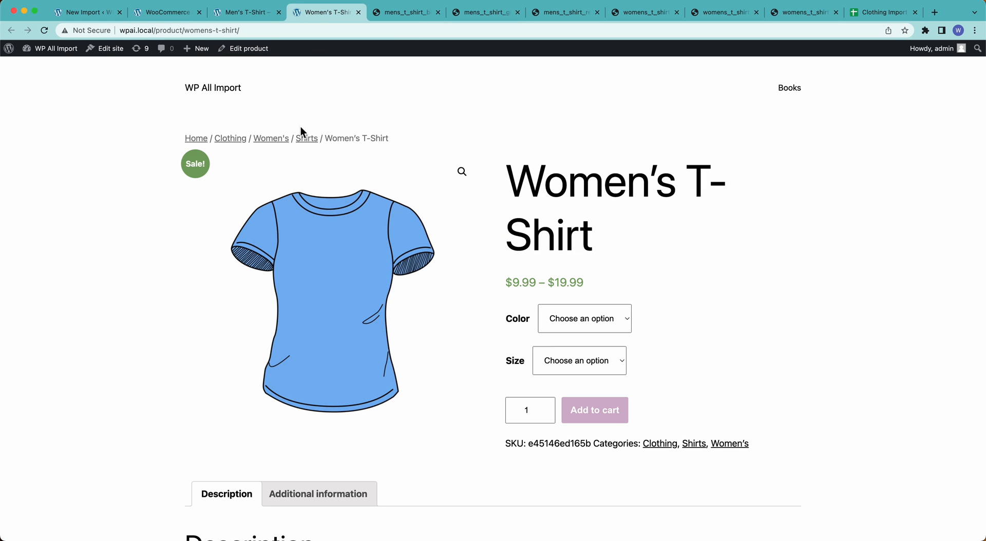
pyautogui.click(583, 318)
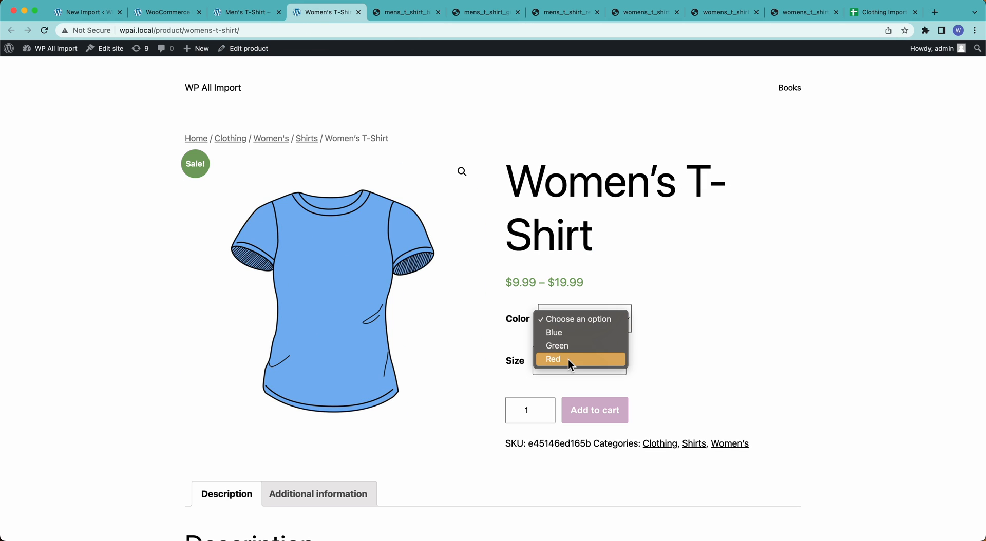
pyautogui.click(552, 359)
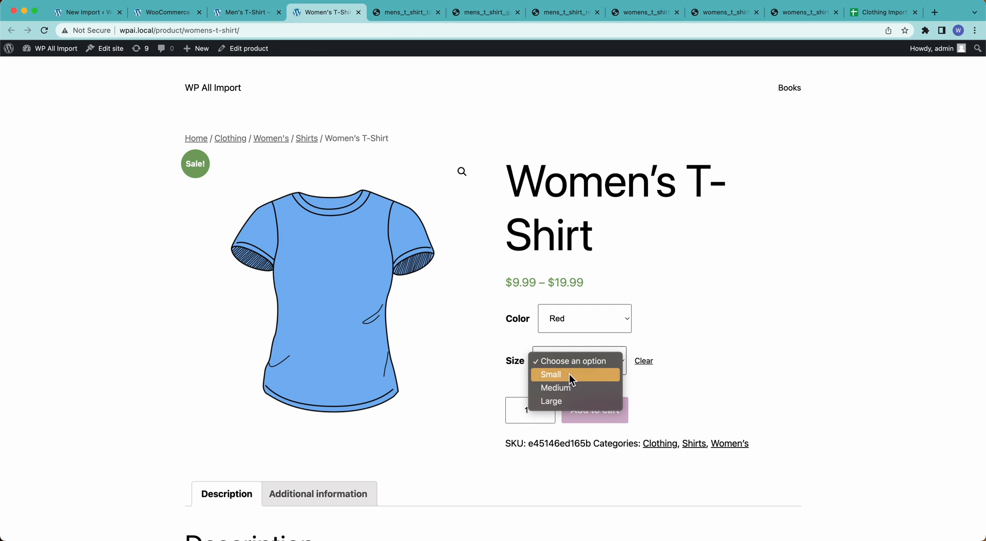
pyautogui.click(549, 374)
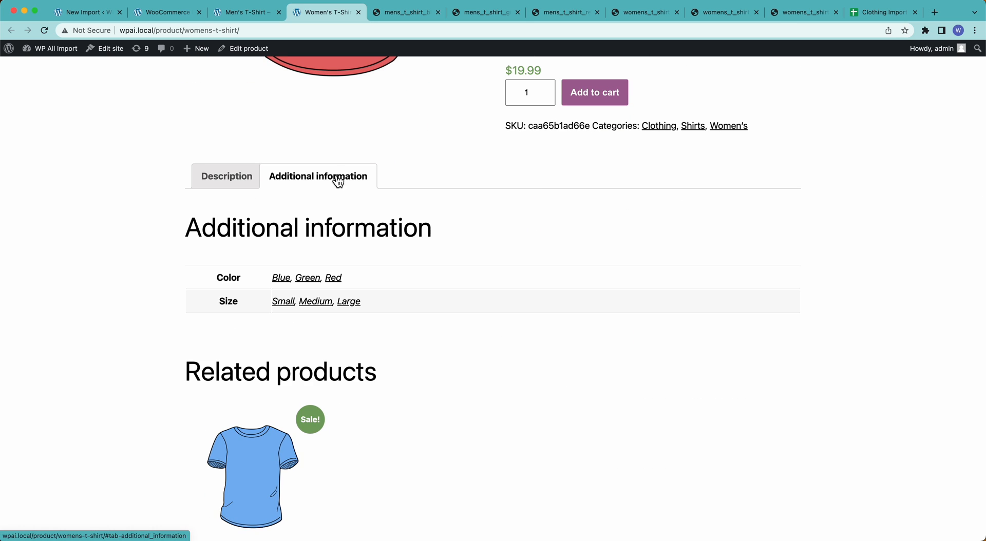
pyautogui.moveTo(297, 239)
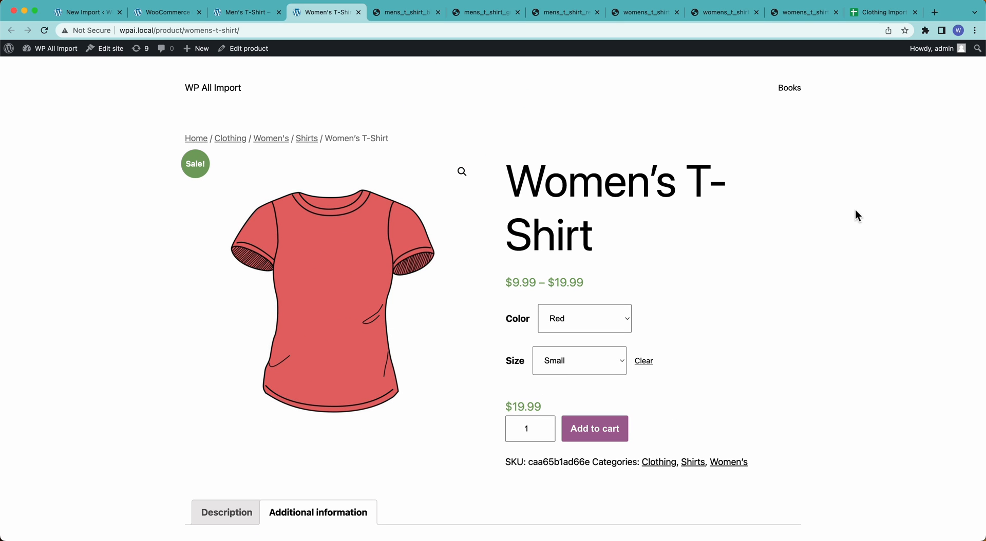
# - Duplicate the Men's rows below row 19 as Kid's T-Shirt rows under Clothing > Kid's > Shirts
pyautogui.click(883, 11)
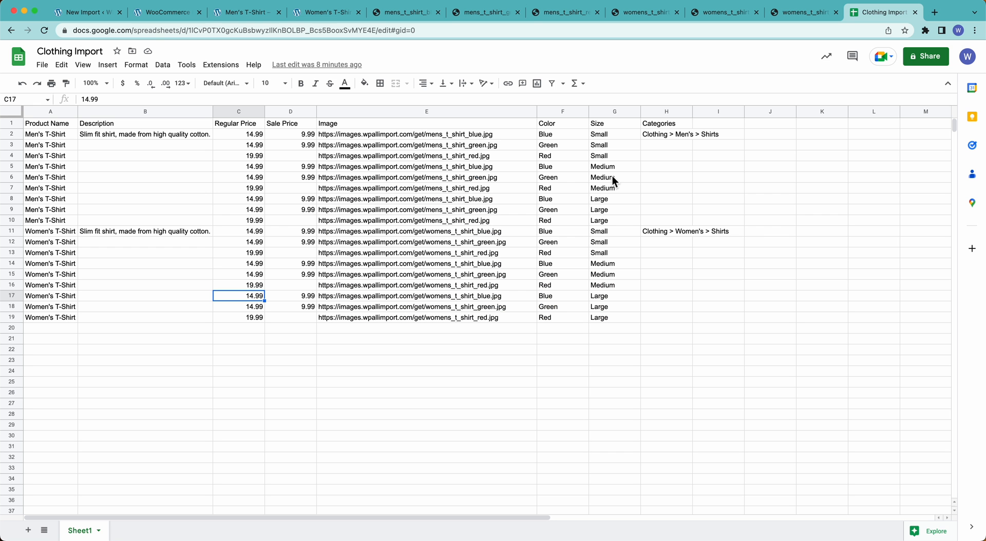
pyautogui.click(238, 263)
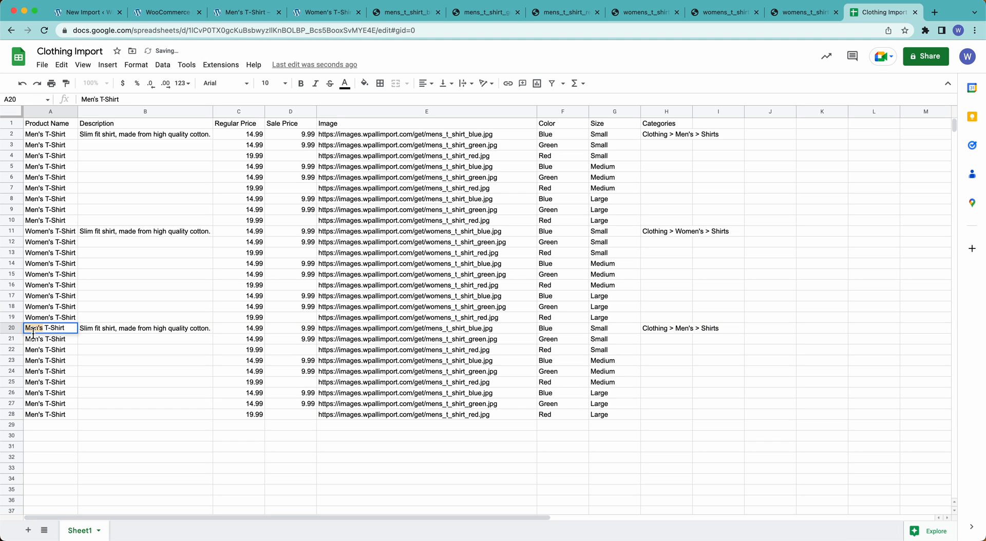
pyautogui.write("Kid's T-Shirt")
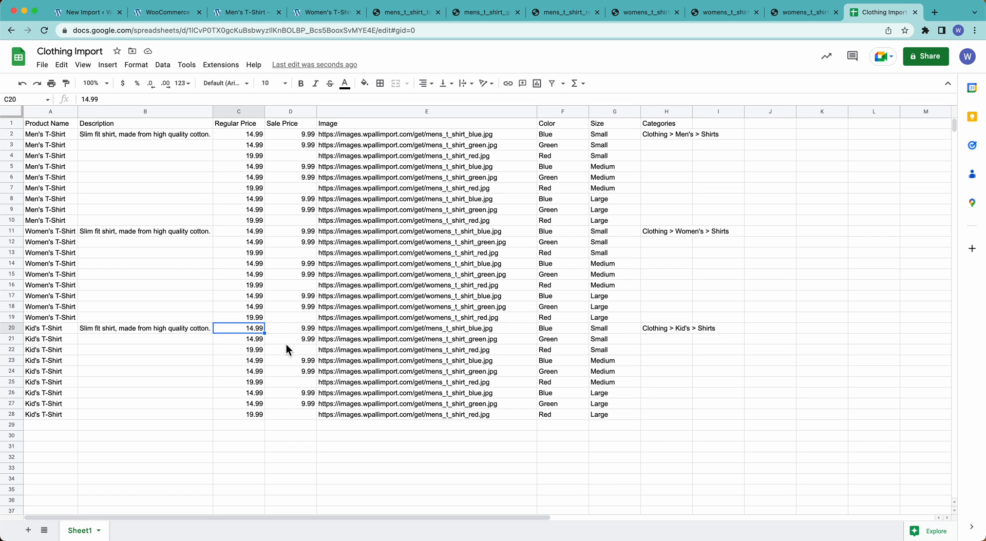
# - Price the Kid's shirts at 9.99 regular and 7.99 sale, then open the import's settings
pyautogui.write('9.')
pyautogui.click(291, 328)
pyautogui.write('7.99')
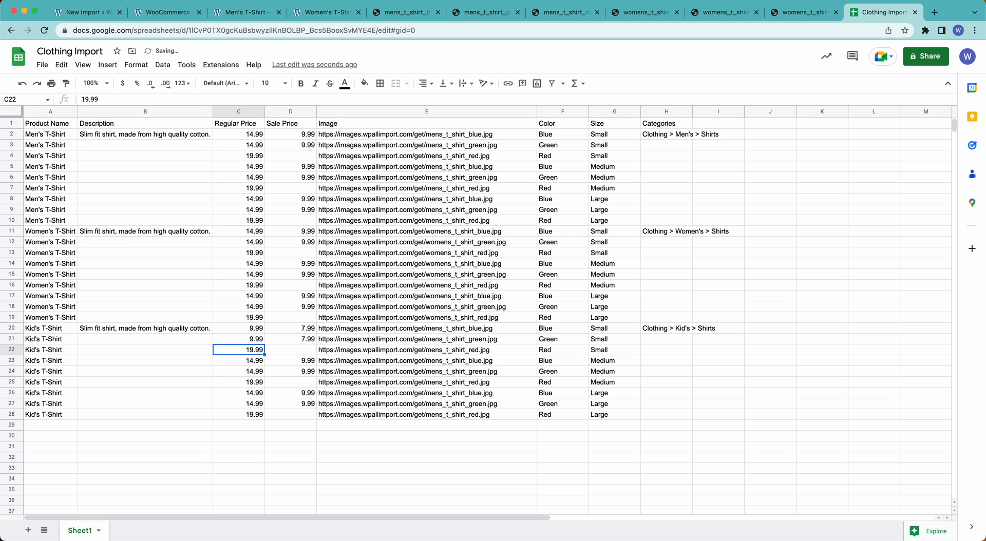
pyautogui.click(238, 360)
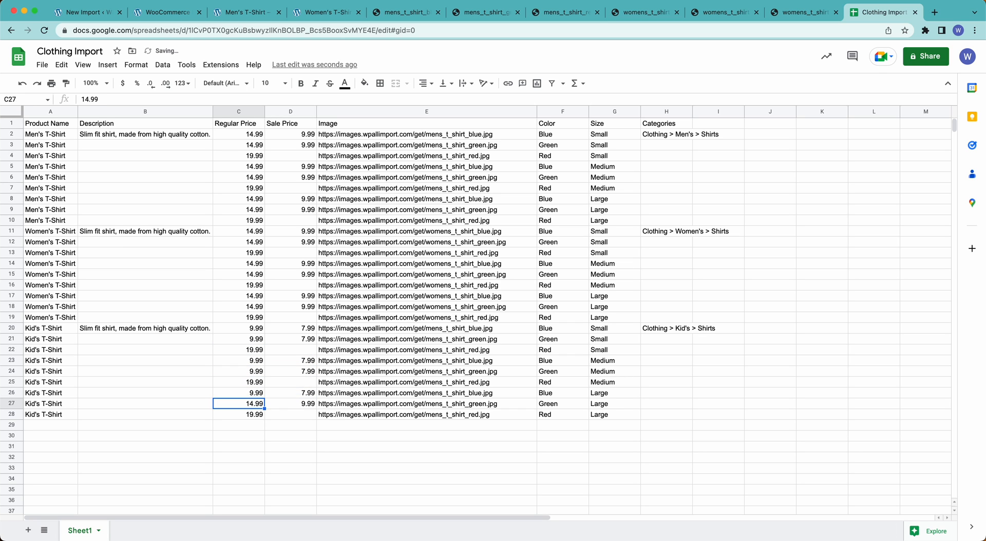
pyautogui.click(426, 360)
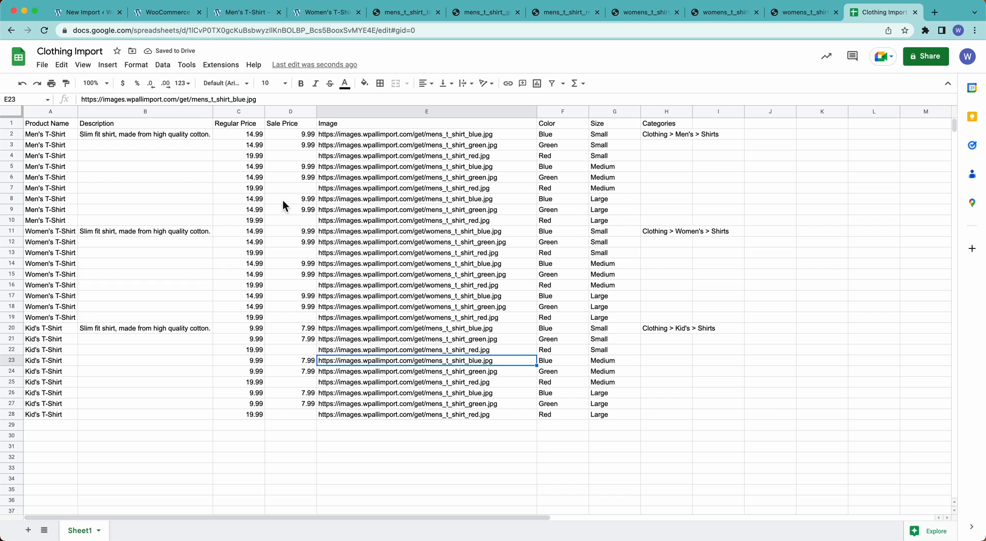
pyautogui.click(84, 12)
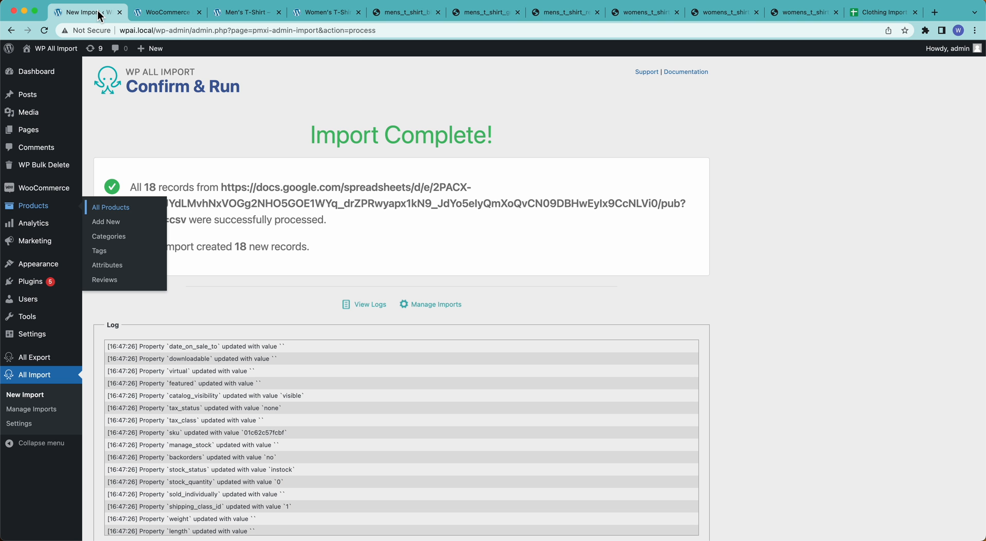
pyautogui.click(32, 410)
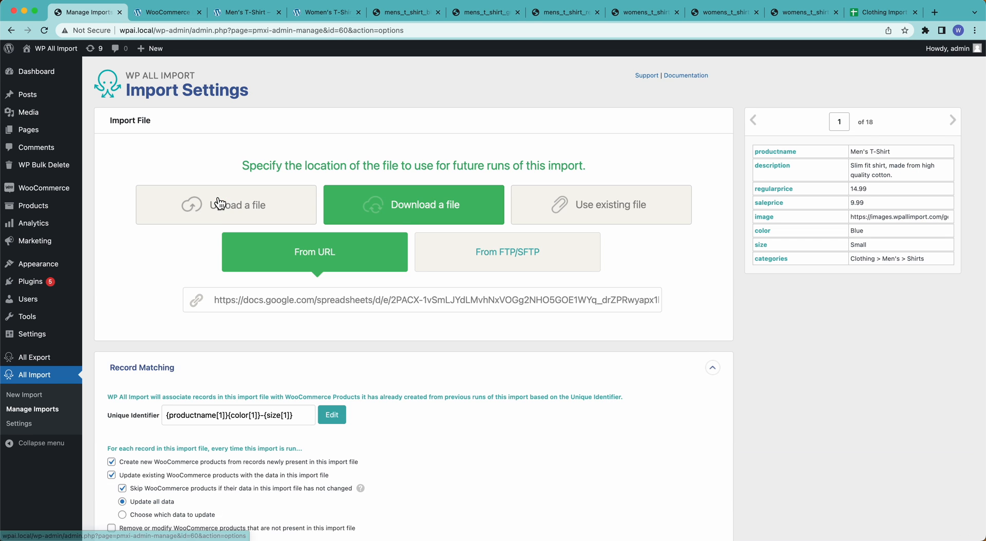
# - Confirm Record Matching creates new products and updates existing ones, then return to the sheet
pyautogui.scroll(-3)
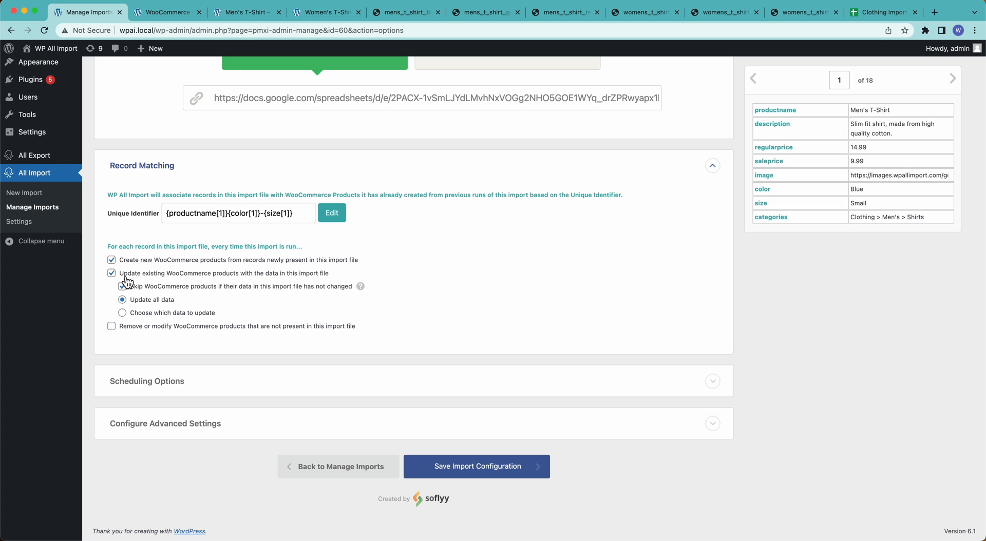
pyautogui.click(111, 287)
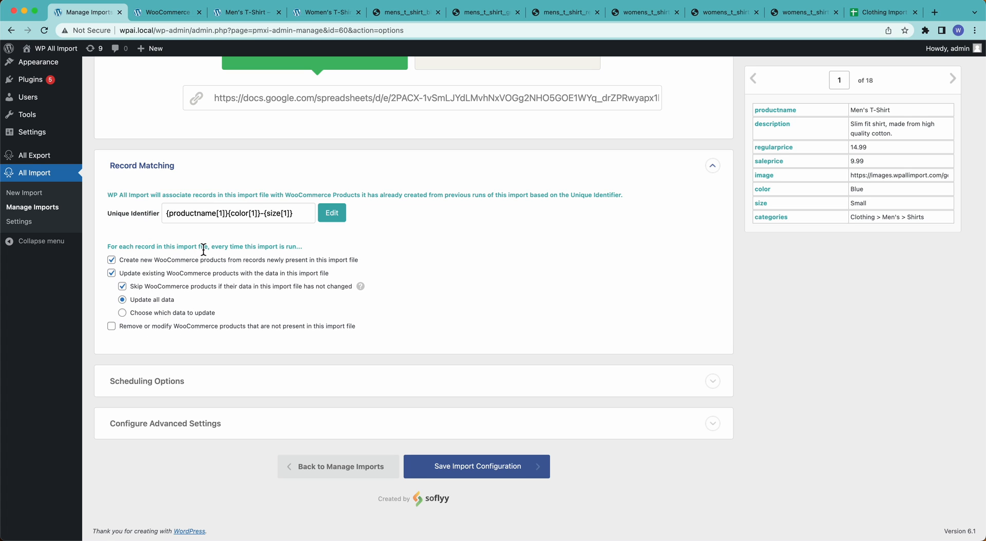
pyautogui.moveTo(291, 249)
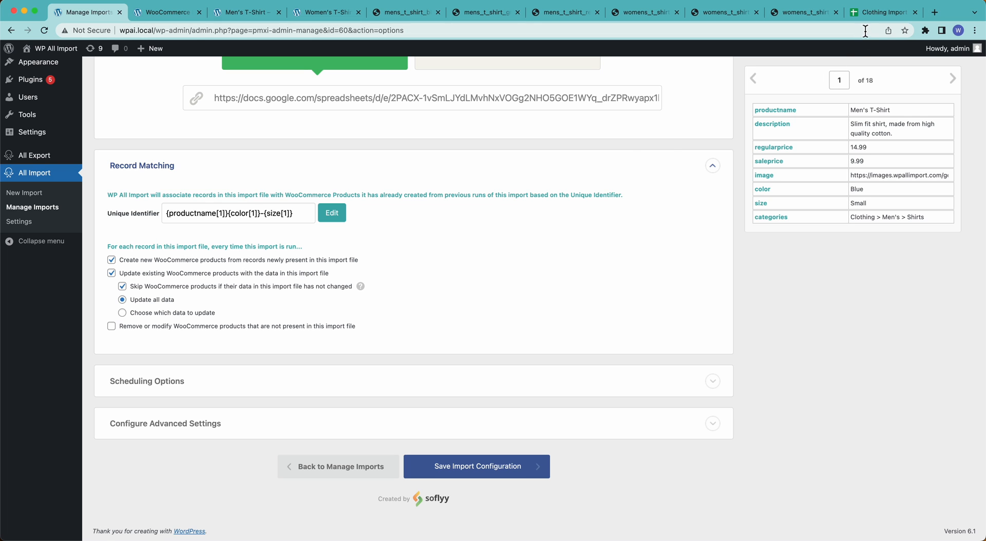
pyautogui.moveTo(244, 302)
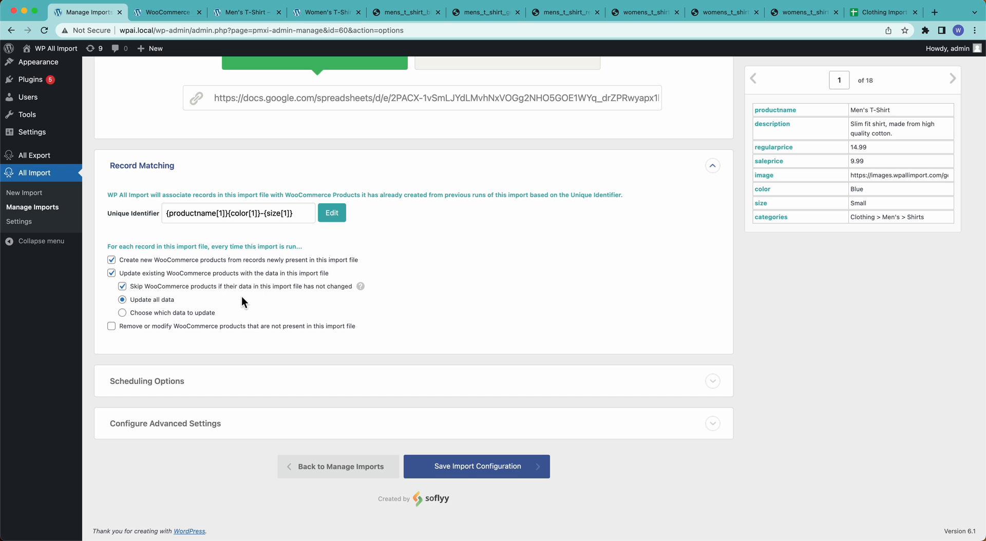
pyautogui.moveTo(305, 280)
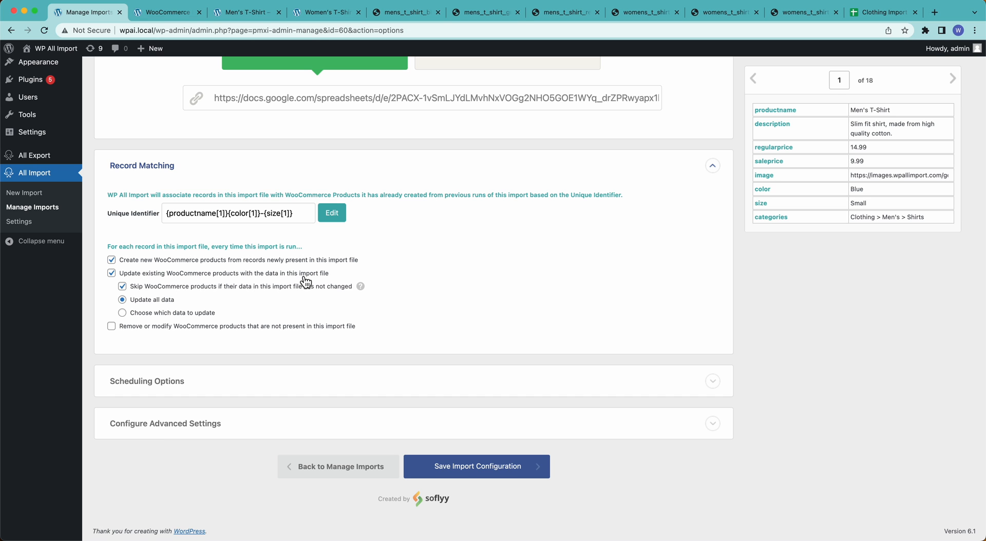
pyautogui.click(880, 11)
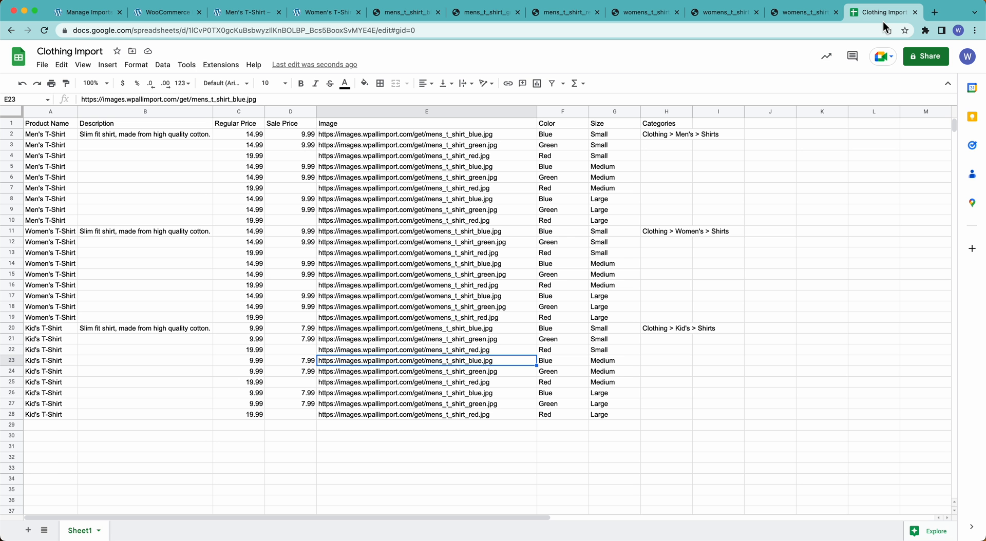
# - Enter 8.99 in sale price cells D17:D18 for the large blue and green Women's shirts
pyautogui.click(238, 134)
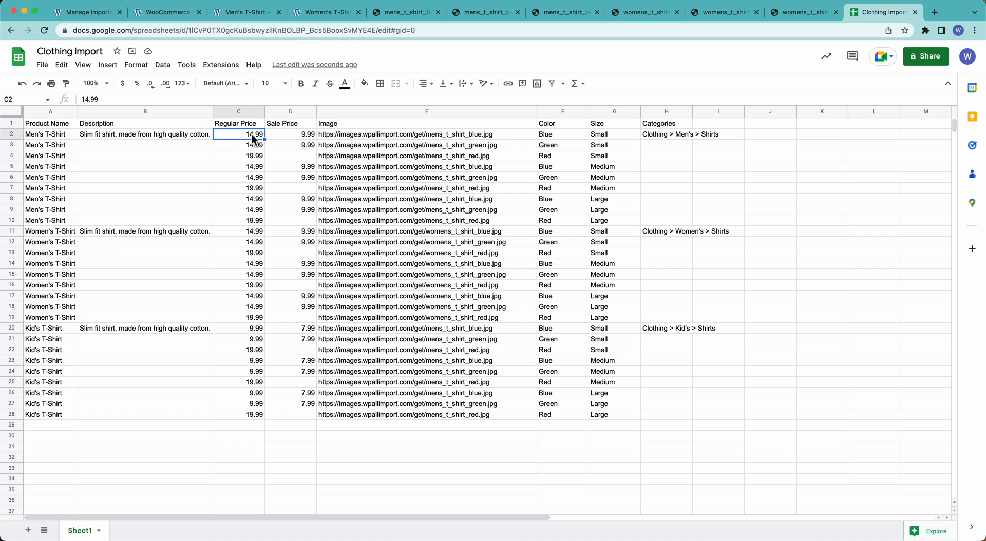
pyautogui.click(290, 134)
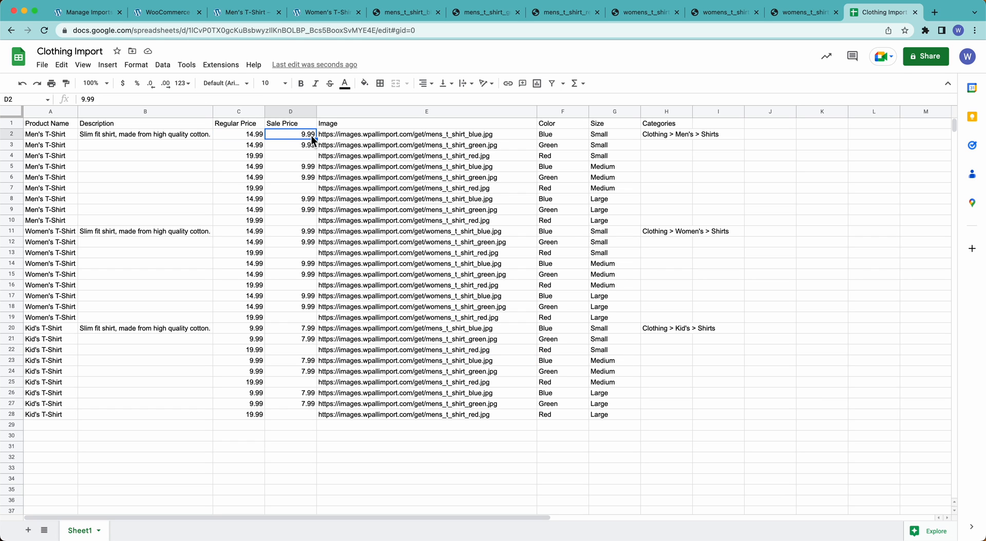
pyautogui.write('8.99')
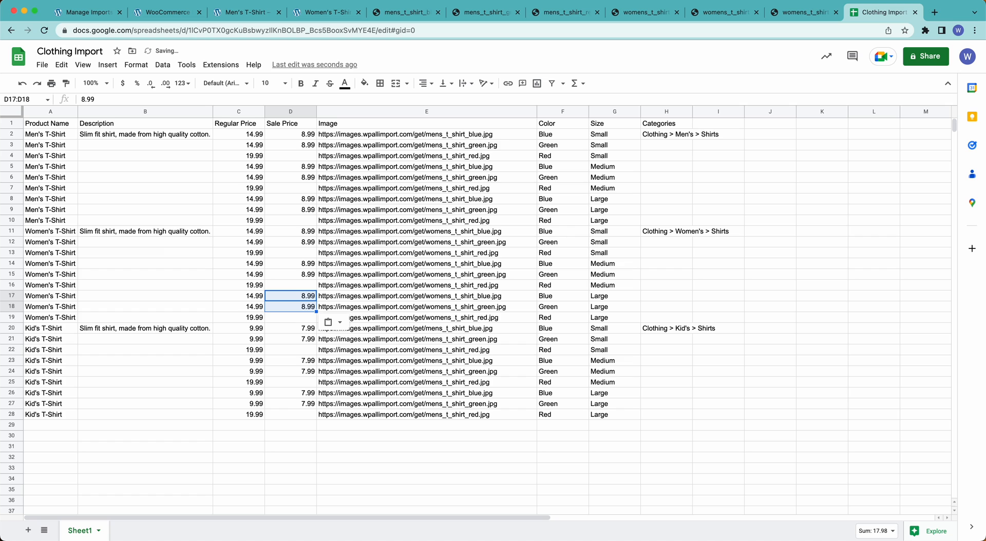
pyautogui.moveTo(297, 289)
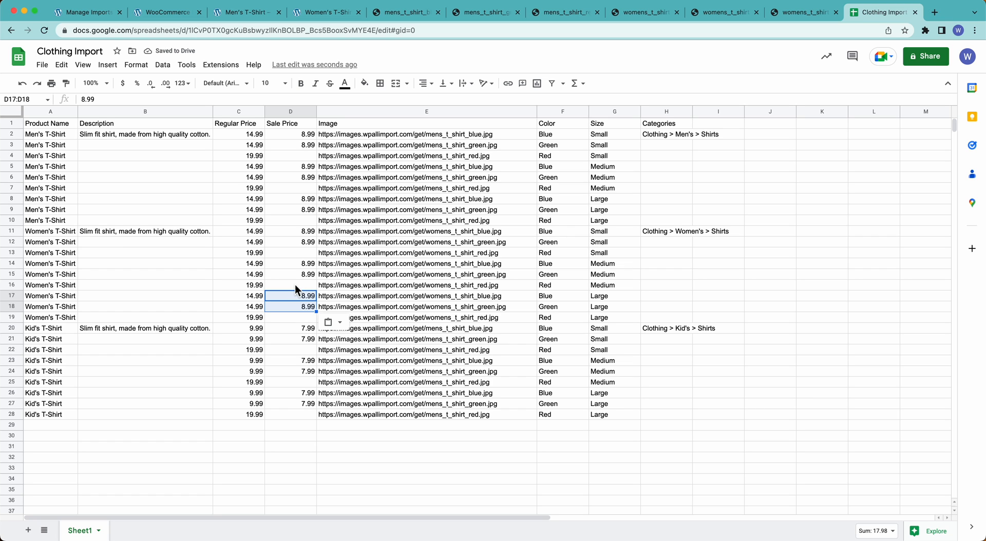
pyautogui.moveTo(275, 302)
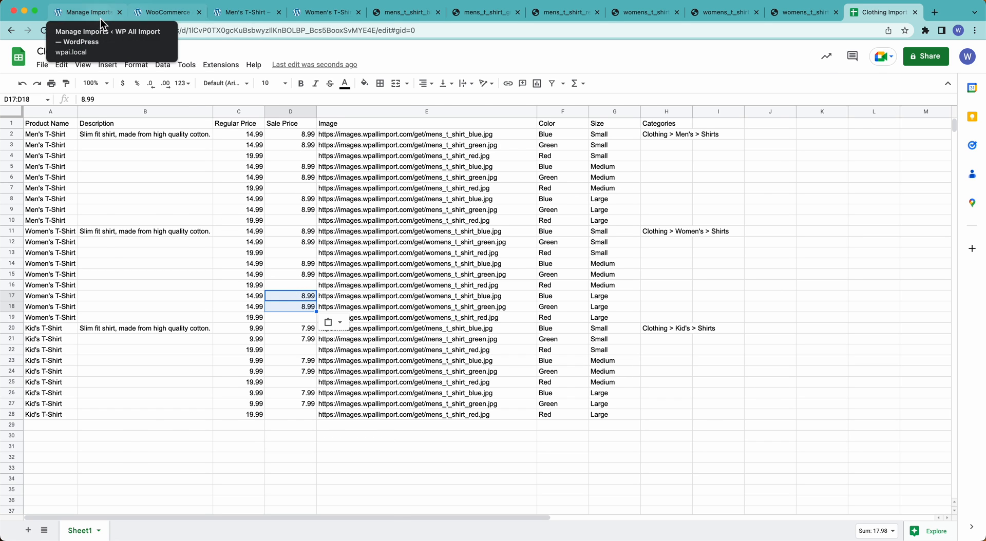
# - Save the import configuration and re-run import 60, creating 9 records and updating 18
pyautogui.click(86, 12)
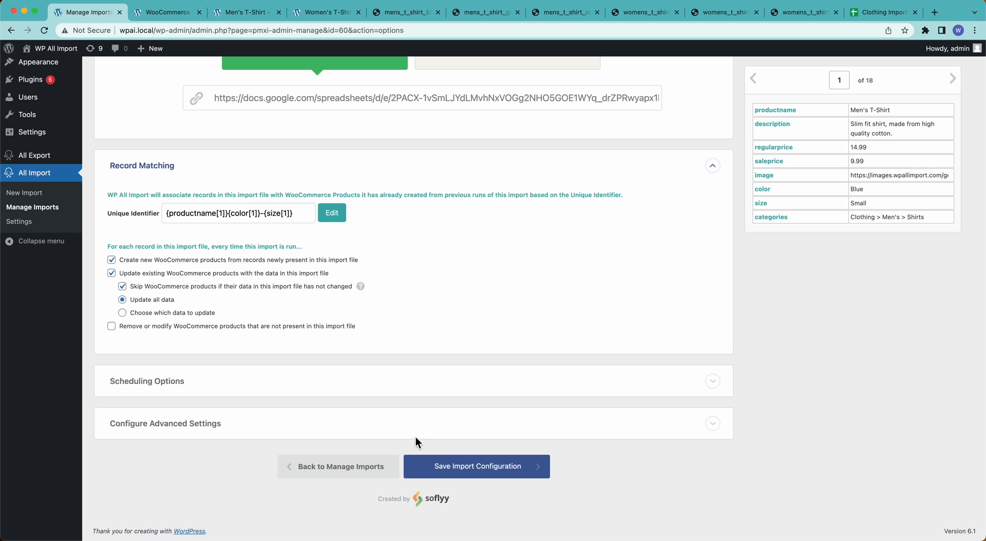
pyautogui.click(476, 466)
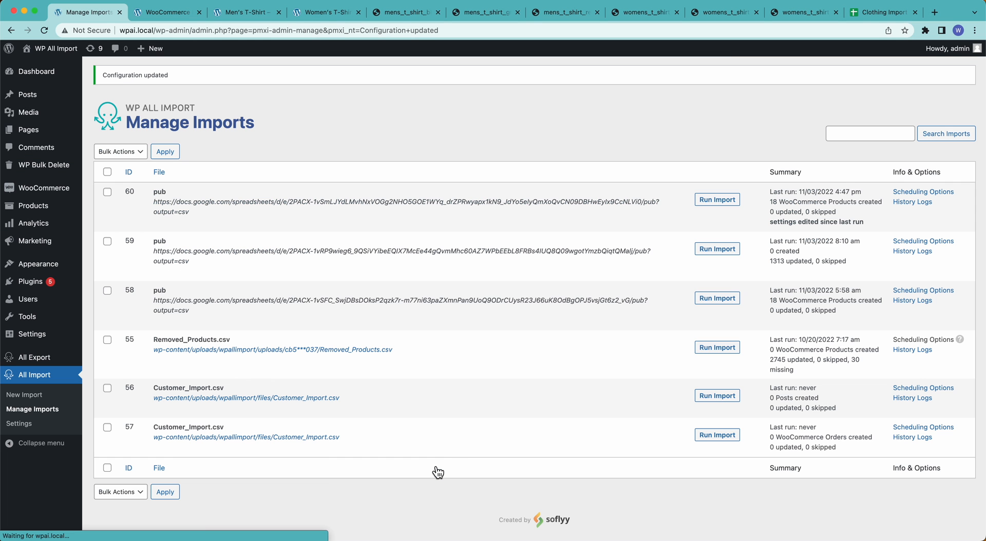
pyautogui.click(717, 200)
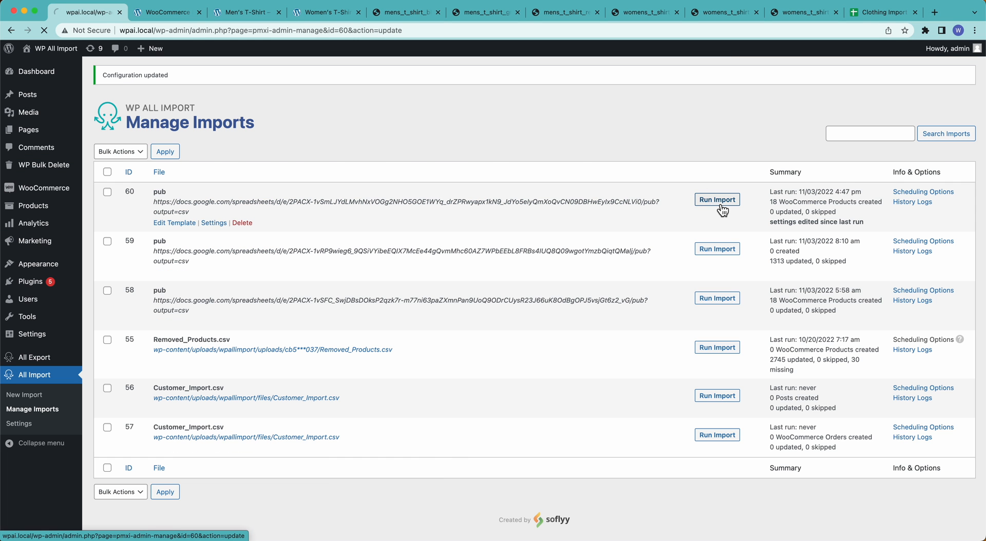
pyautogui.click(716, 199)
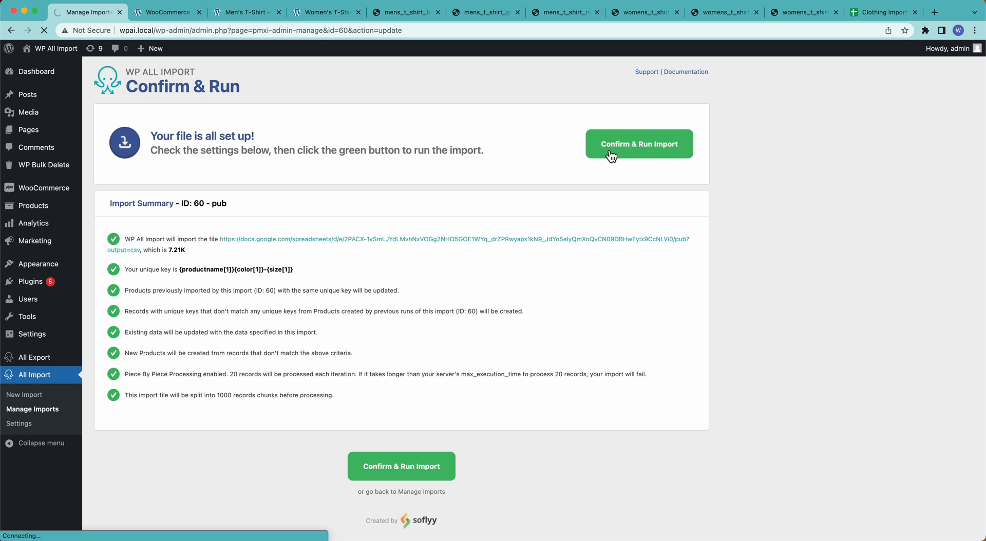
pyautogui.click(639, 143)
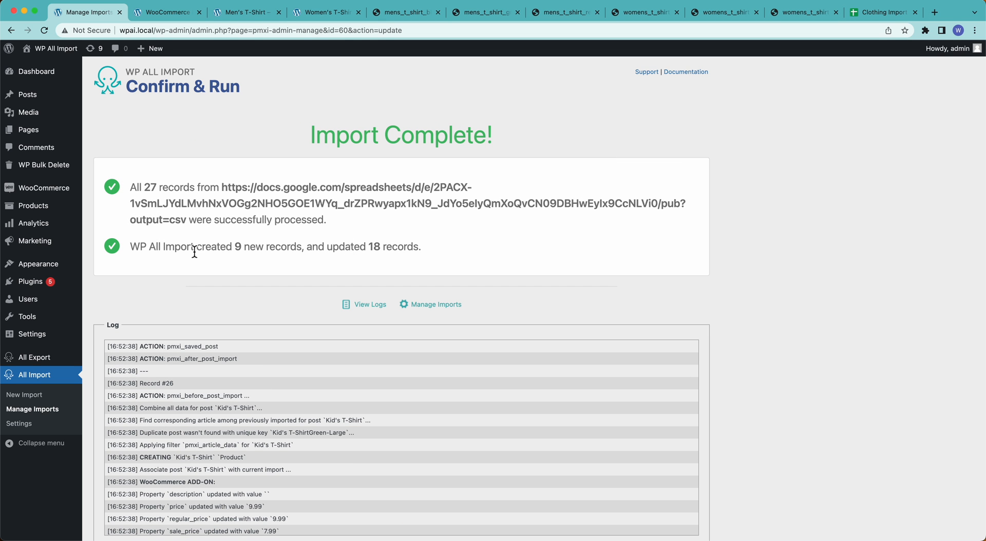
pyautogui.moveTo(196, 247); pyautogui.dragTo(406, 246)
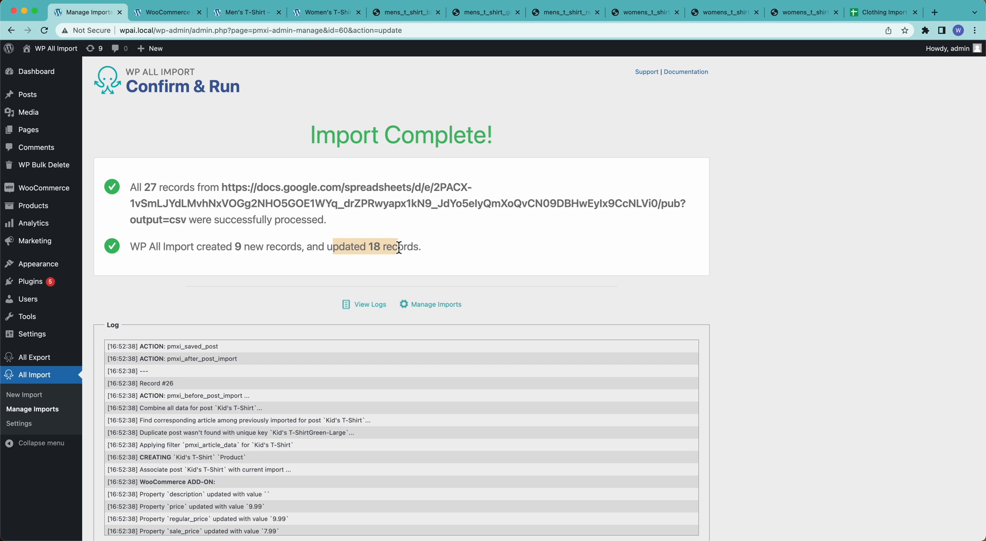
pyautogui.moveTo(31, 205)
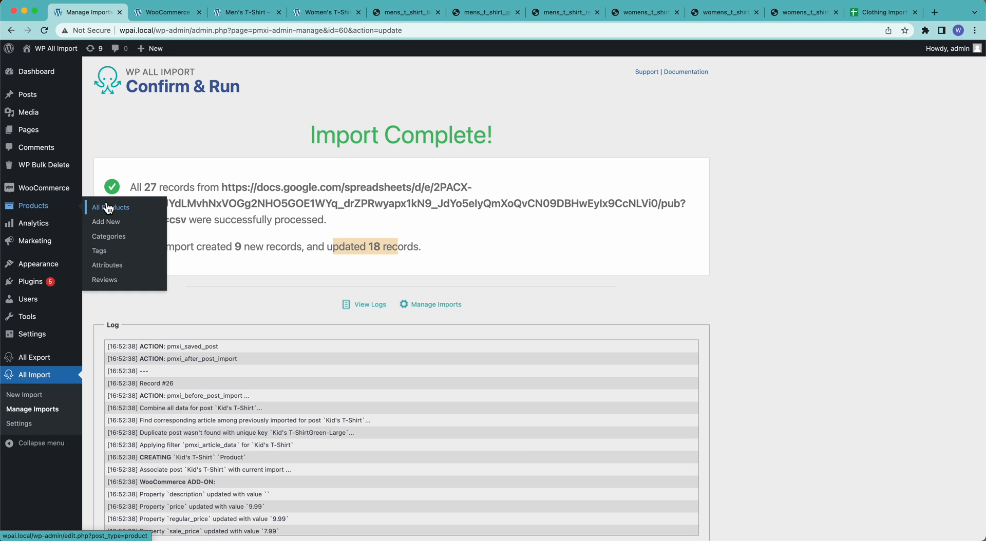
# - Review the product list of Kid's, Men's and Women's T-Shirts, Kid's priced $7.99–$19.99
pyautogui.click(110, 208)
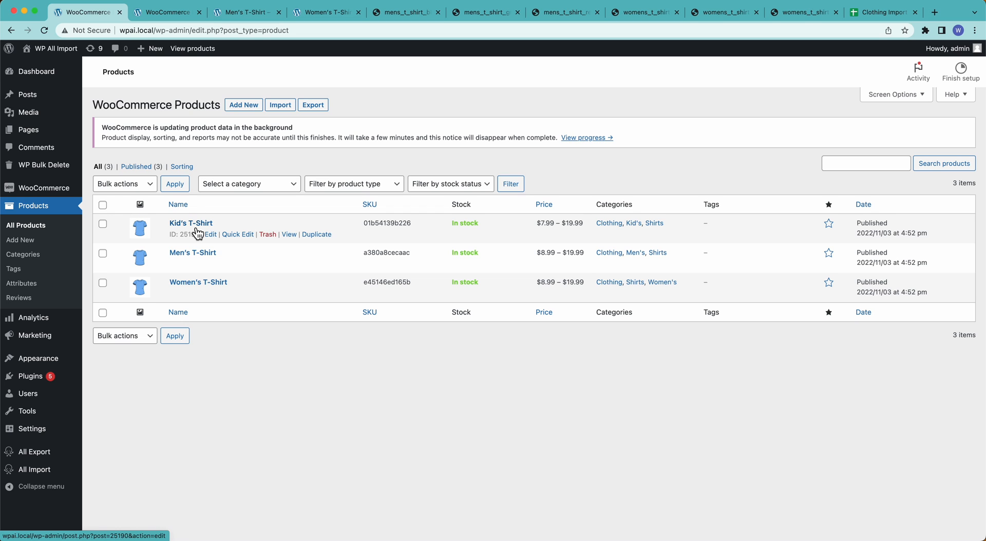
pyautogui.moveTo(539, 230)
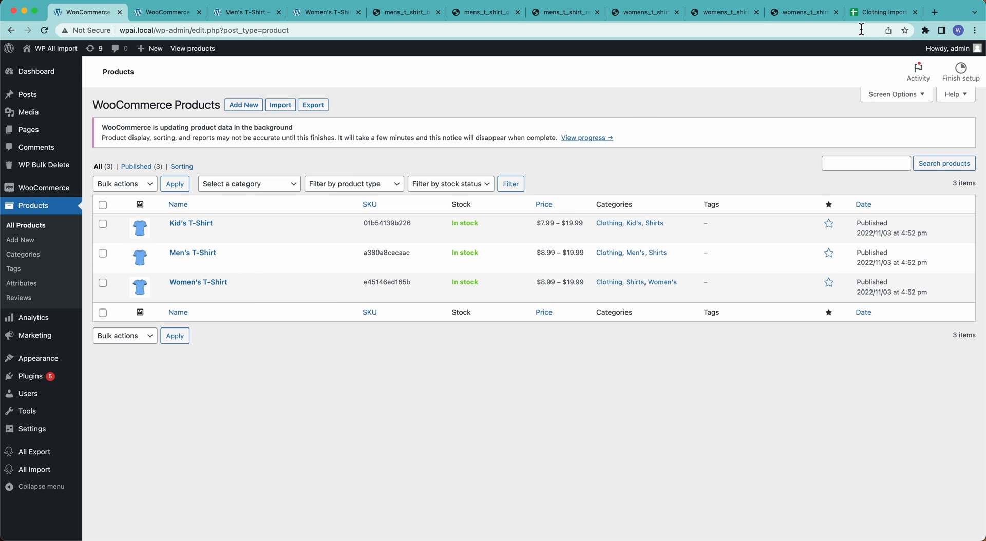
pyautogui.click(880, 12)
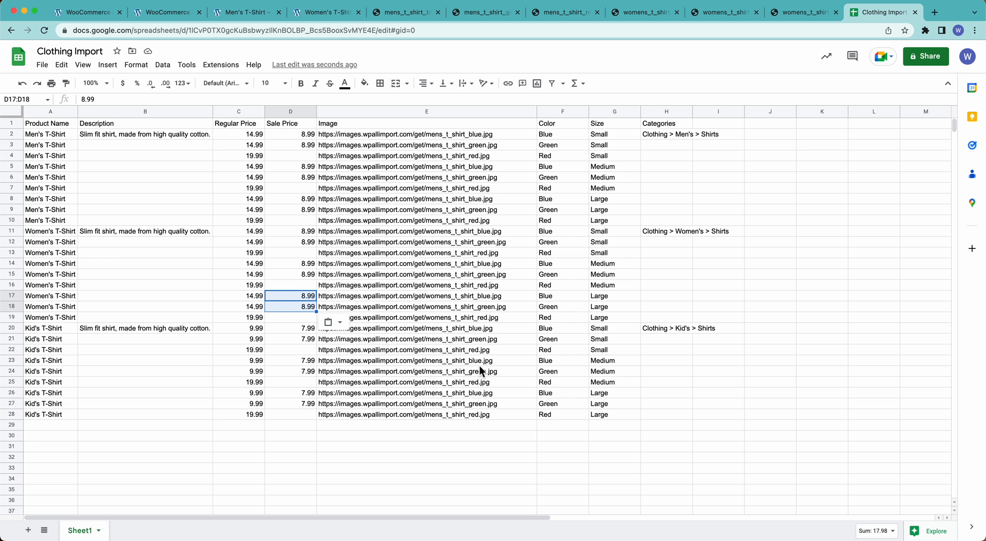
pyautogui.click(426, 359)
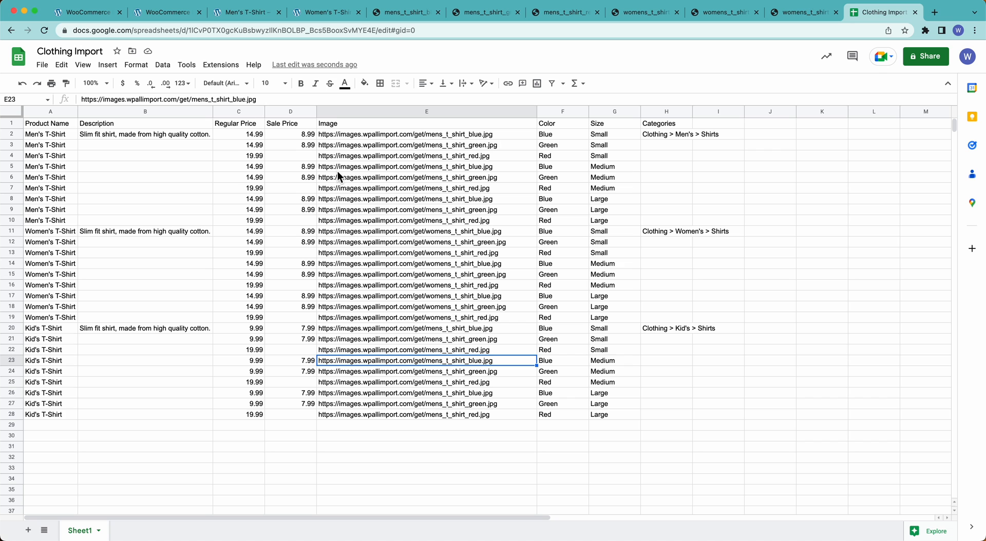
pyautogui.click(87, 11)
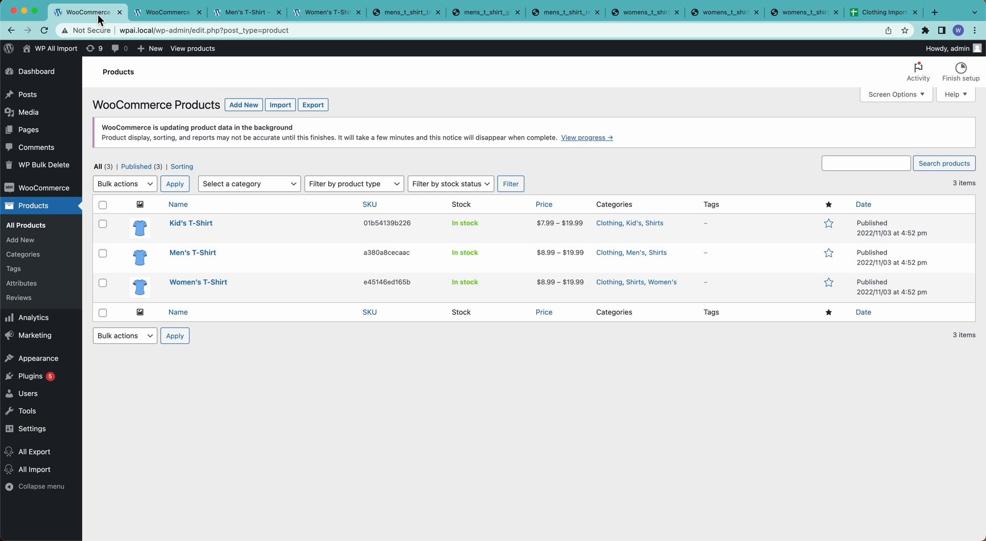
# - Expand import 60's Scheduling Options and choose Automatic Scheduling
pyautogui.click(117, 474)
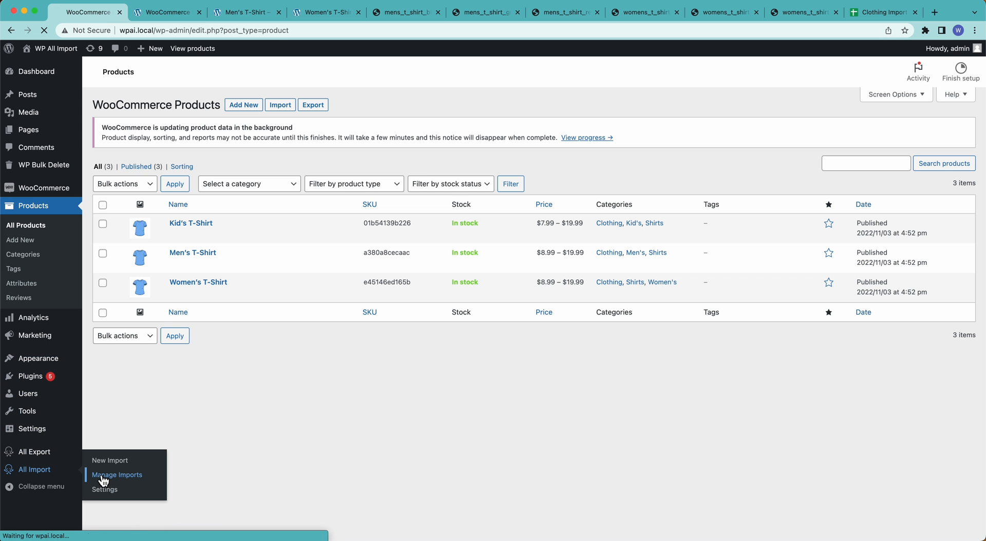
pyautogui.click(117, 475)
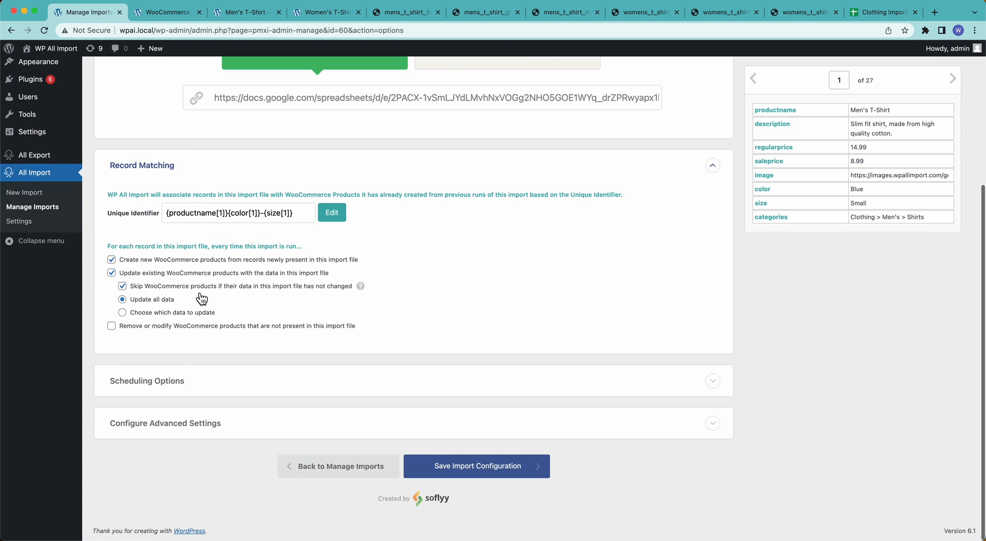
pyautogui.click(146, 380)
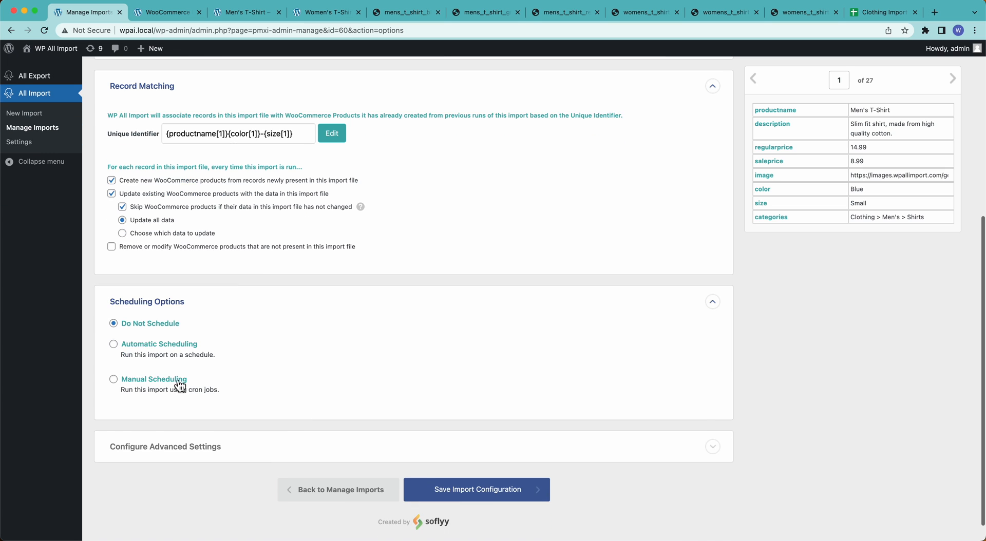
pyautogui.click(113, 344)
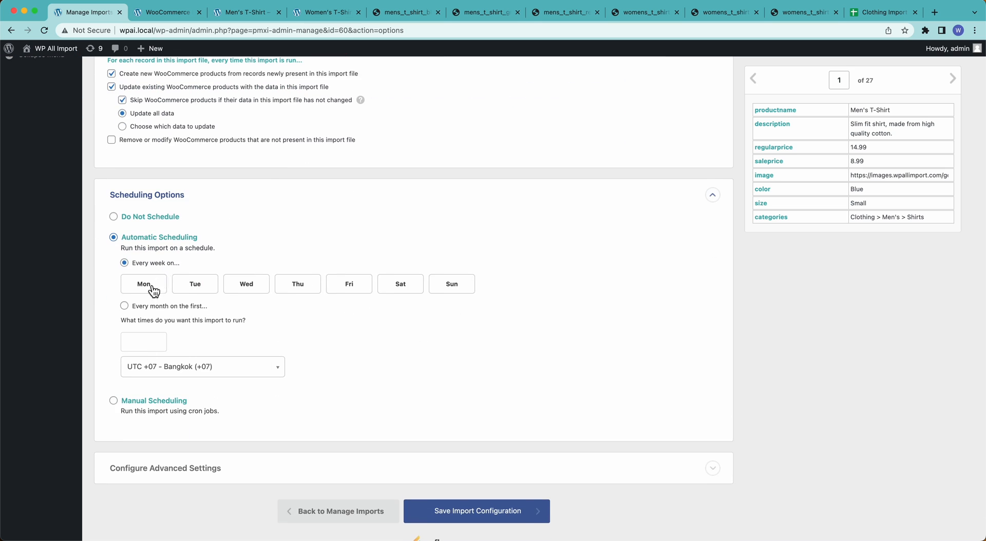
# - Schedule the import to run Monday through Sunday at 8:00am
pyautogui.click(297, 283)
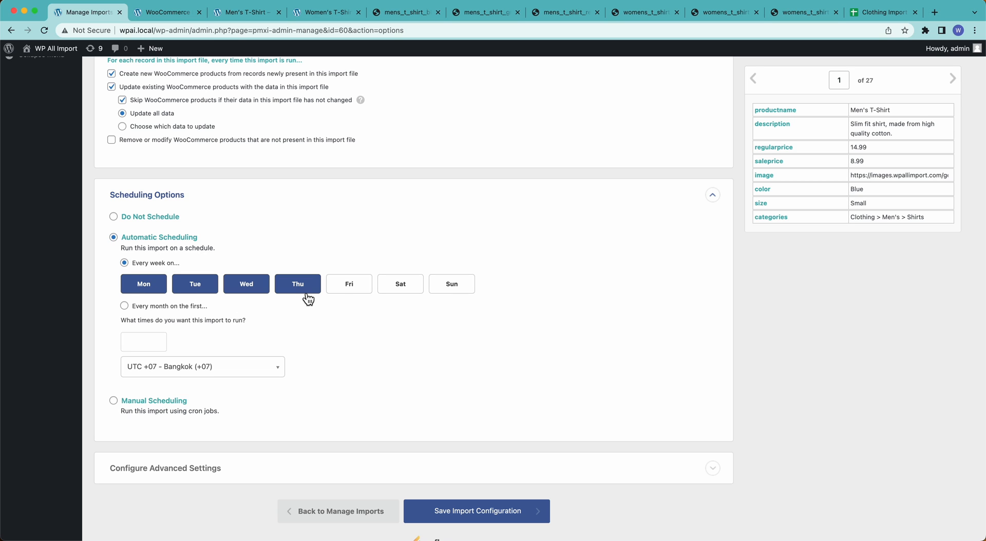
pyautogui.click(144, 342)
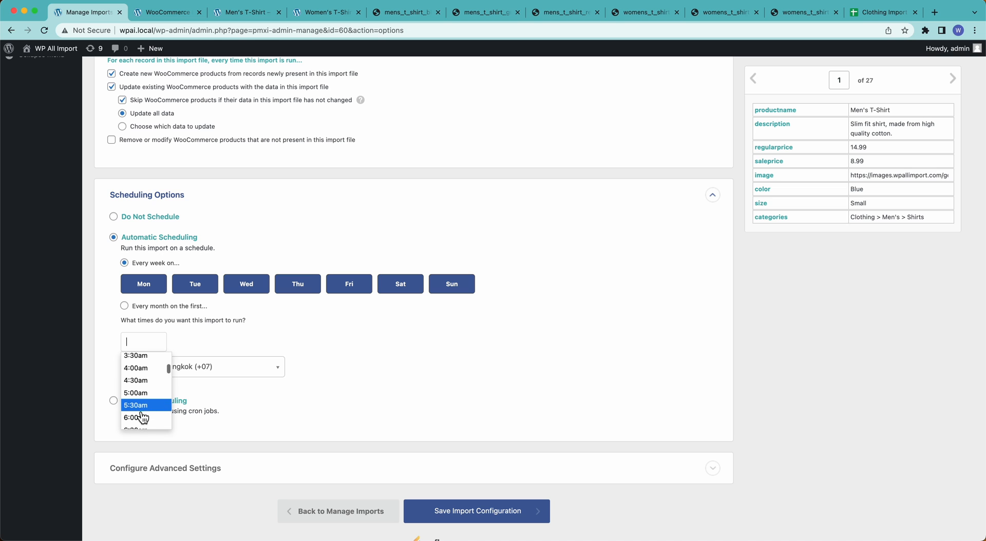
pyautogui.write('8:00am')
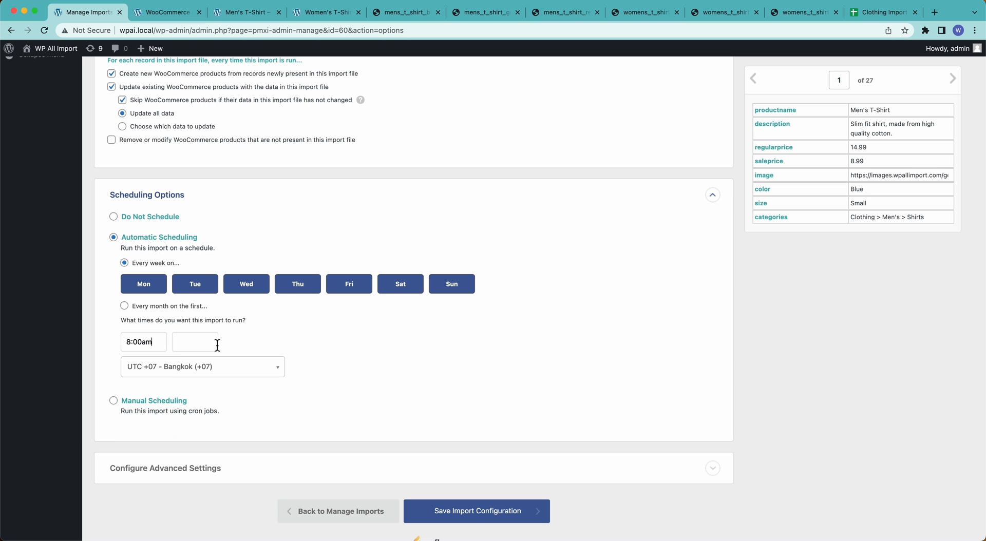
pyautogui.click(880, 12)
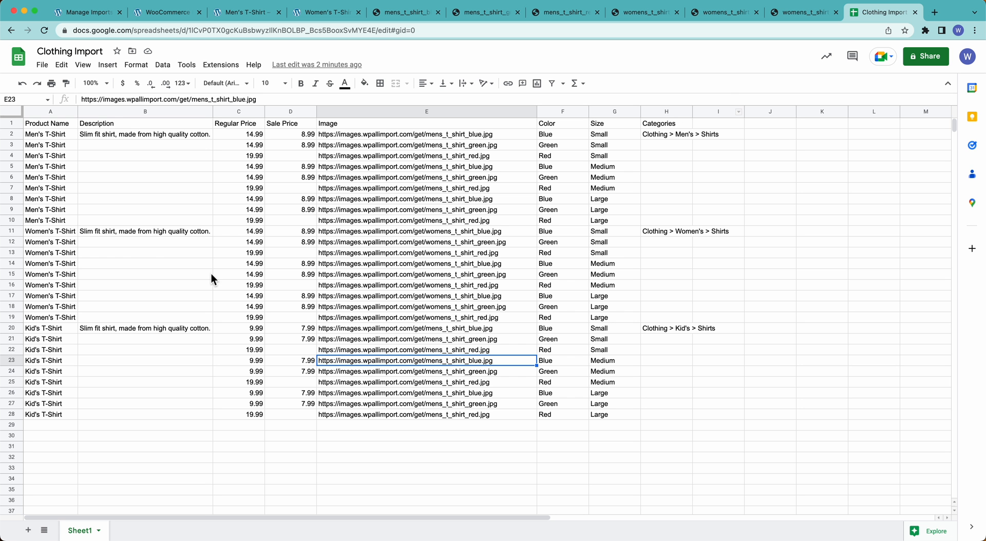
pyautogui.moveTo(241, 318)
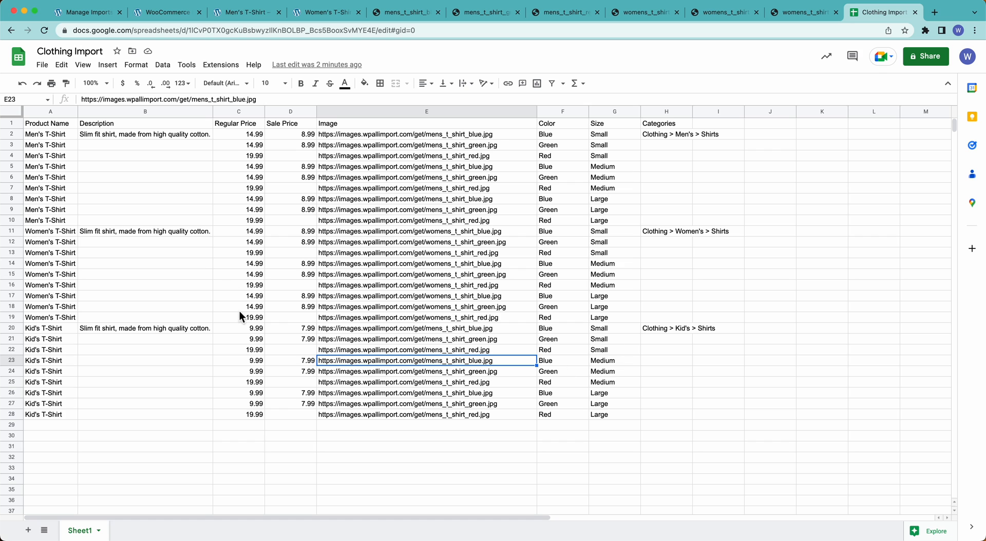
pyautogui.moveTo(481, 309)
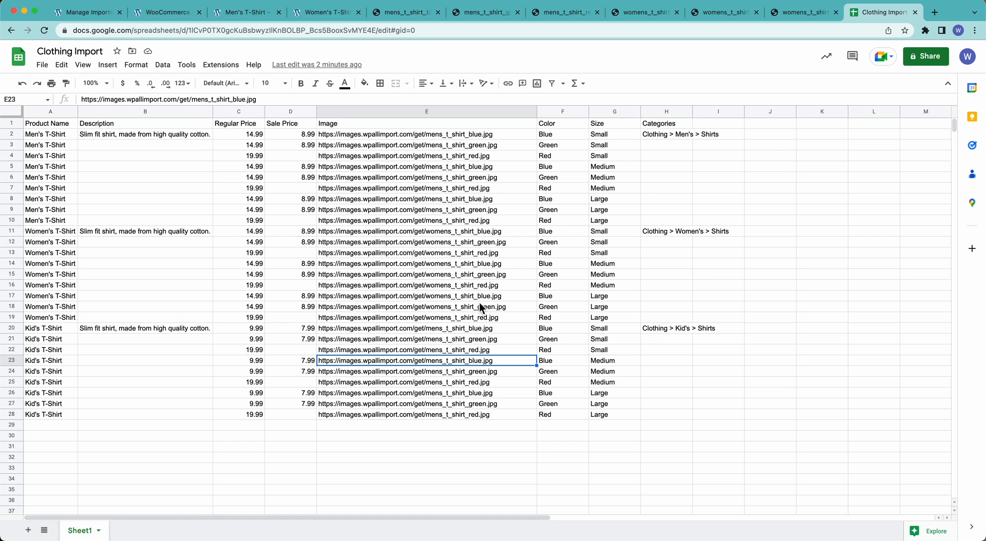
pyautogui.click(86, 12)
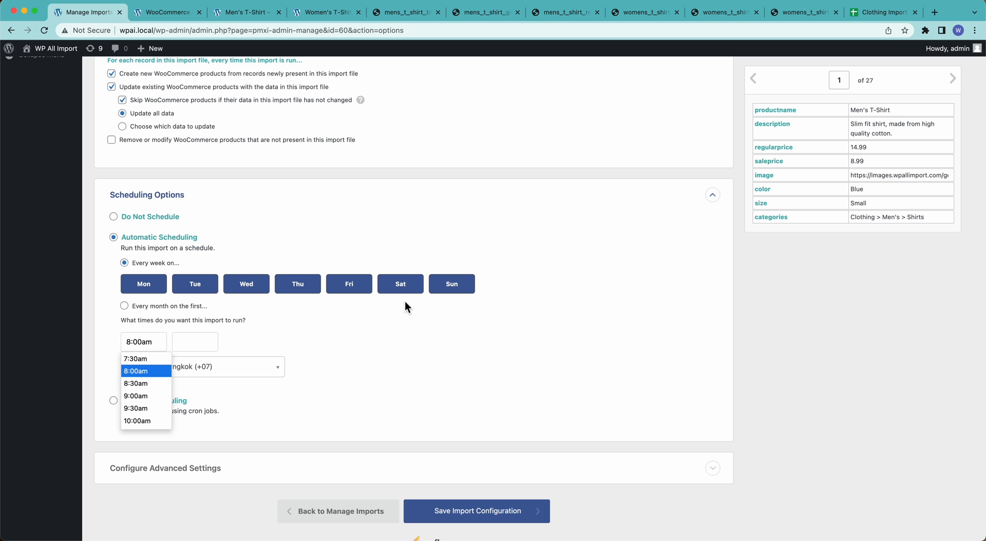
pyautogui.click(136, 371)
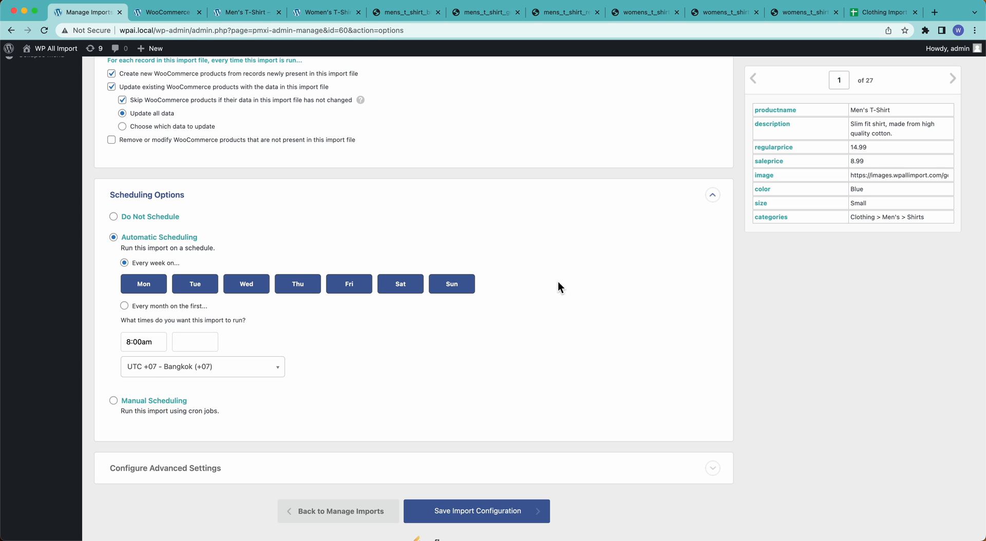
pyautogui.scroll(-3)
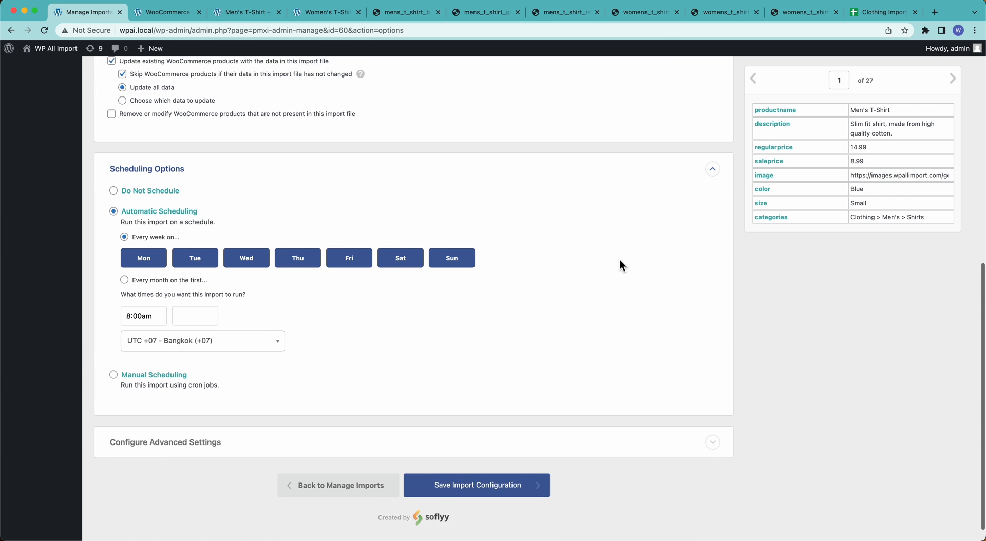
pyautogui.scroll(-3)
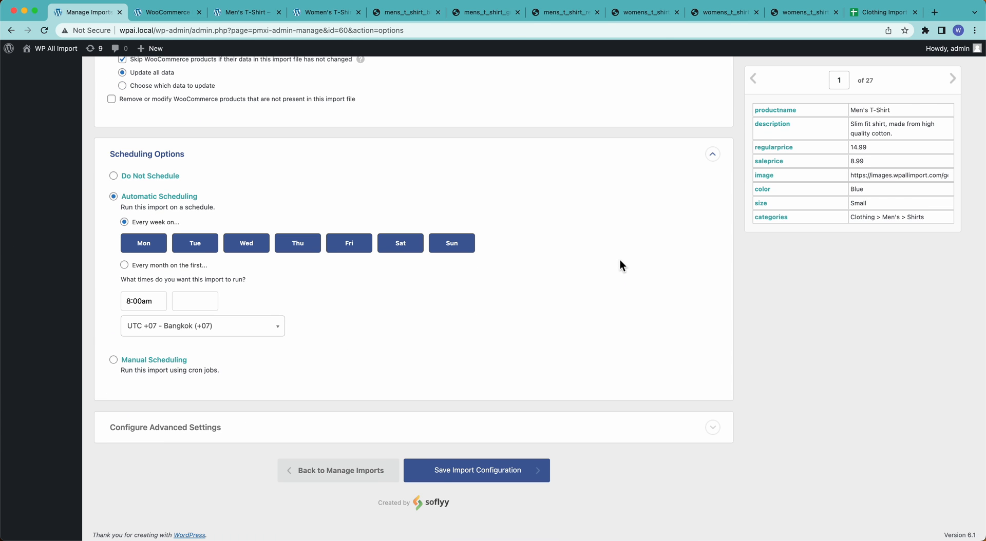